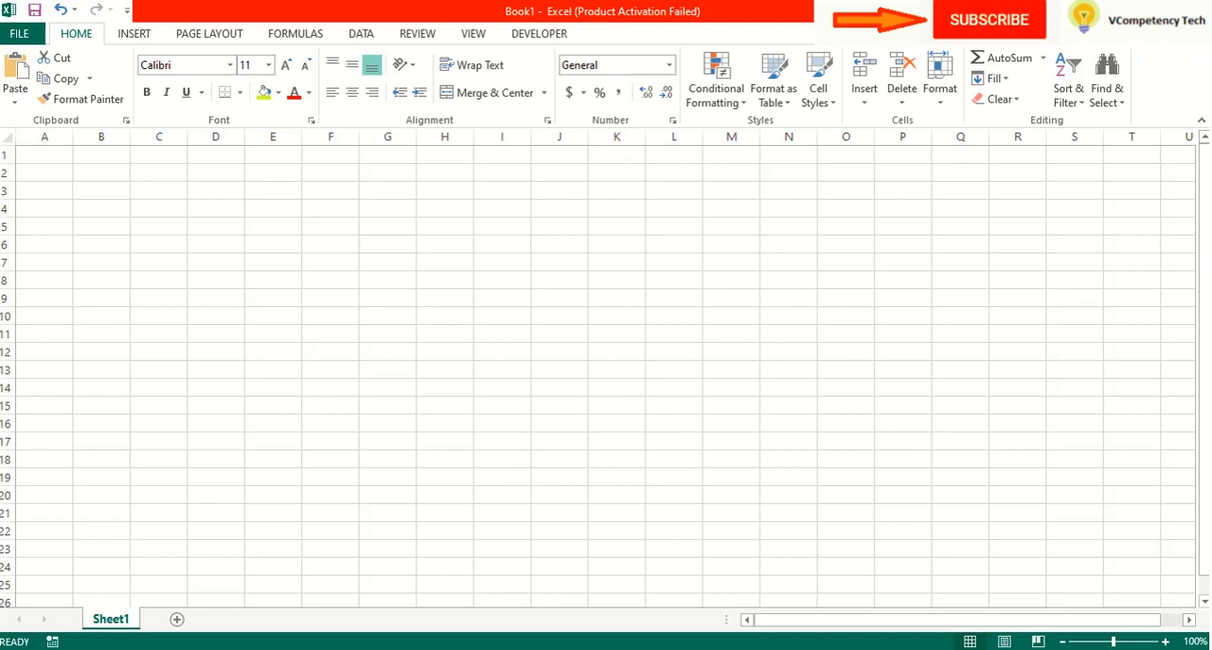
pyautogui.moveTo(1009, 106)
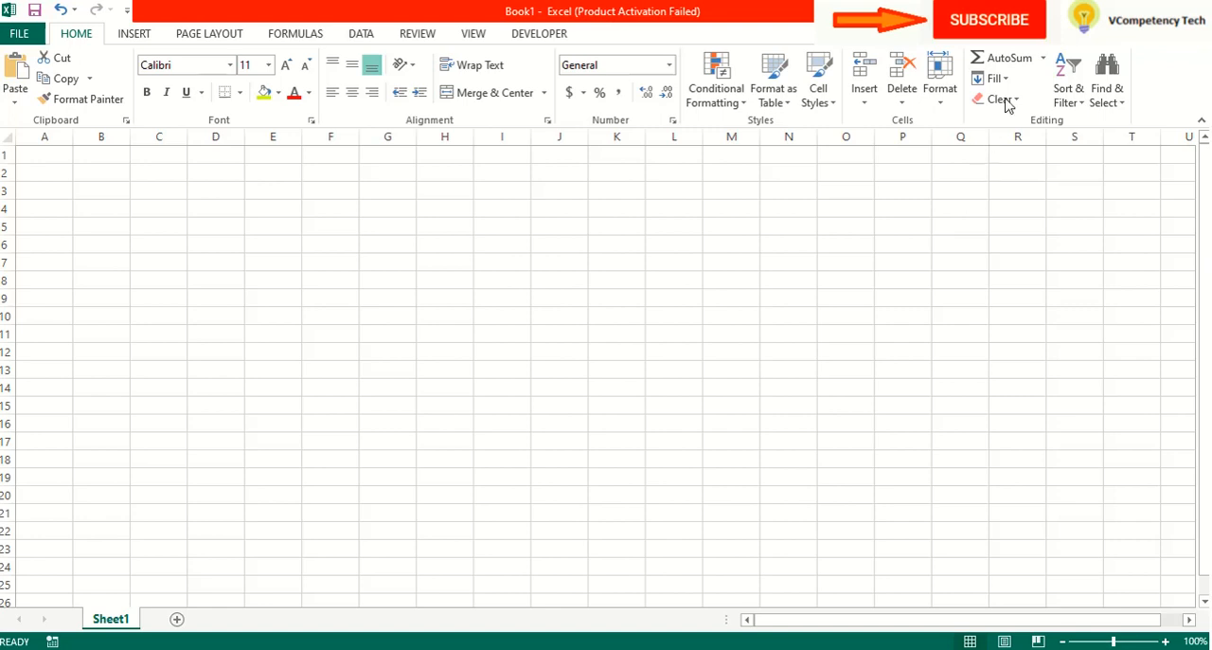
# - Pick a cell on the empty sheet and open the Fill > Series dialog
pyautogui.click(674, 278)
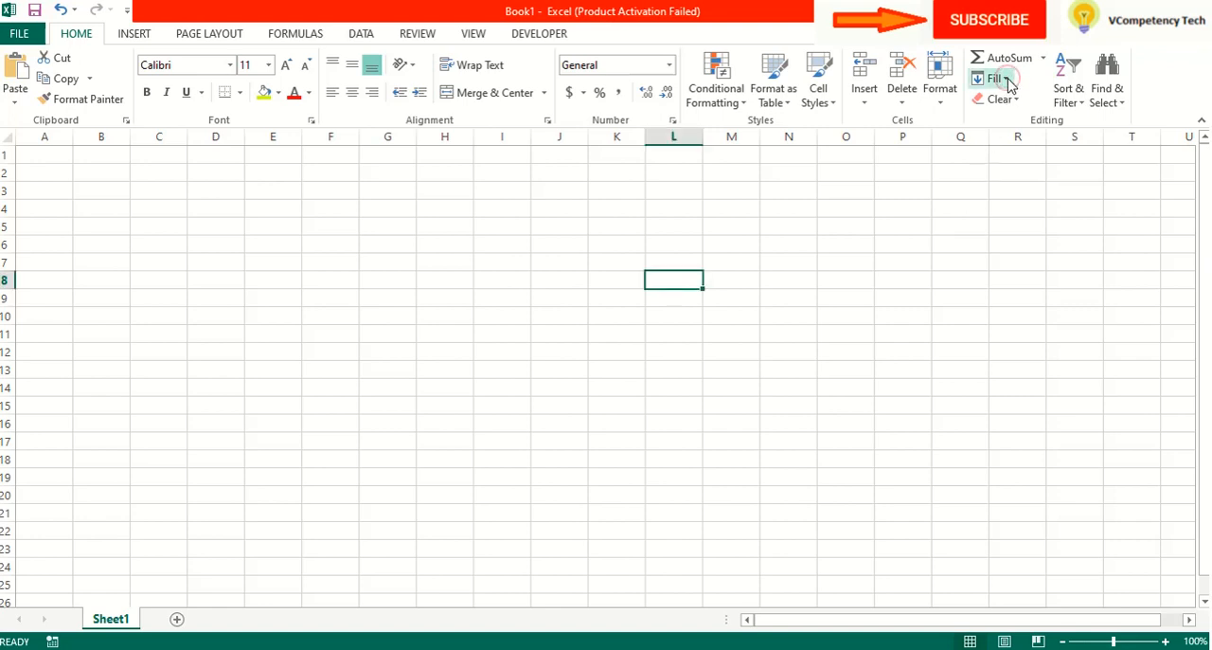
pyautogui.click(994, 78)
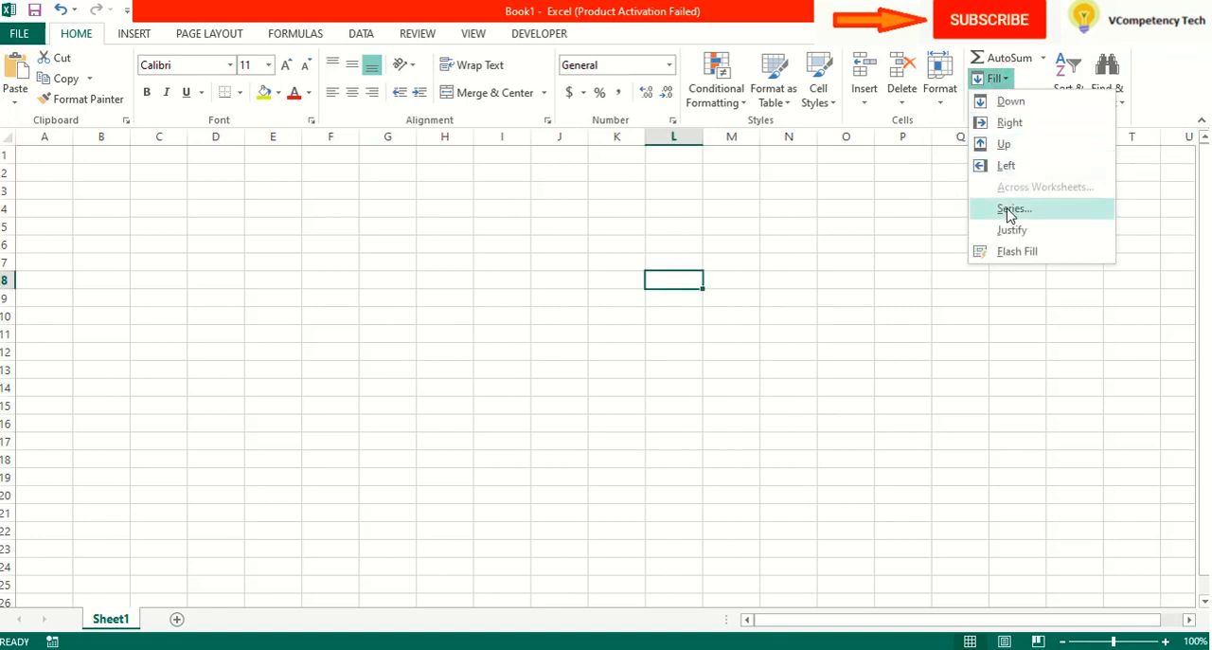
pyautogui.click(1012, 209)
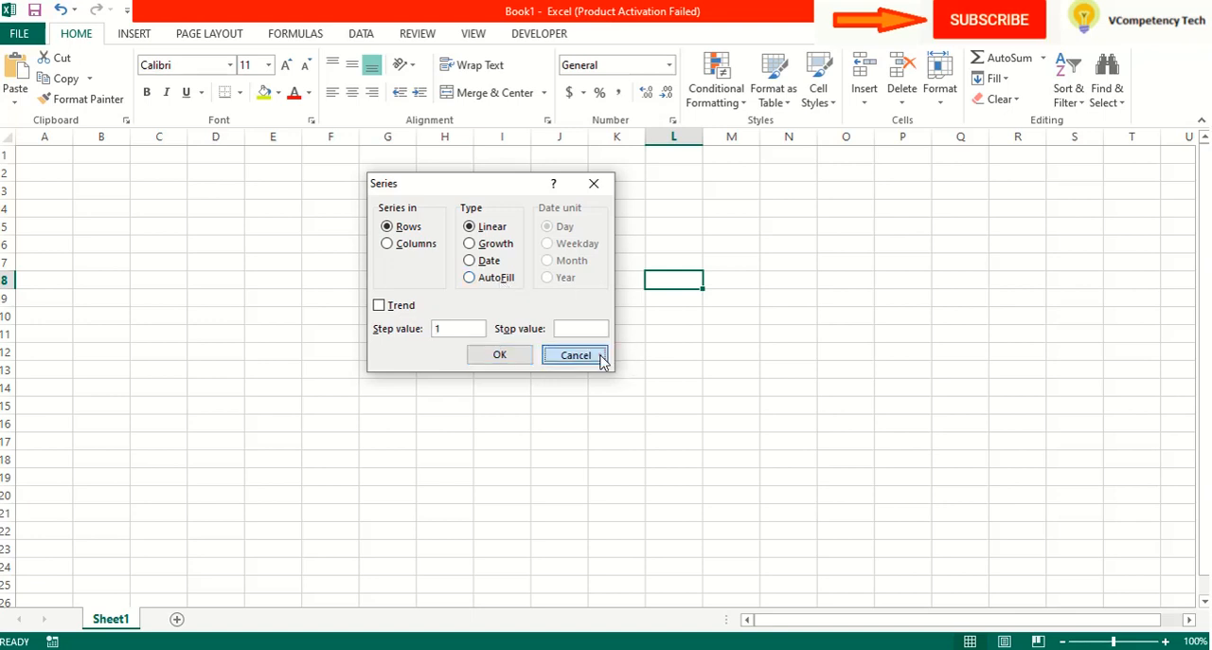
# - Cancel the Series dialog, try Flash Fill on column A, and dismiss the no-pattern error
pyautogui.click(575, 354)
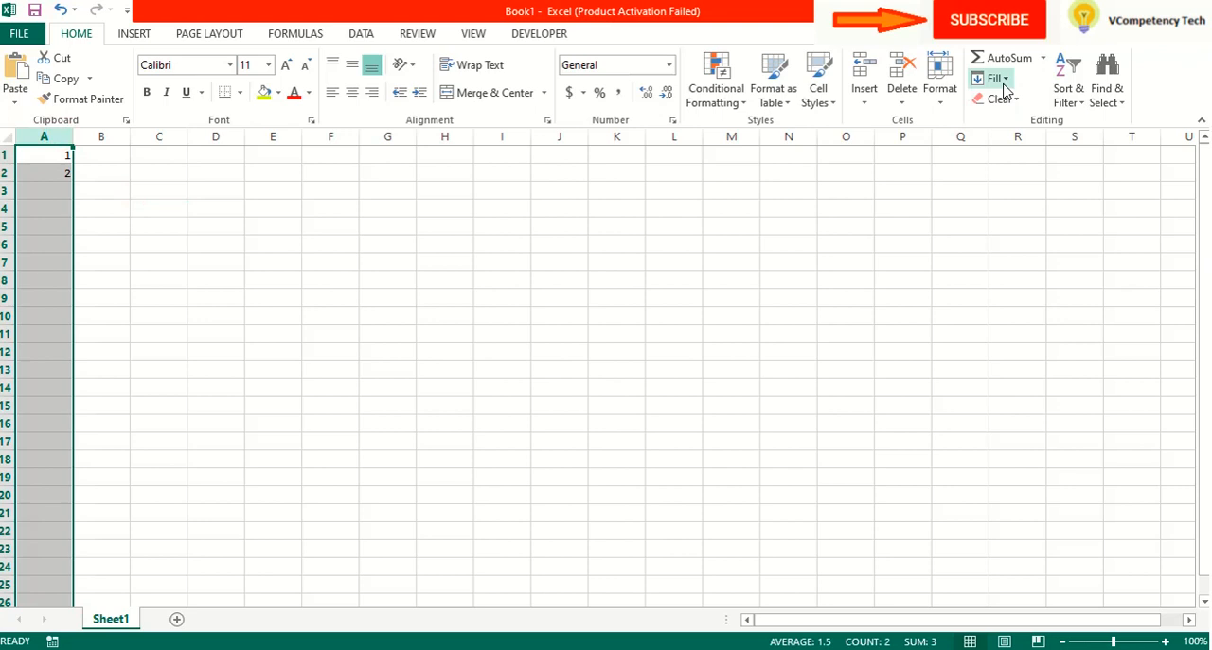
pyautogui.click(996, 77)
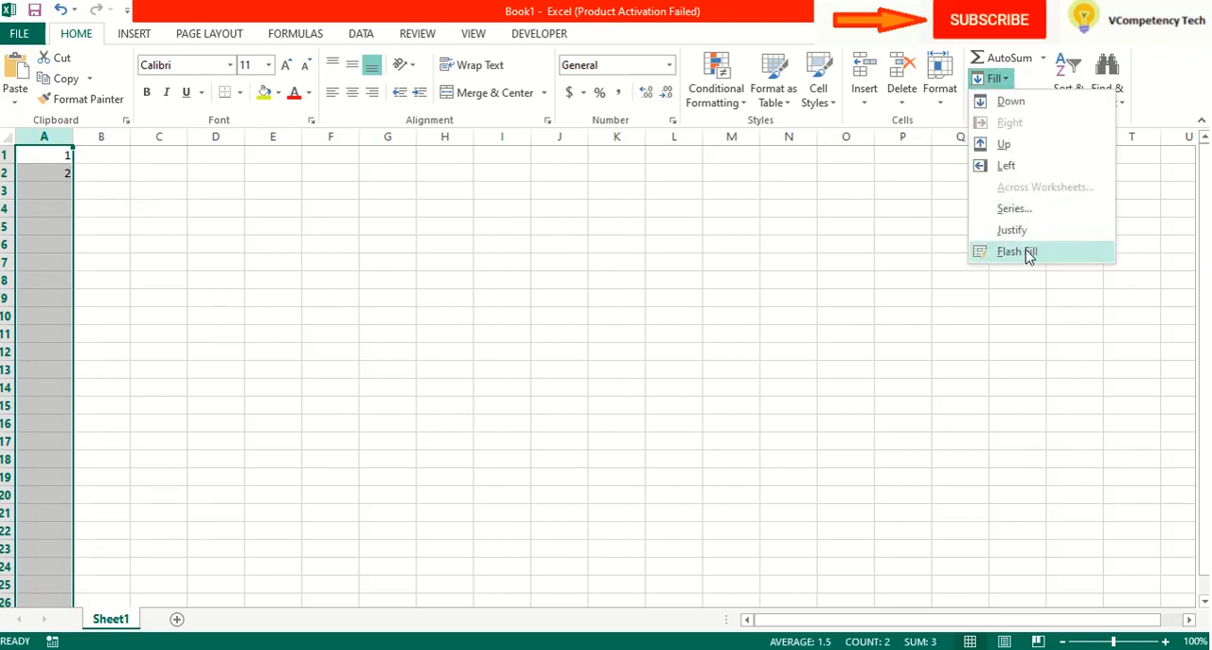
pyautogui.click(1018, 251)
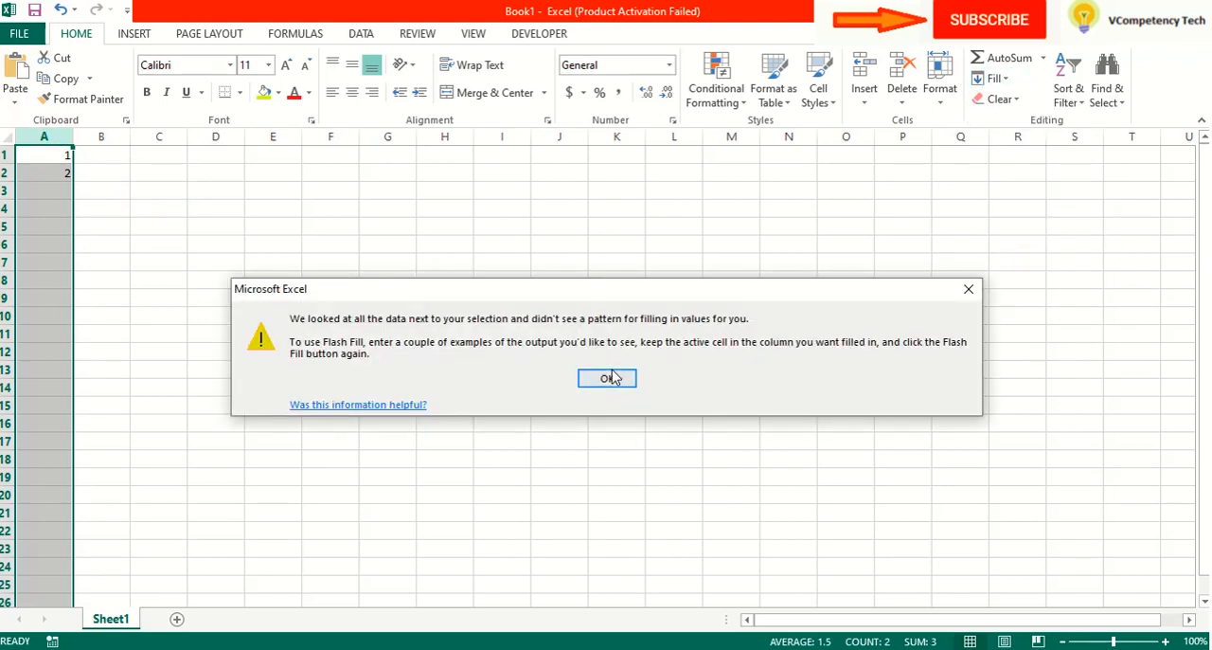
pyautogui.click(992, 78)
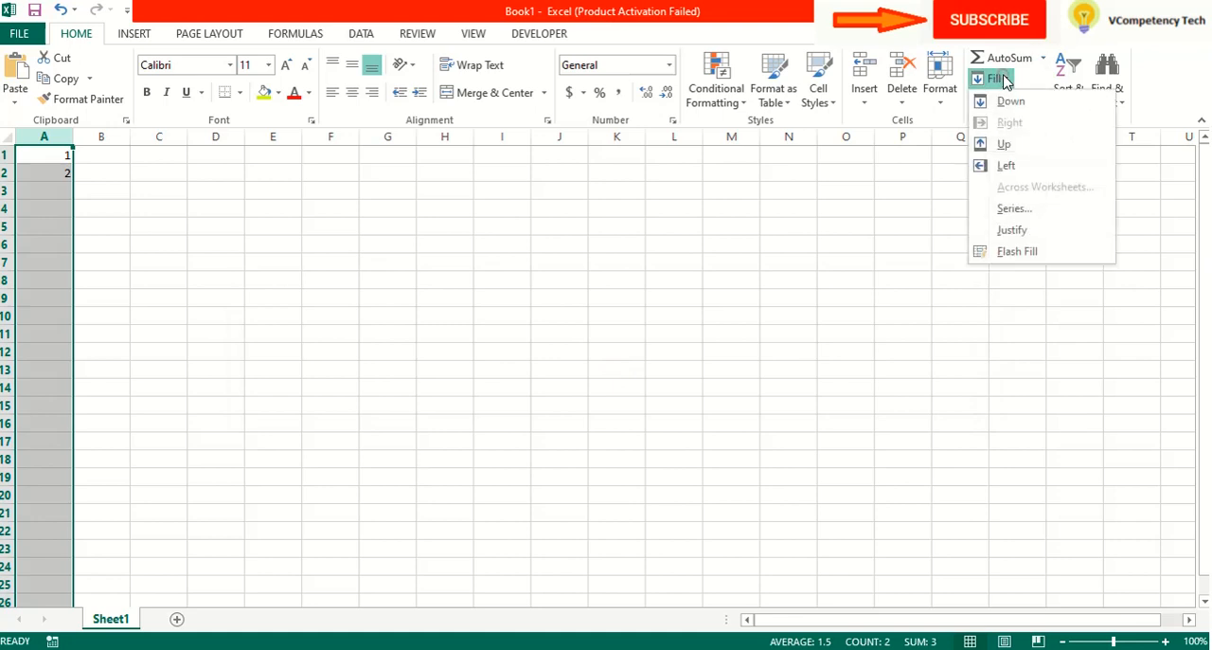
# - Fill column A with an AutoFill series counting up from 1 and 2
pyautogui.click(1014, 207)
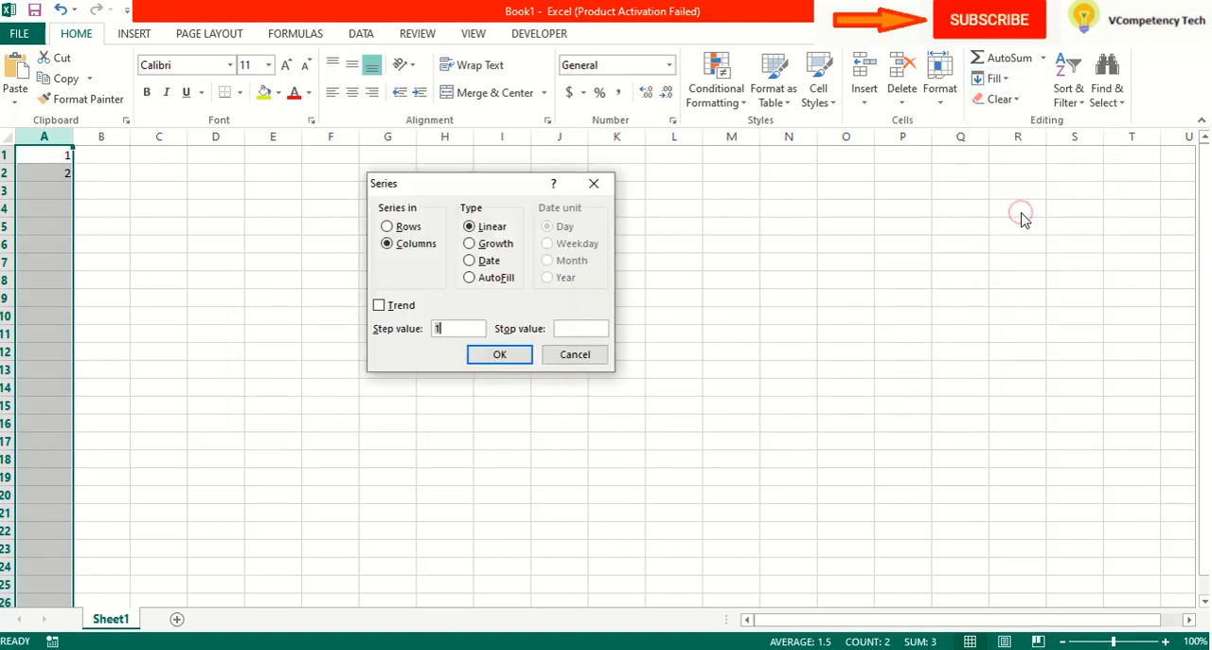
pyautogui.moveTo(455, 244)
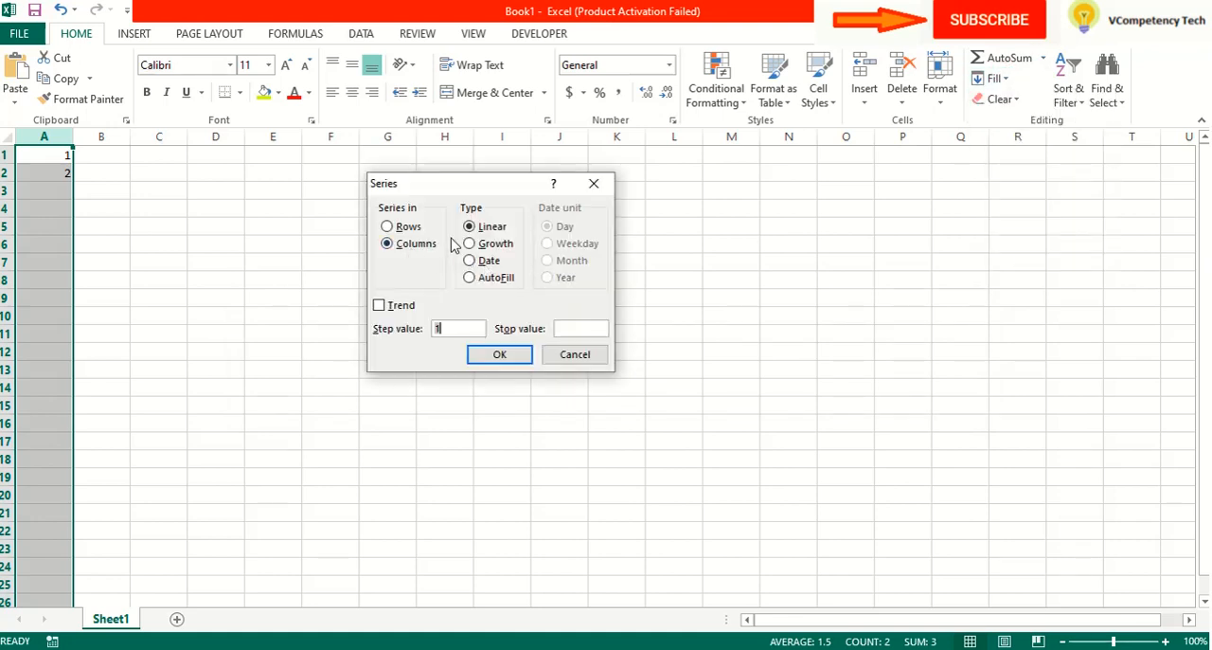
pyautogui.click(470, 277)
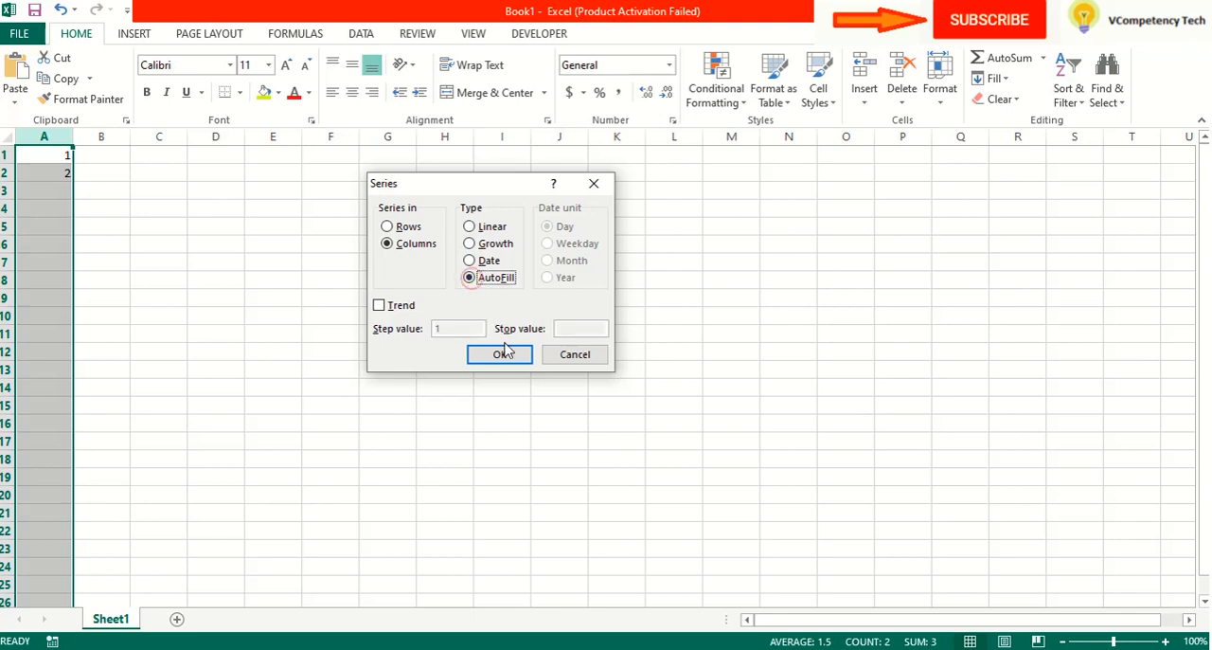
pyautogui.click(499, 354)
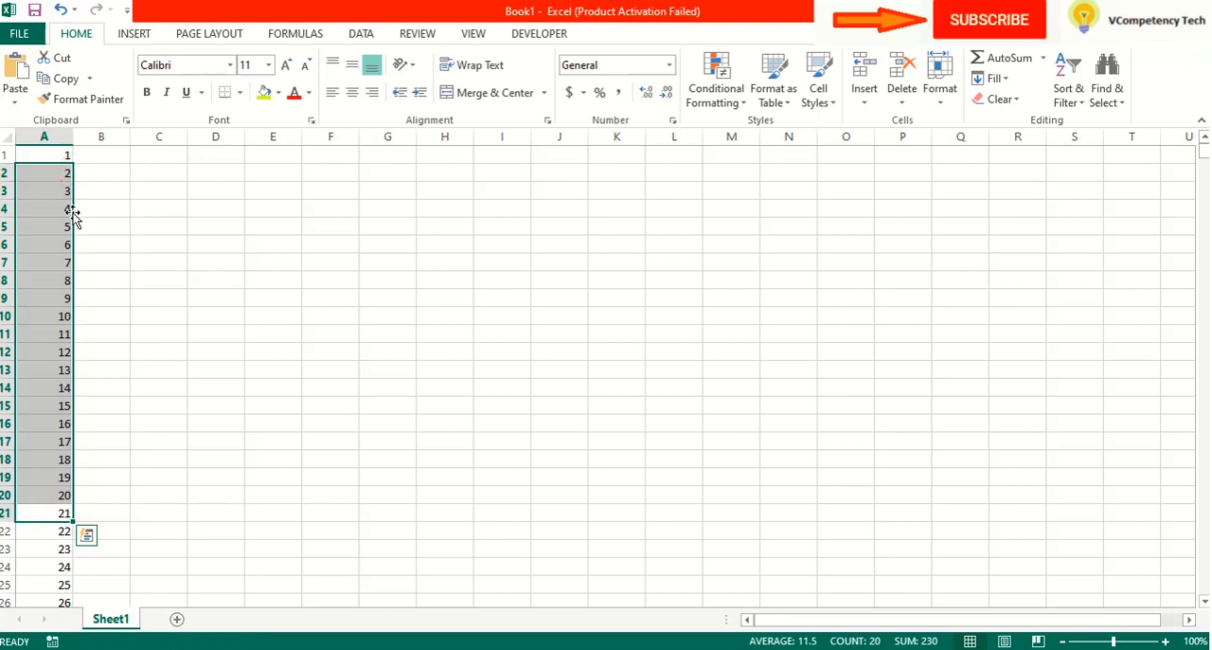
pyautogui.moveTo(136, 191)
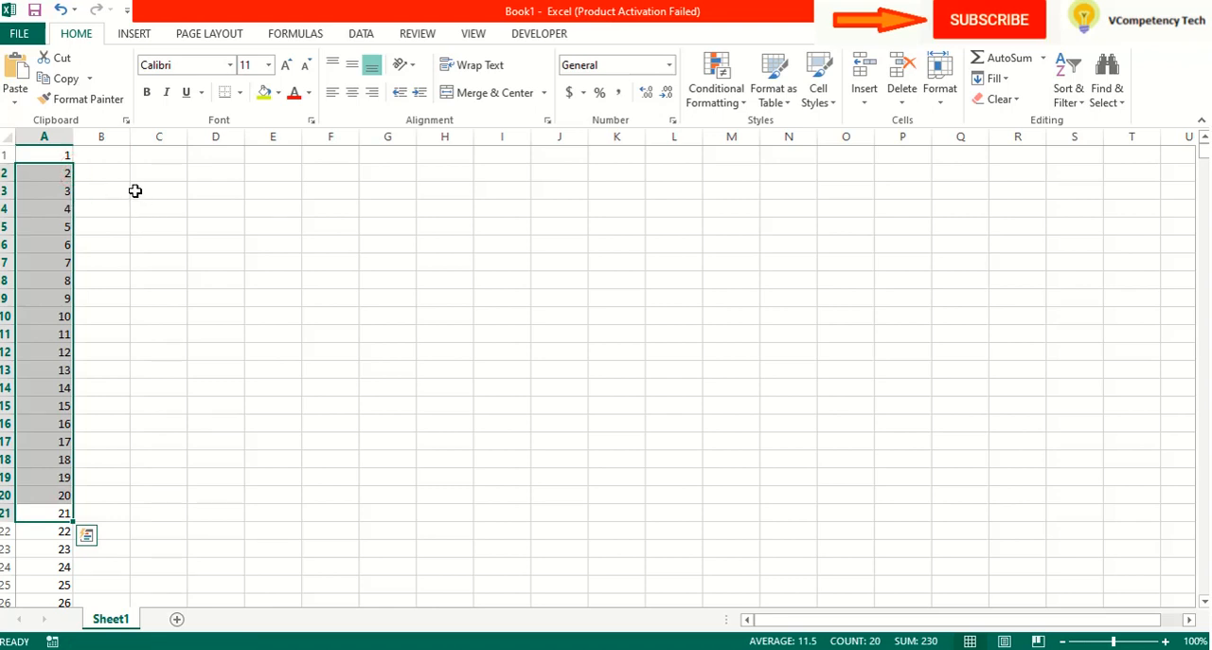
# - Widen column B and enter E101 in cell B1
pyautogui.click(158, 173)
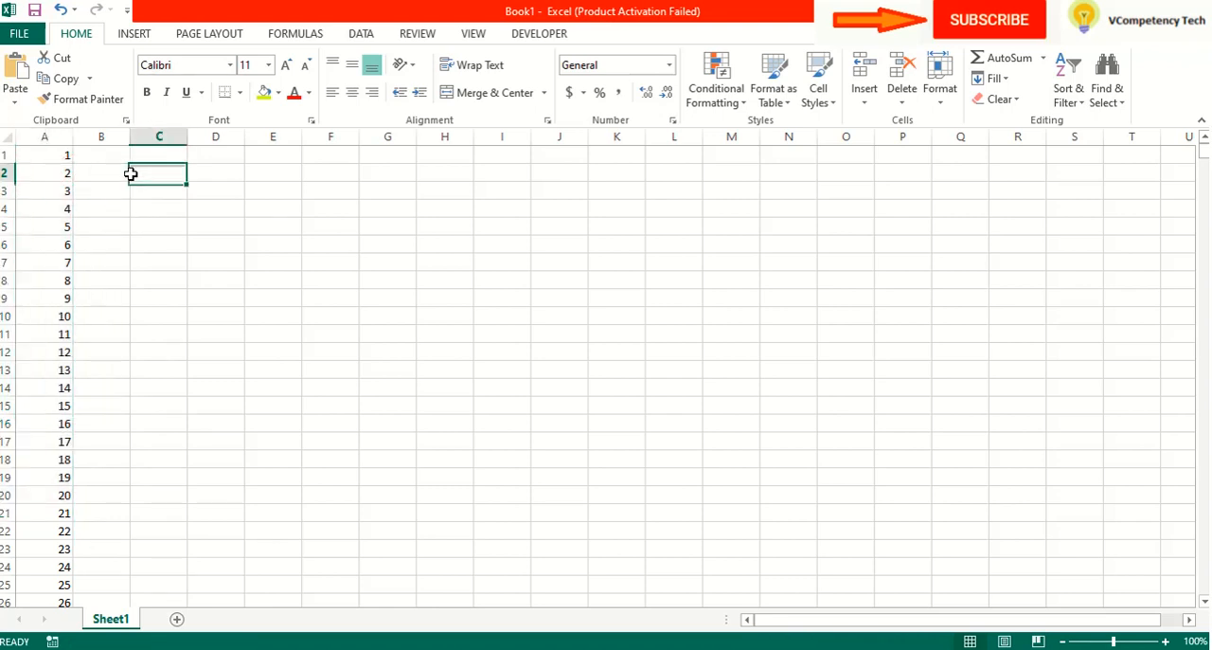
pyautogui.moveTo(187, 135); pyautogui.dragTo(242, 135)
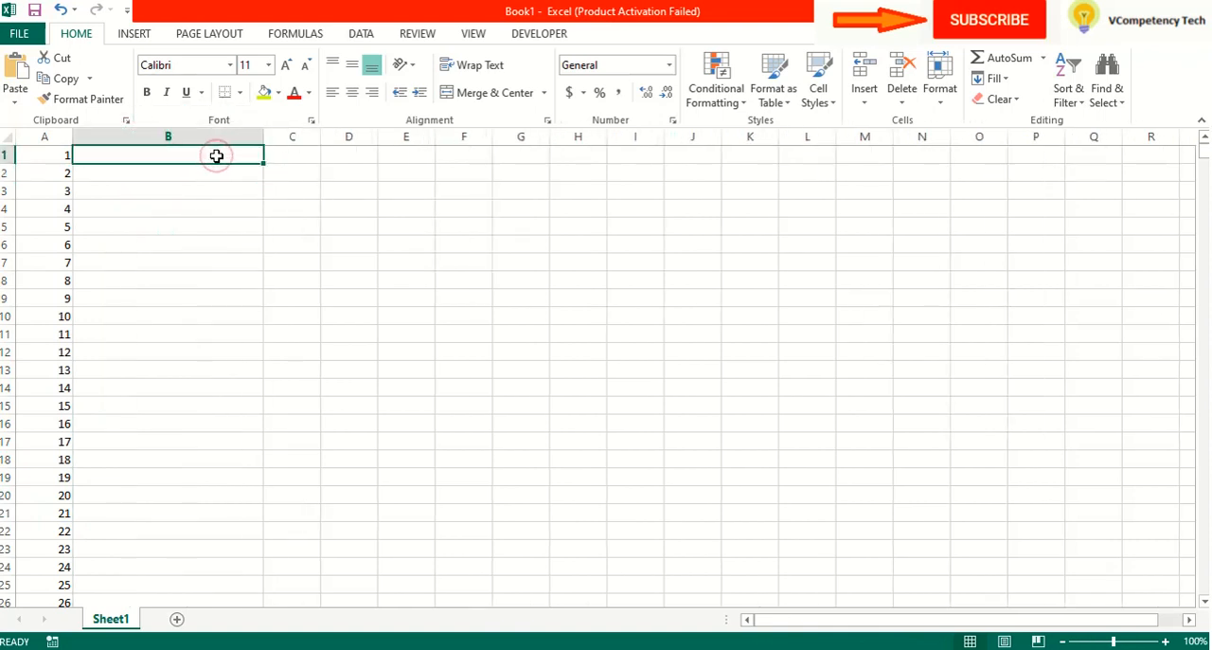
pyautogui.write('E')
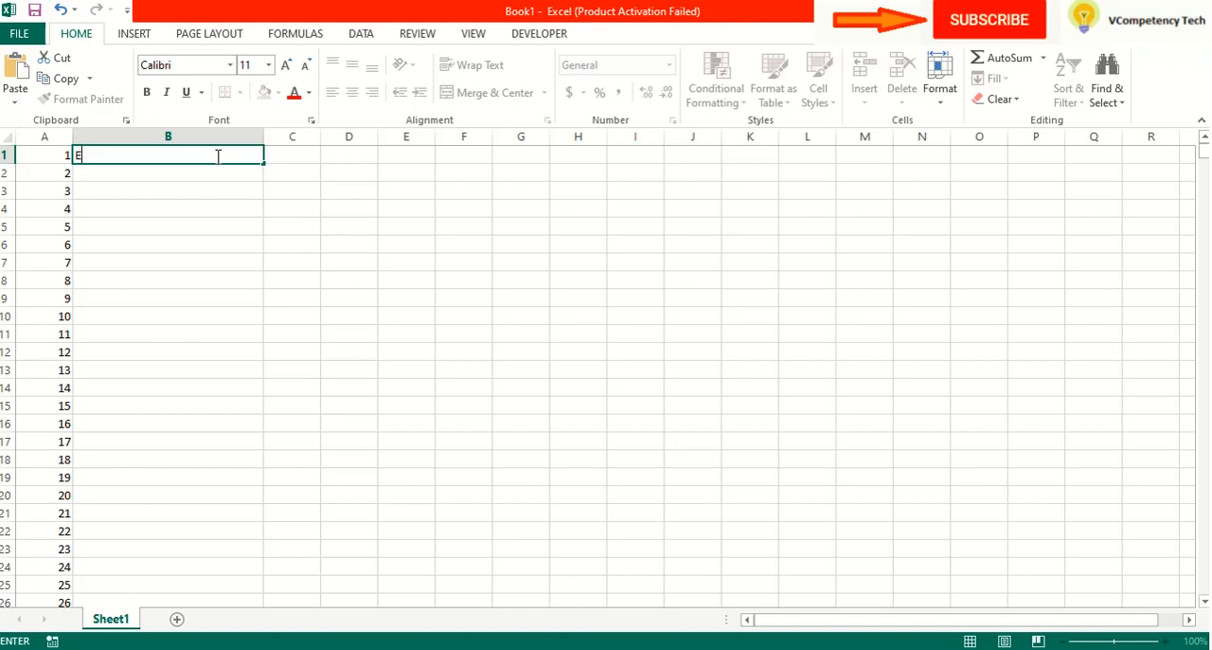
pyautogui.write('101')
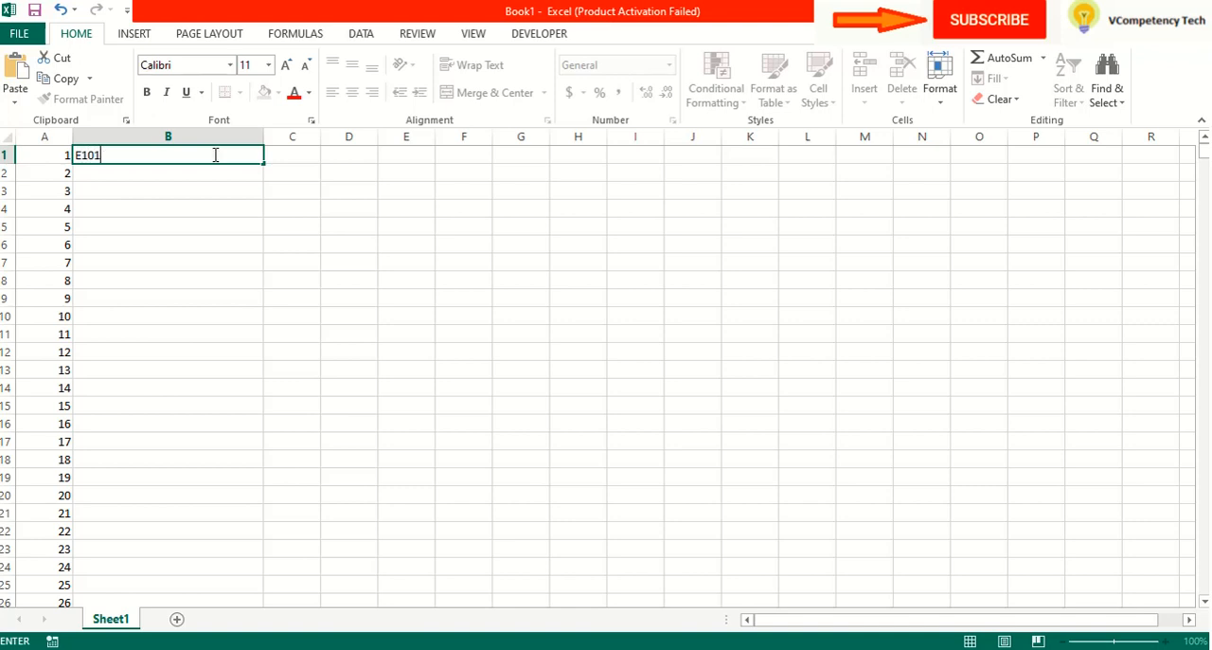
# - AutoFill column B with E102, E103 and onward, then scroll to check the codes
pyautogui.click(168, 136)
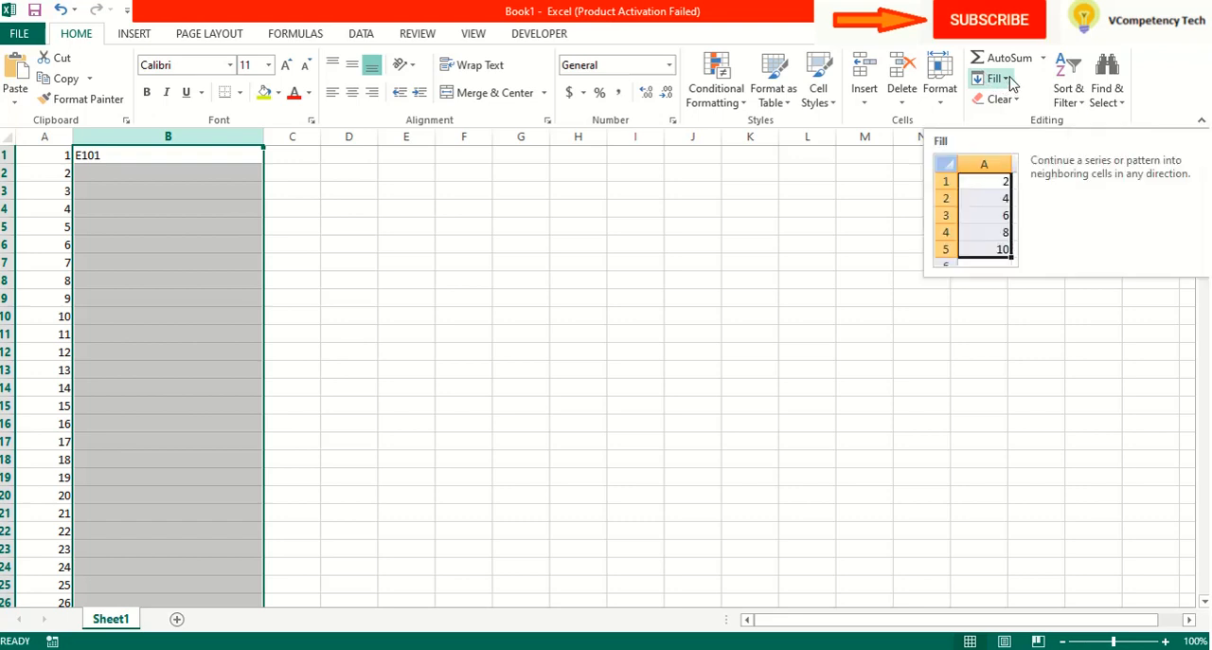
pyautogui.click(996, 78)
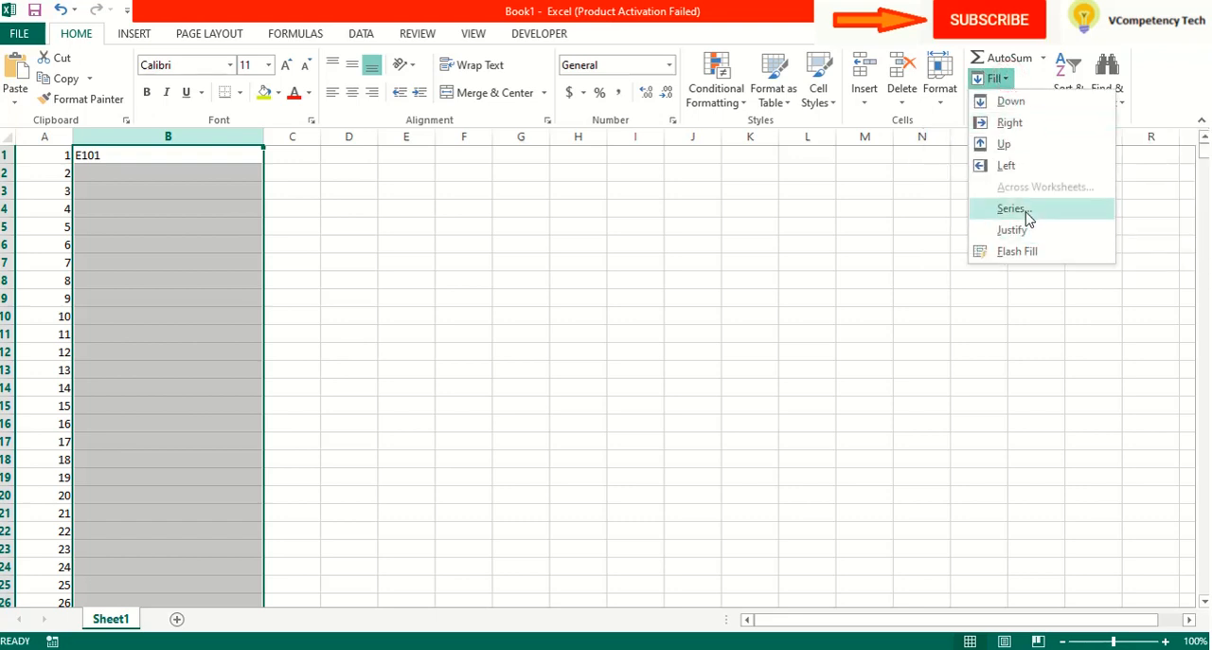
pyautogui.click(1030, 218)
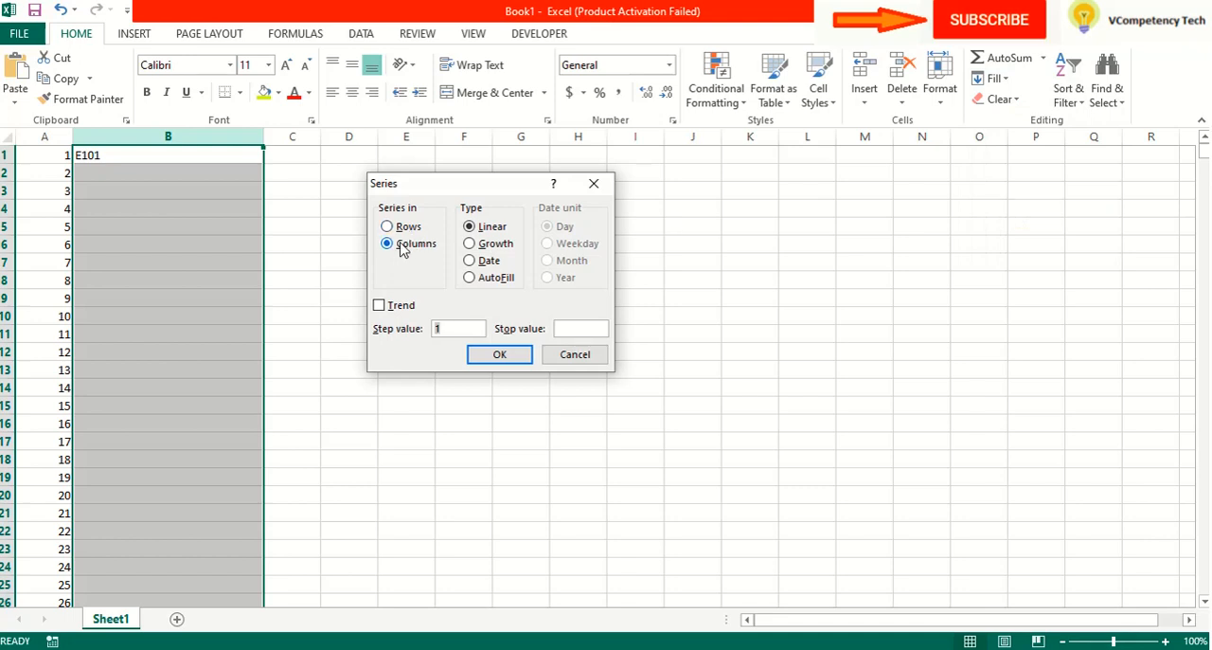
pyautogui.click(469, 277)
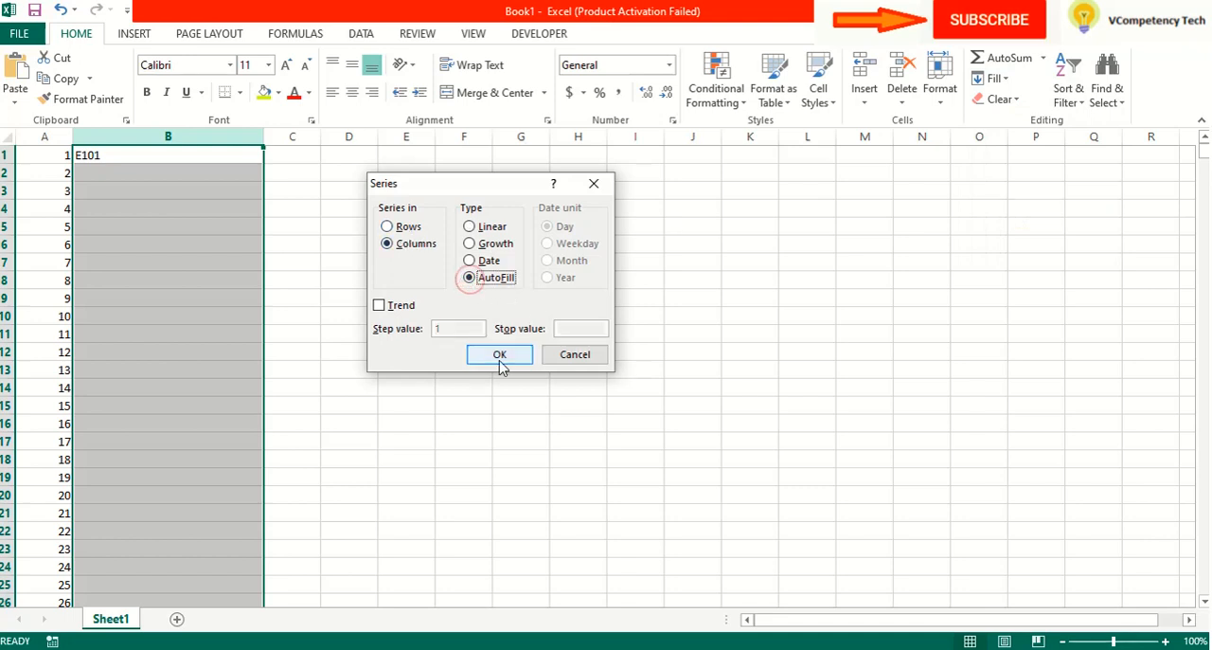
pyautogui.click(498, 354)
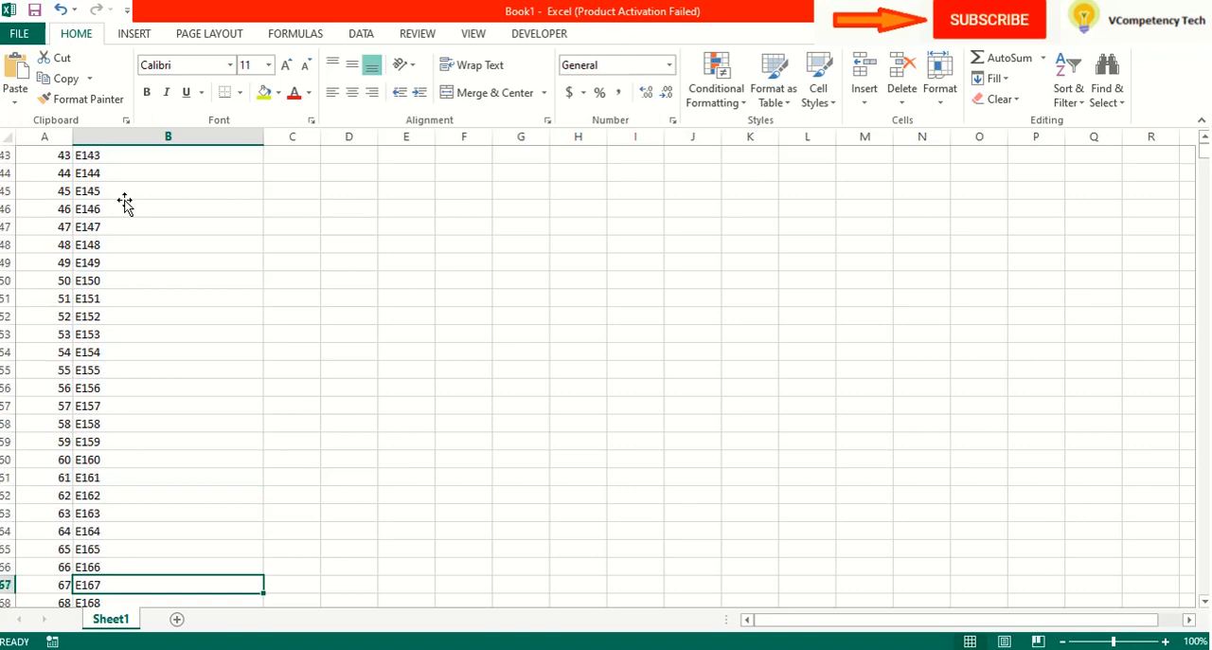
pyautogui.scroll(-3)
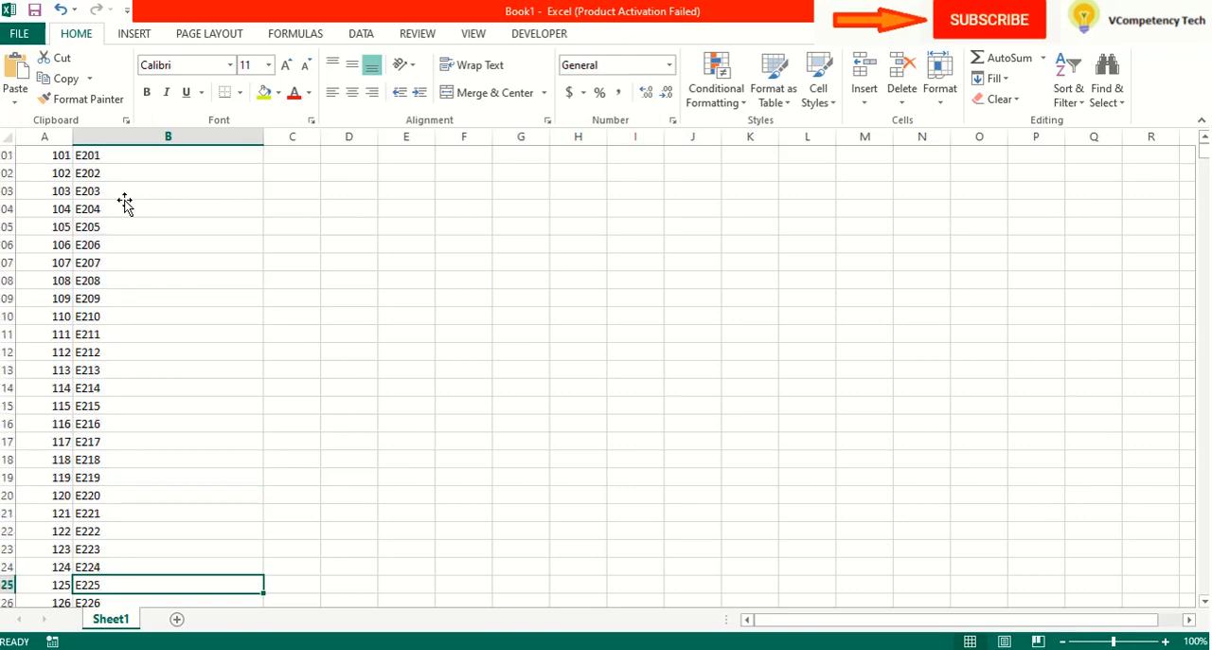
pyautogui.scroll(-3)
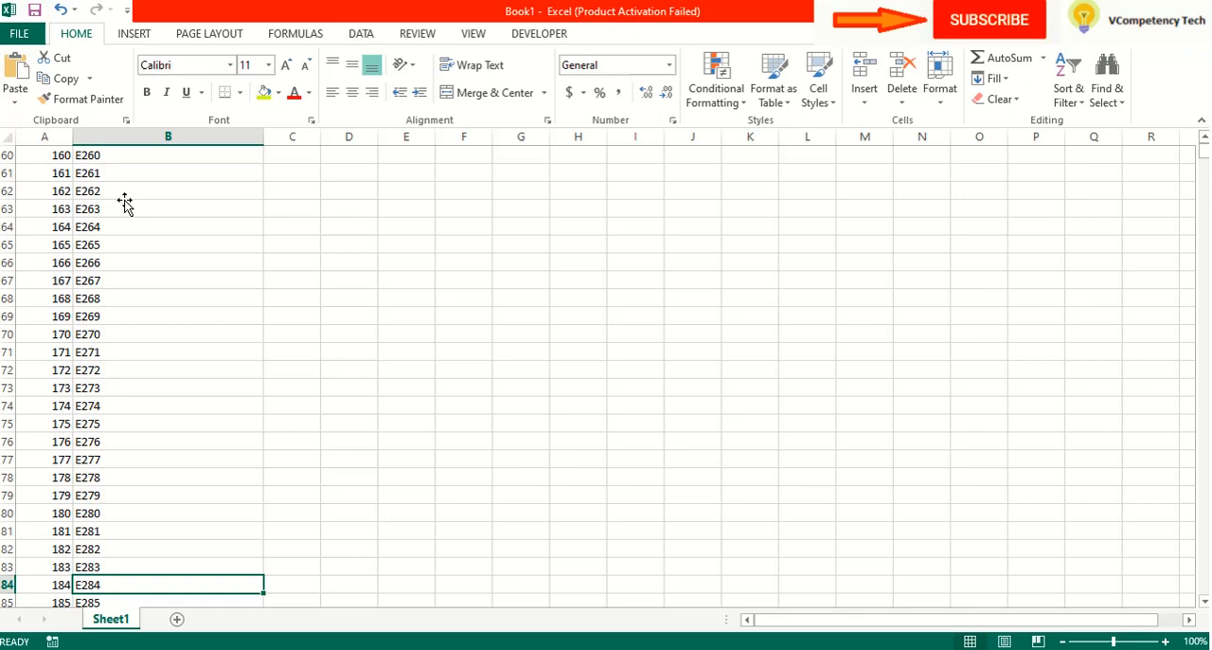
pyautogui.scroll(-3)
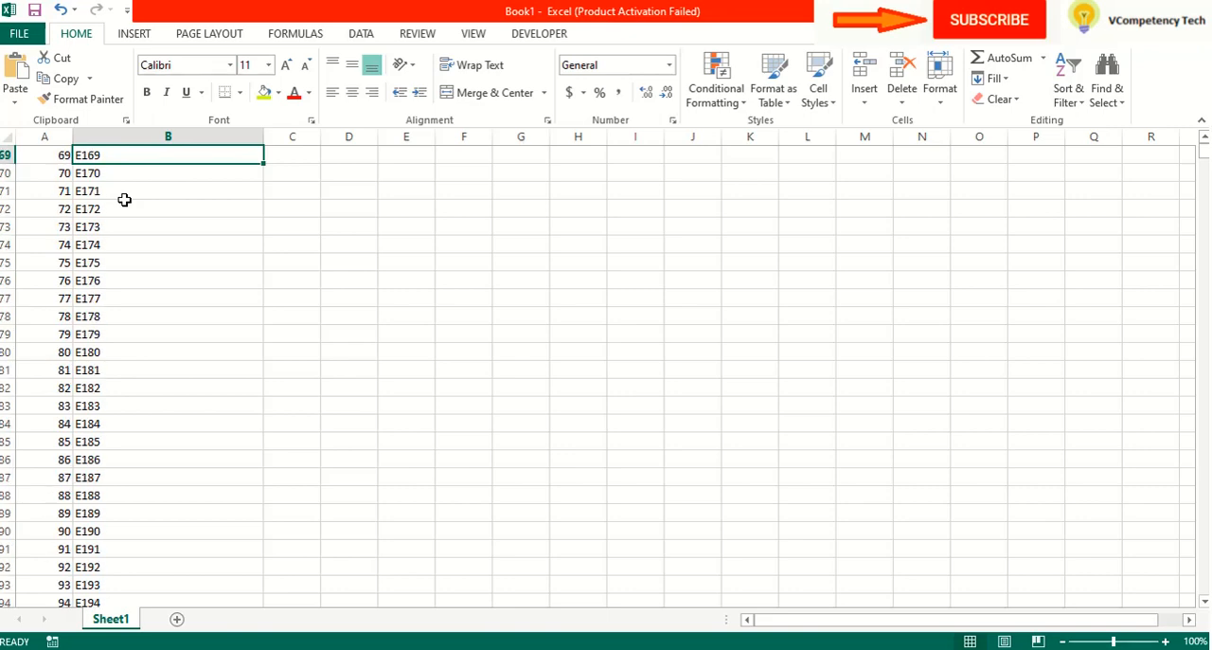
pyautogui.scroll(3)
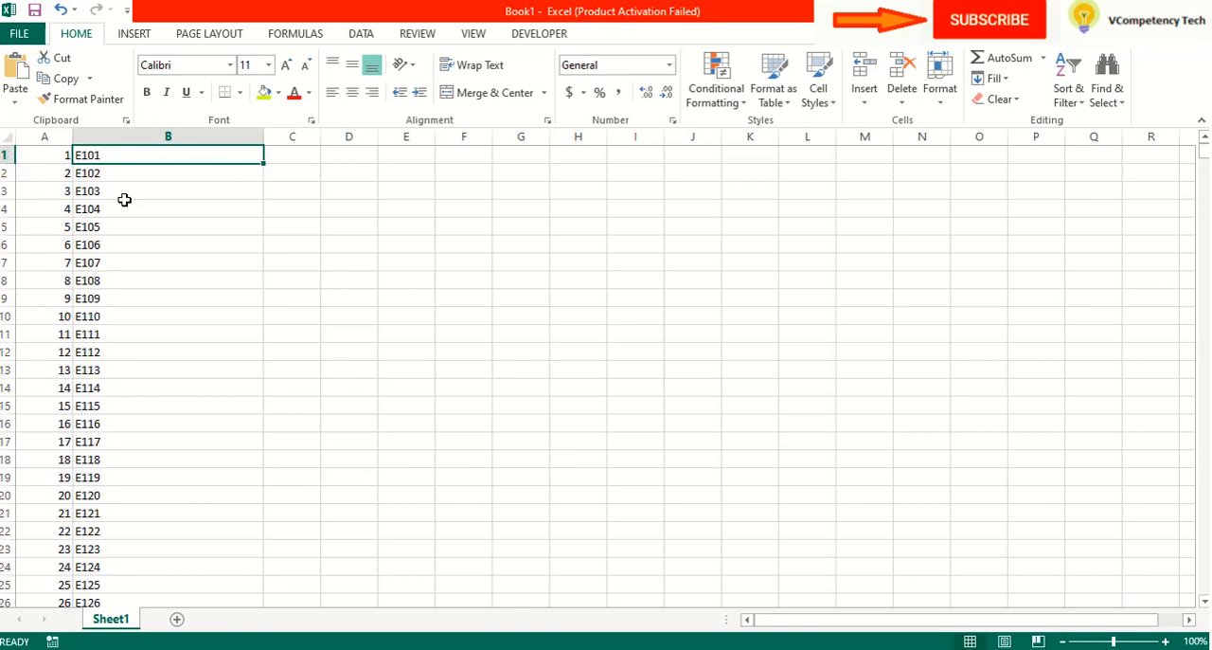
pyautogui.moveTo(320, 136)
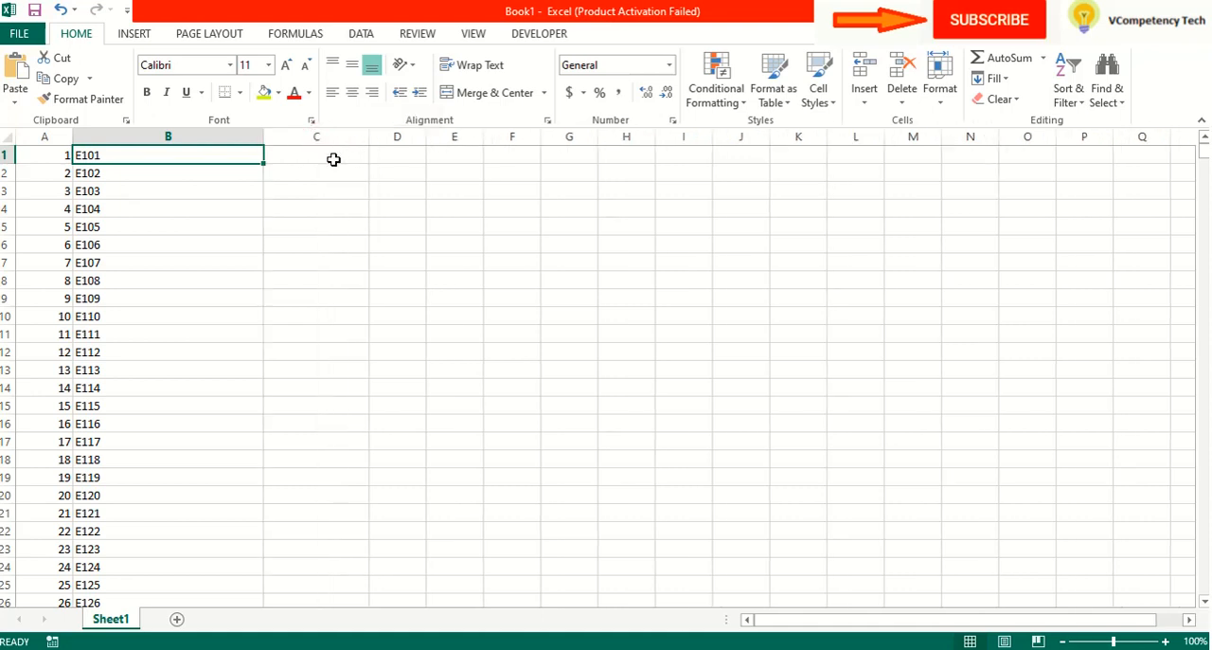
# - Enter G-101-E-102 in cell C1, commit it, and select column C
pyautogui.click(316, 155)
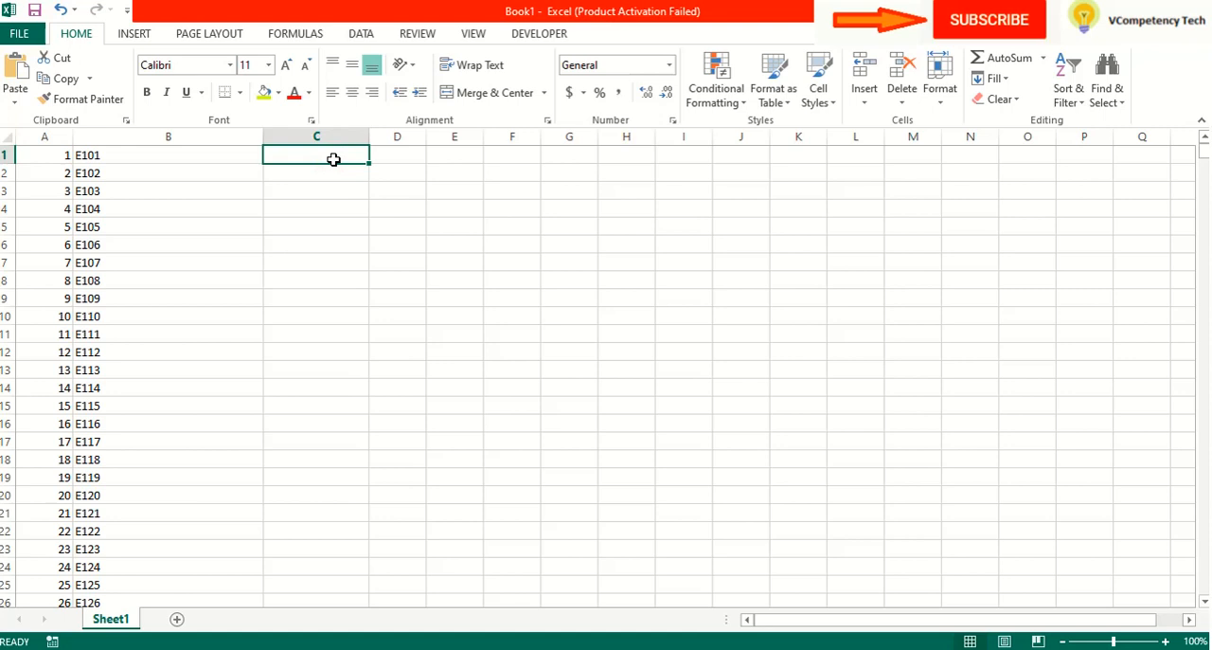
pyautogui.write('G-')
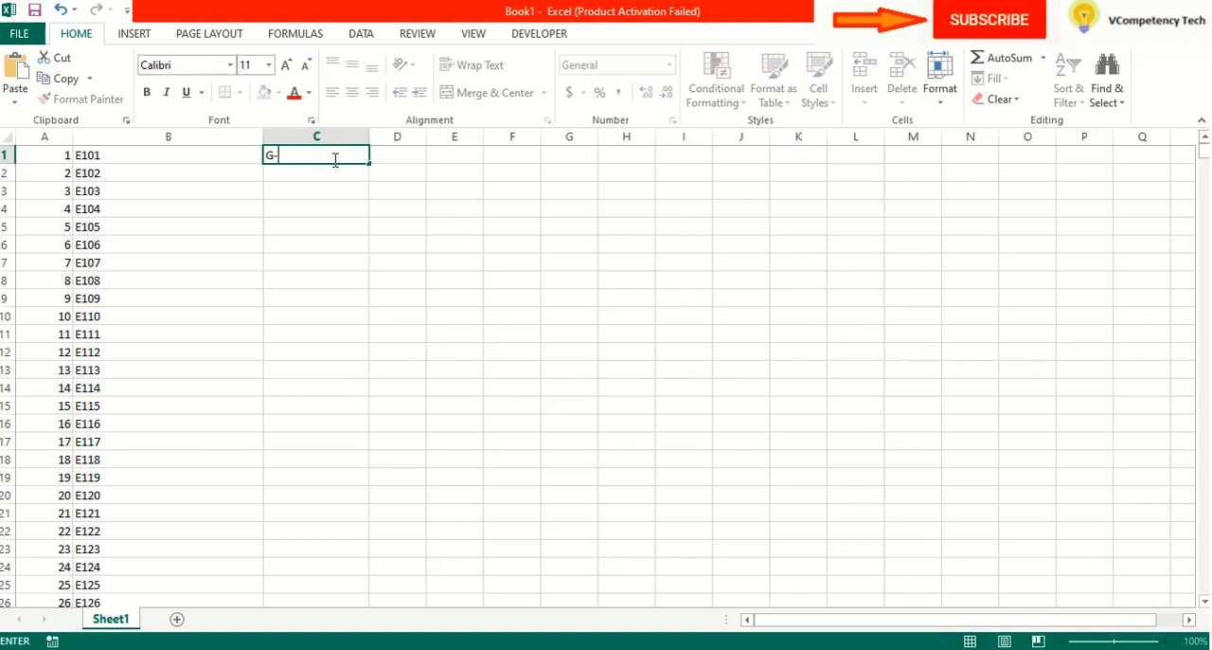
pyautogui.write('1')
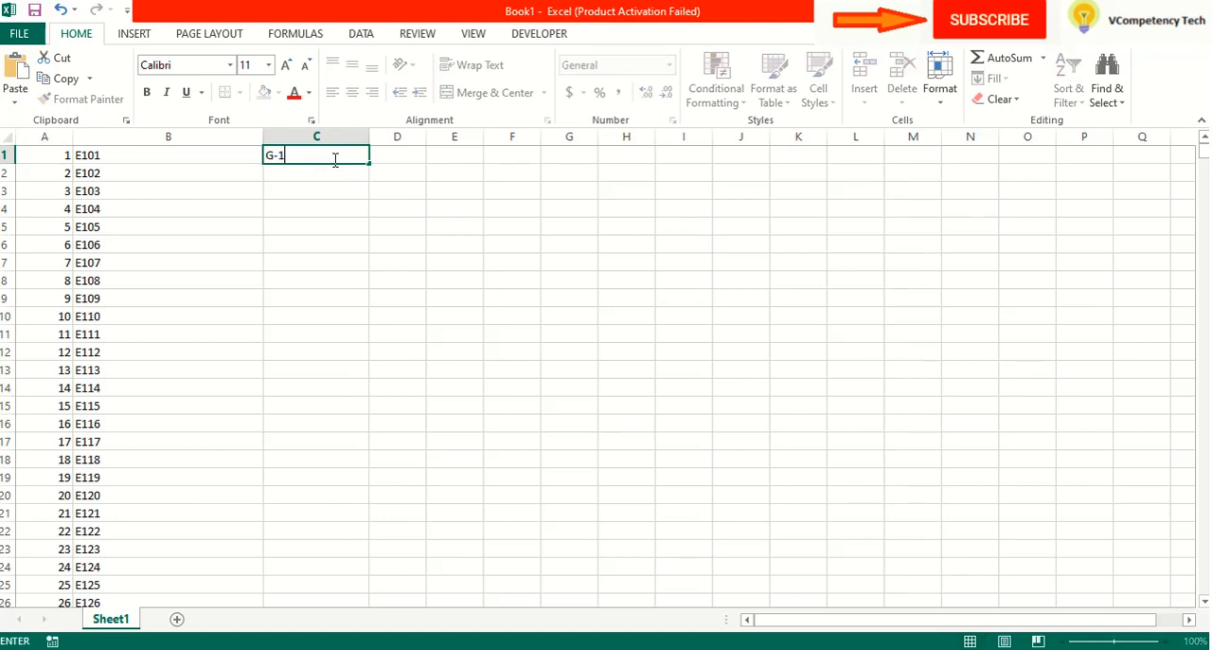
pyautogui.write('01')
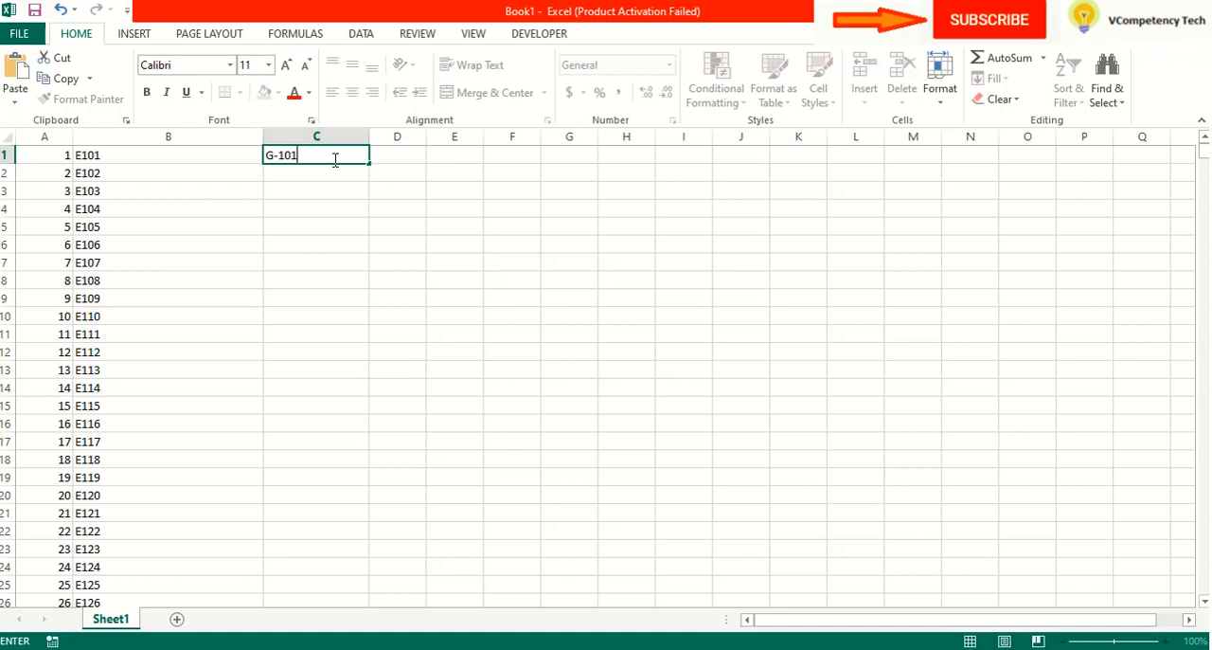
pyautogui.write('-')
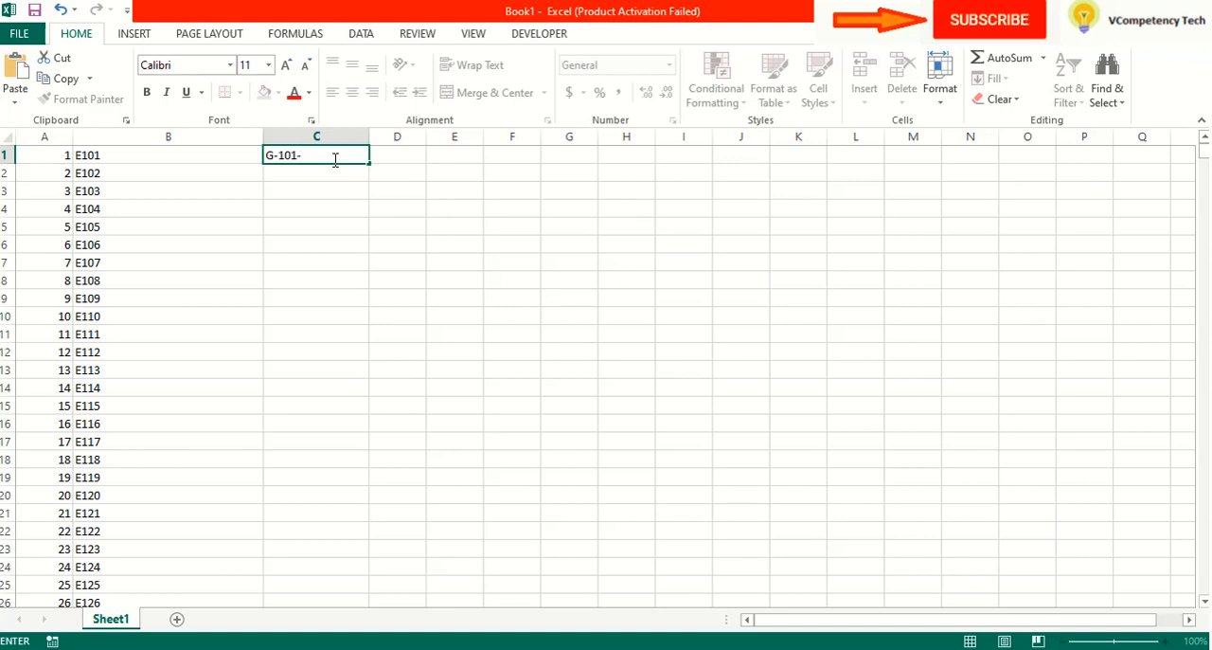
pyautogui.write('E-')
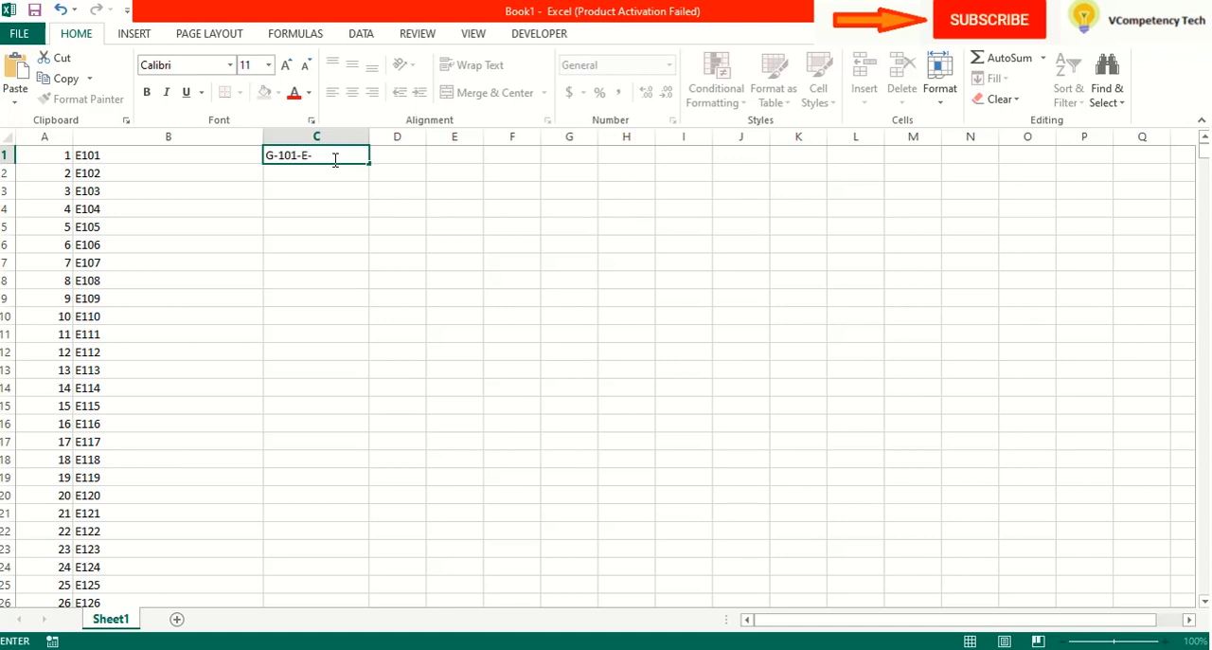
pyautogui.write('102')
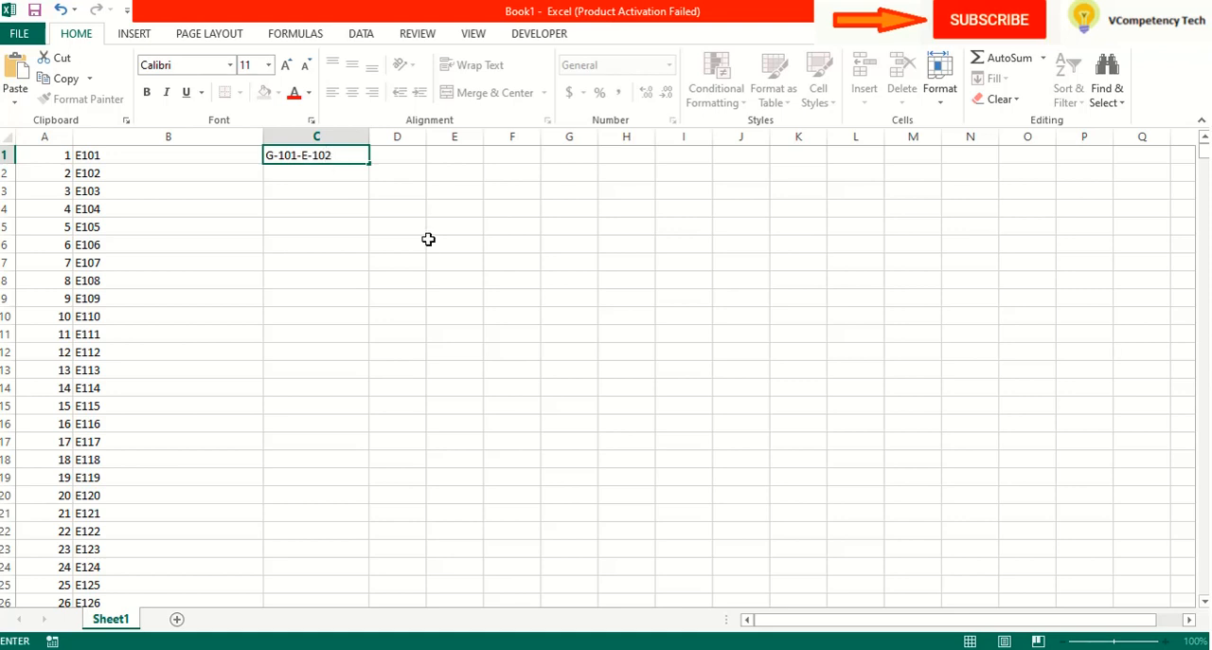
pyautogui.click(431, 245)
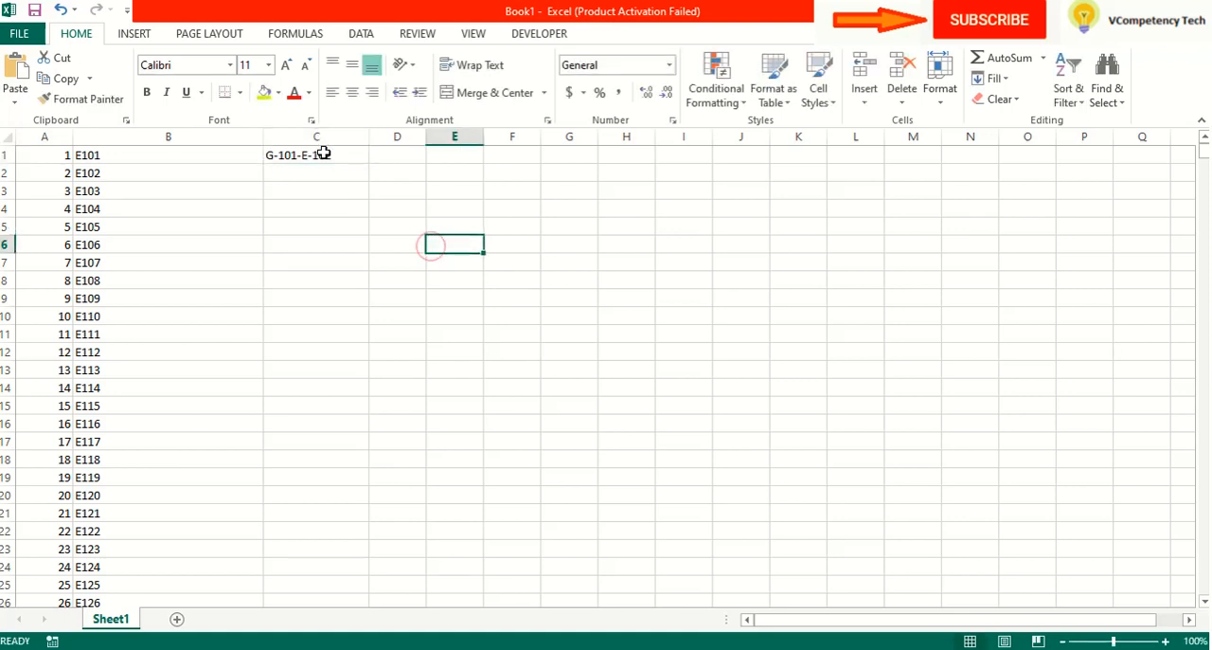
pyautogui.click(316, 137)
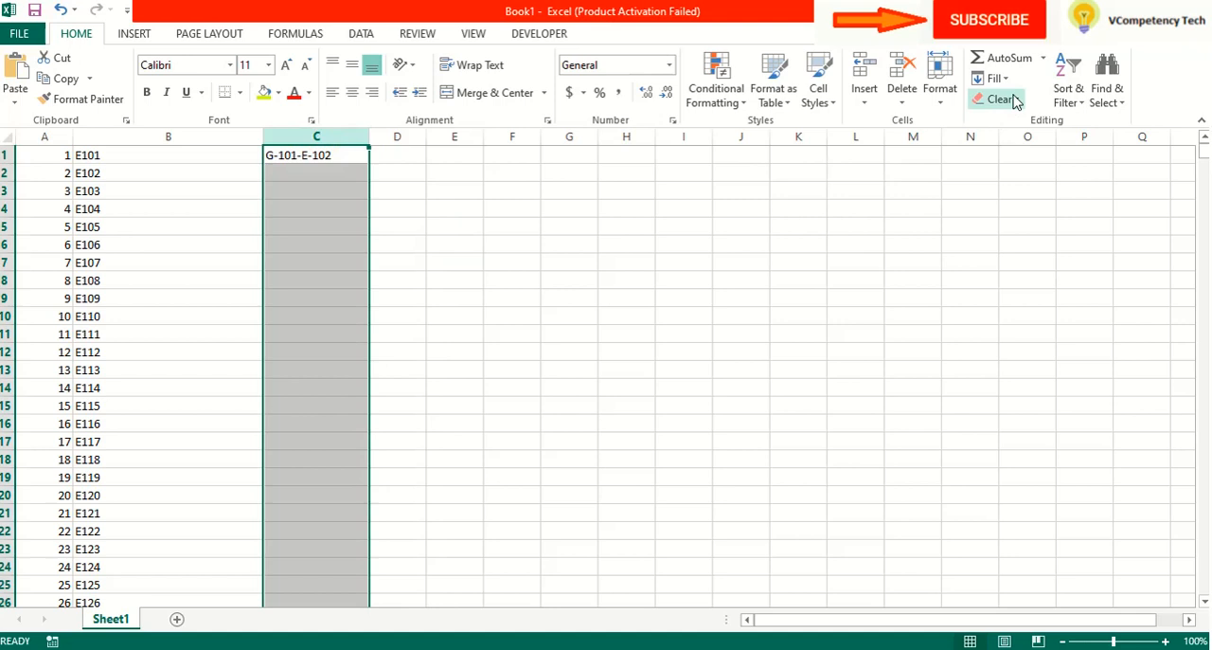
# - AutoFill column C so the codes continue G-101-E-103, G-101-E-104 and onward
pyautogui.click(994, 76)
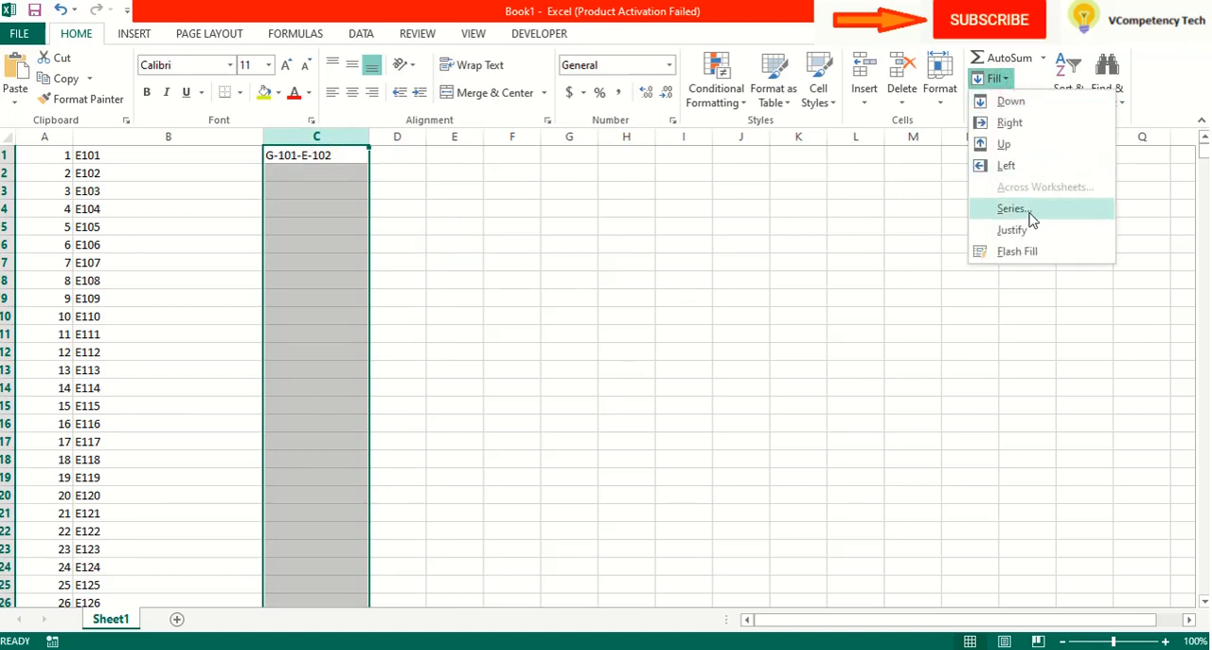
pyautogui.click(1033, 220)
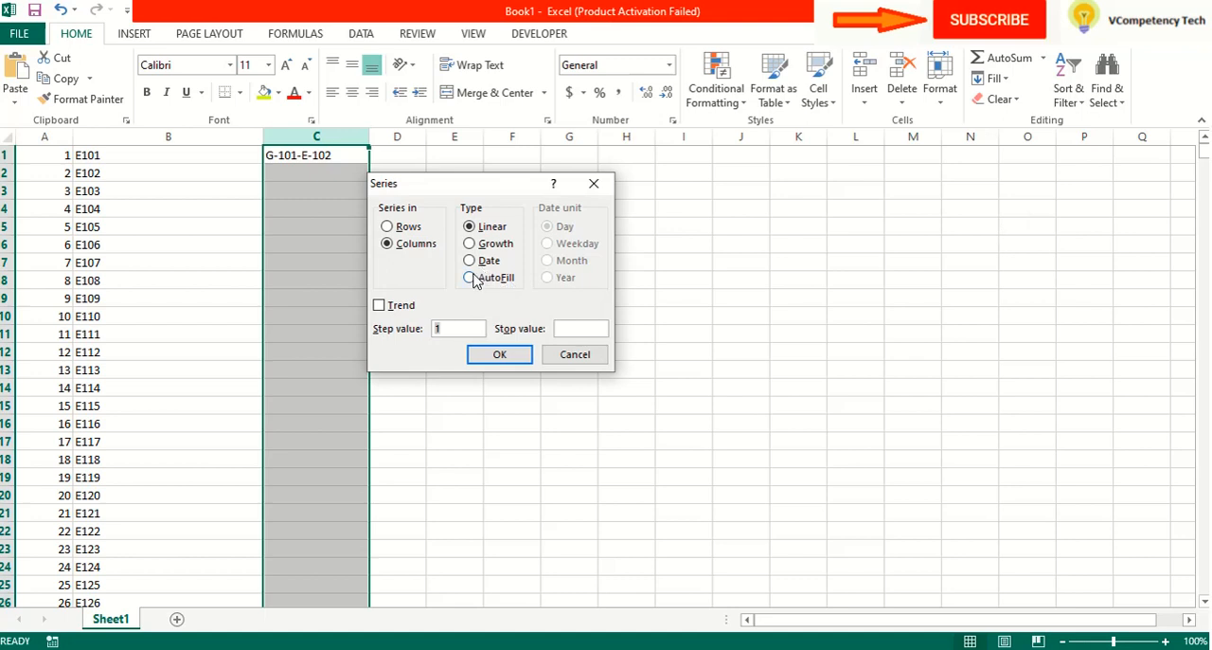
pyautogui.click(470, 277)
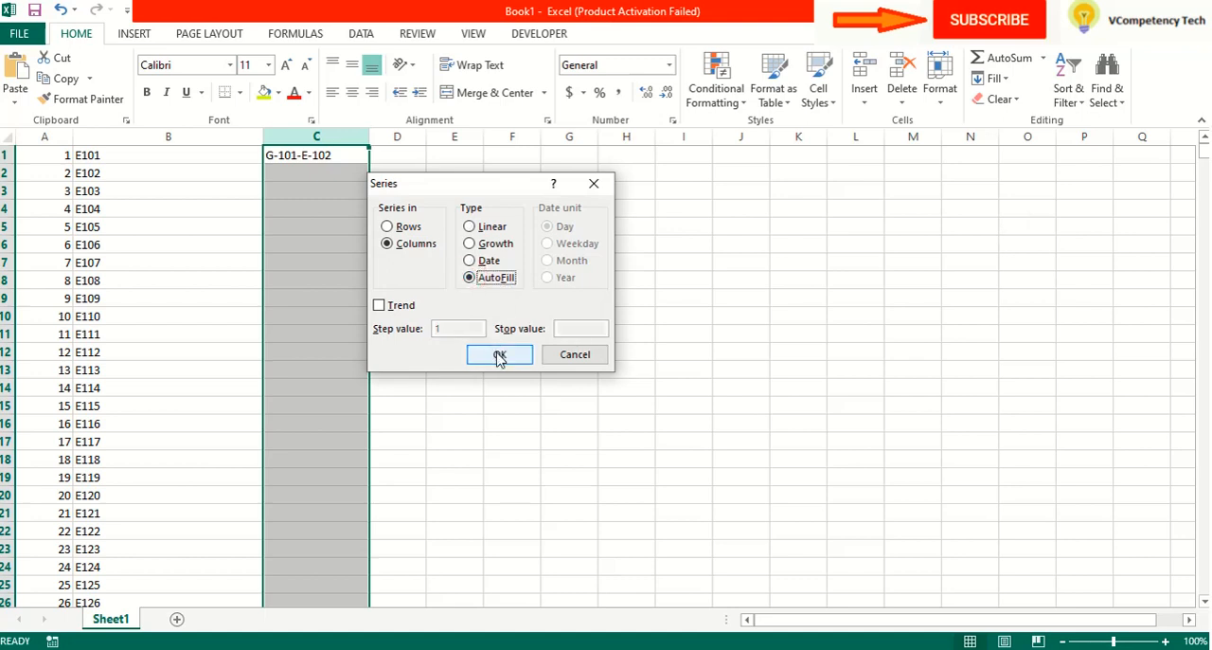
pyautogui.click(499, 354)
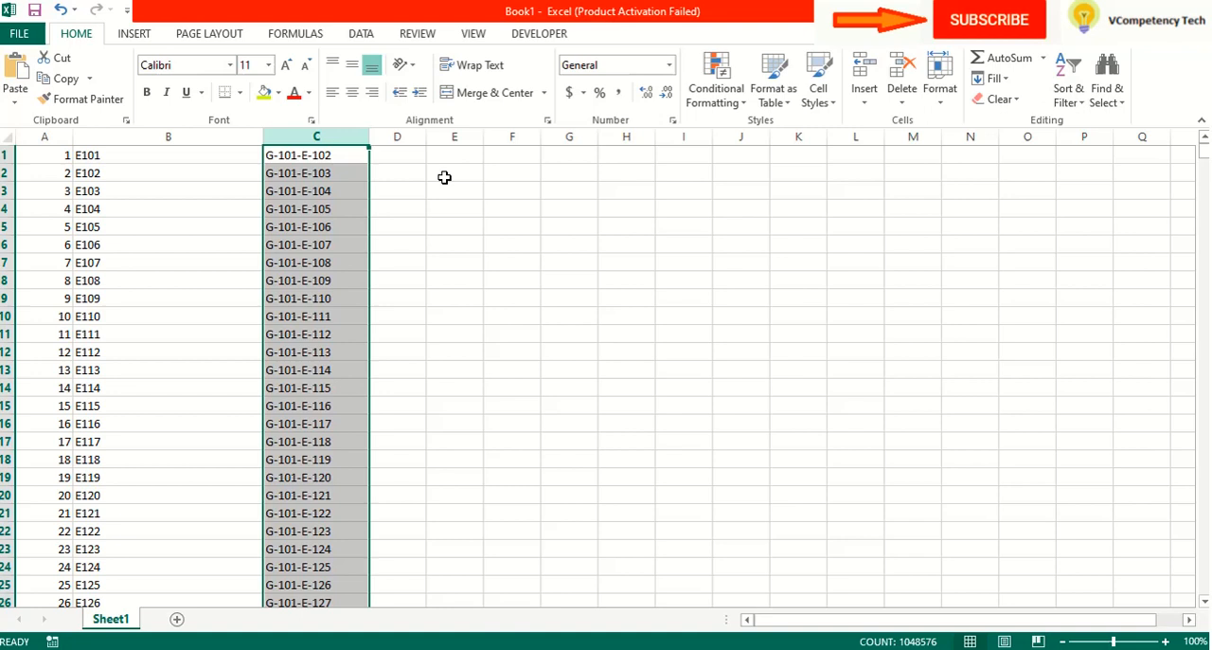
pyautogui.click(454, 172)
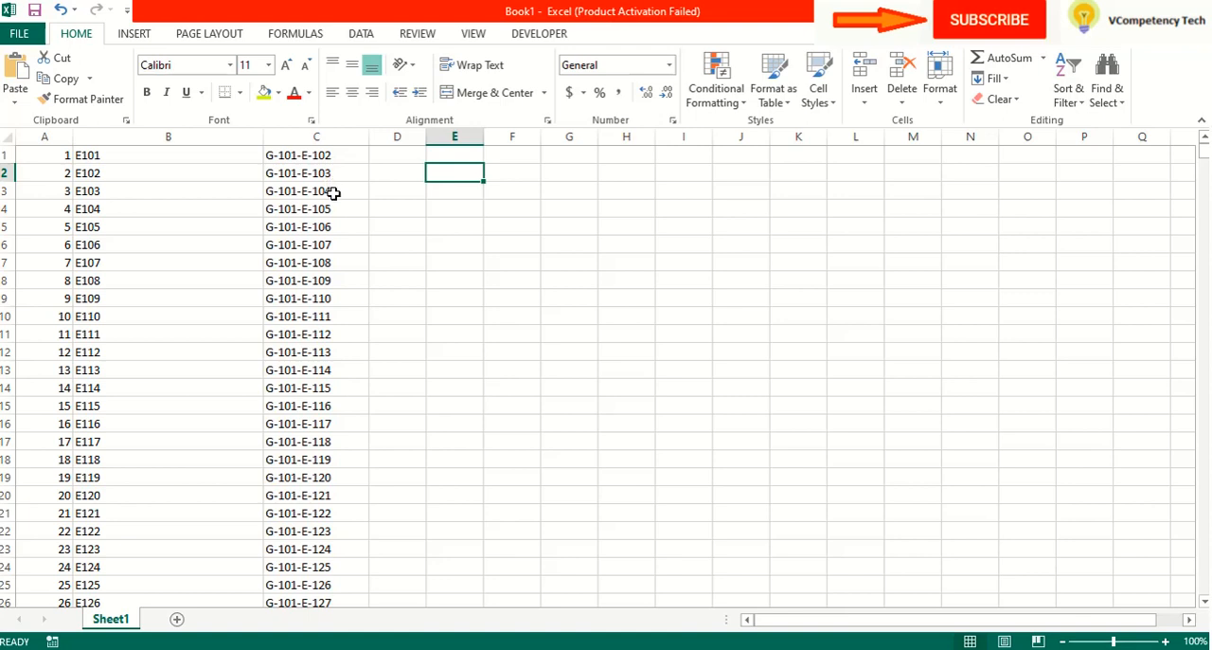
pyautogui.moveTo(320, 208)
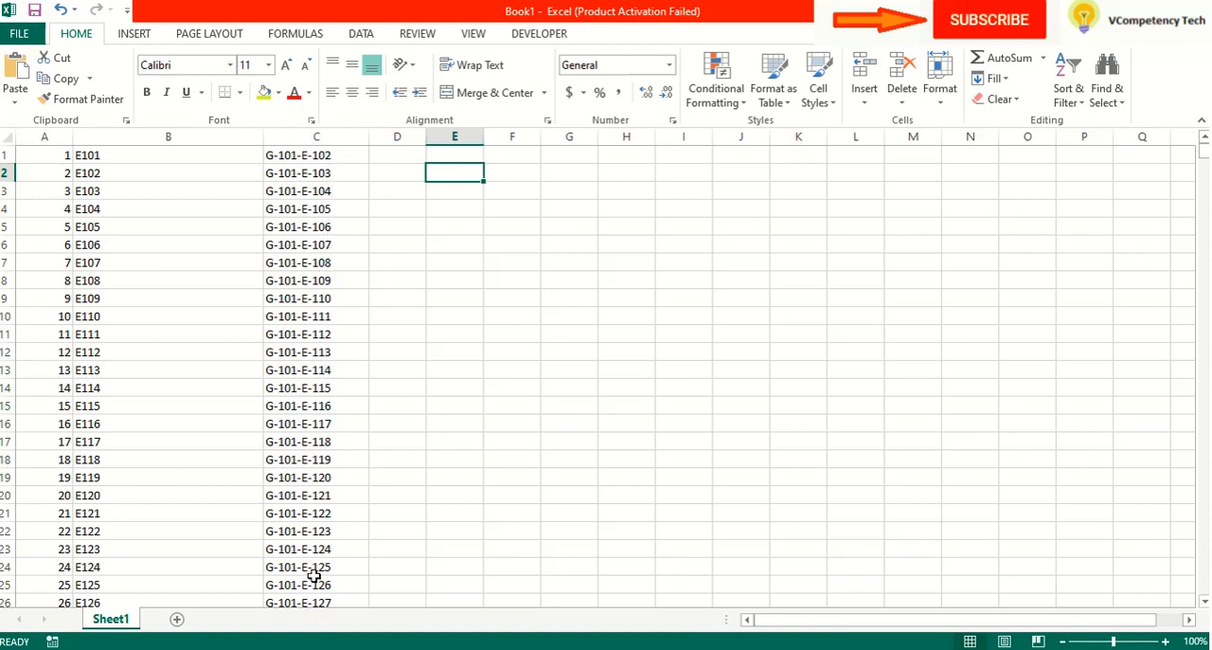
pyautogui.moveTo(287, 174)
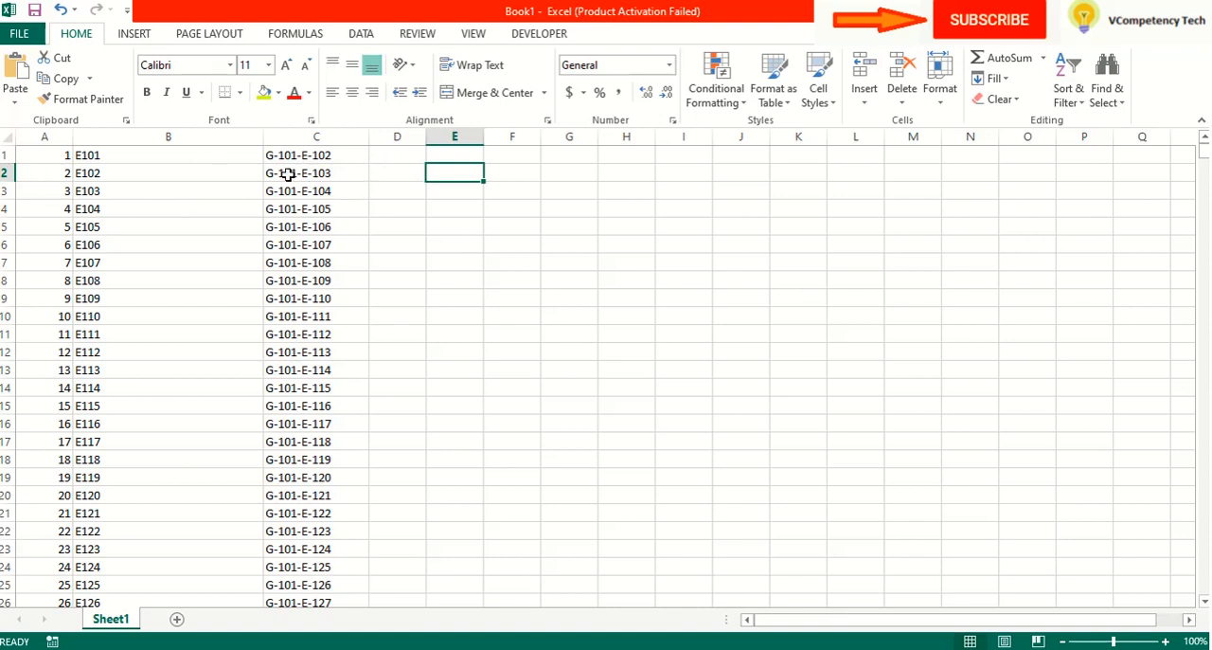
# - Narrow column B by dragging its header border
pyautogui.moveTo(258, 136); pyautogui.dragTo(249, 137)
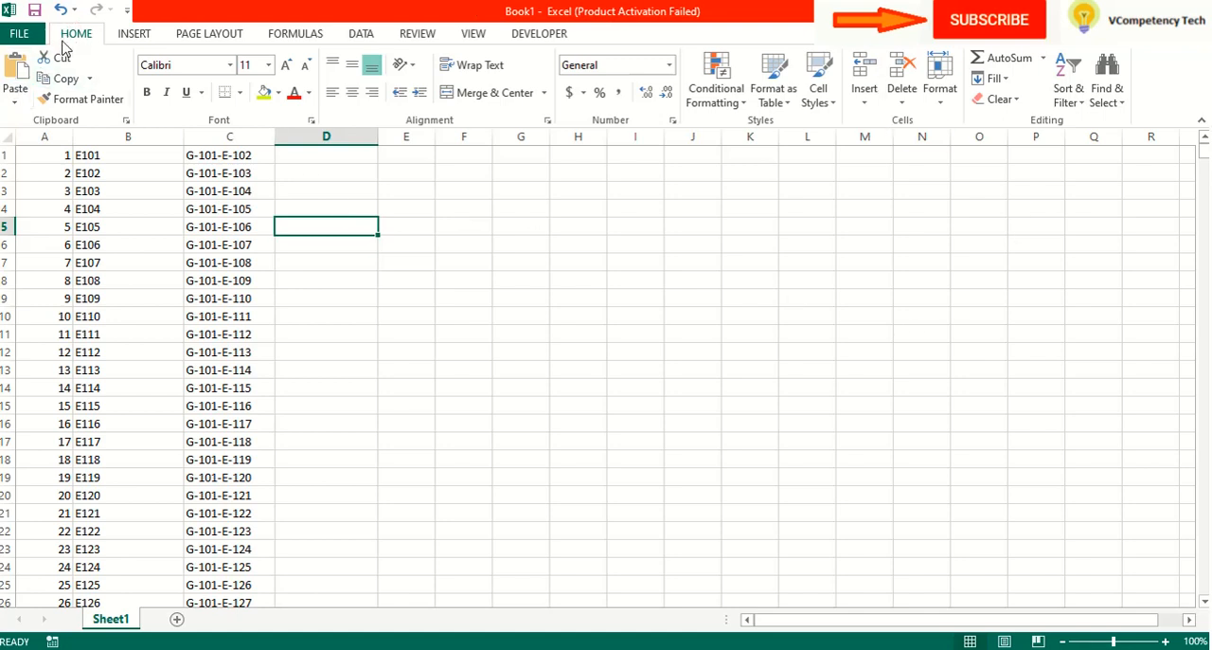
pyautogui.moveTo(986, 68)
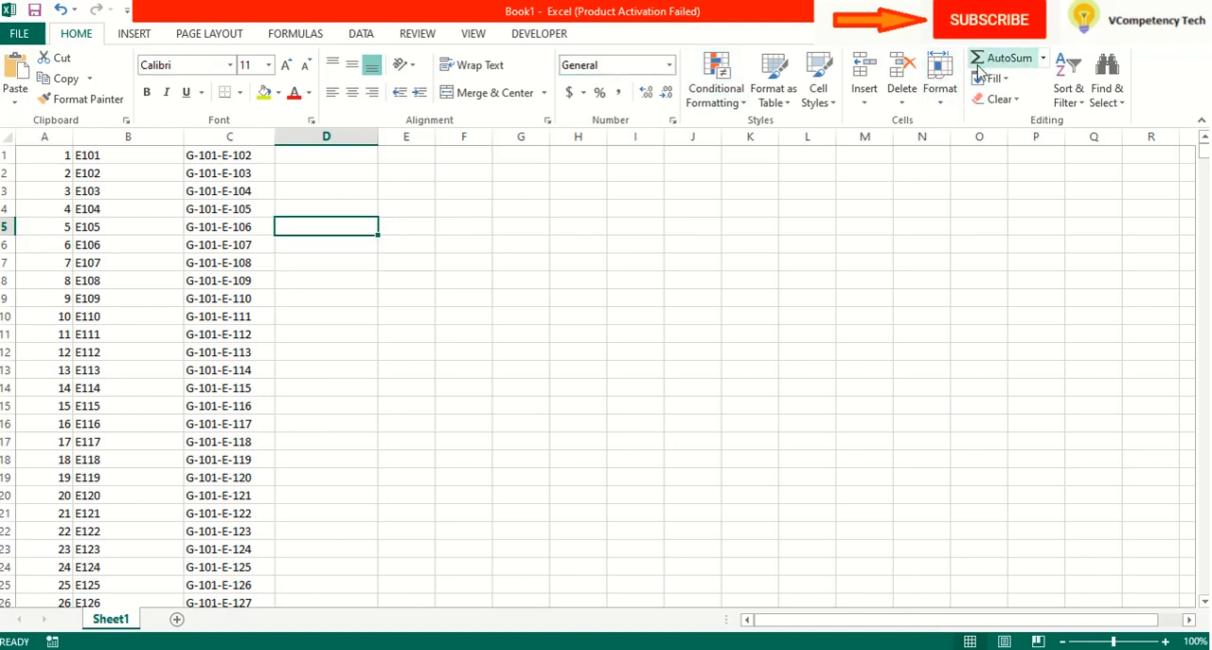
pyautogui.moveTo(992, 77)
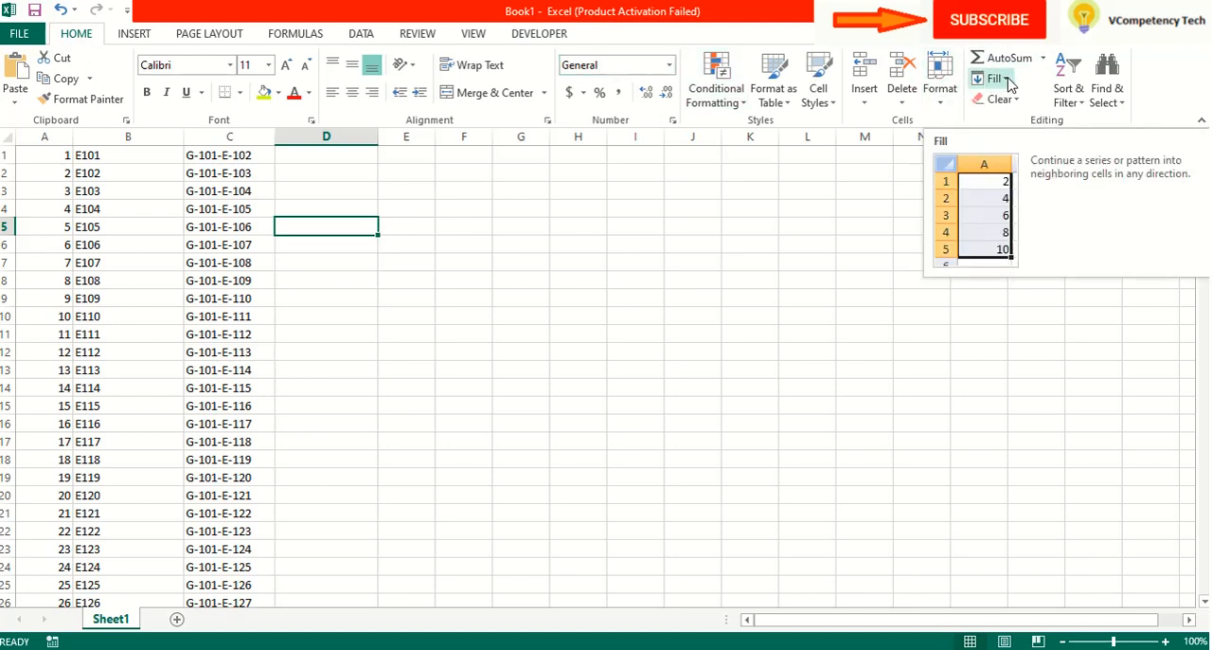
pyautogui.click(998, 78)
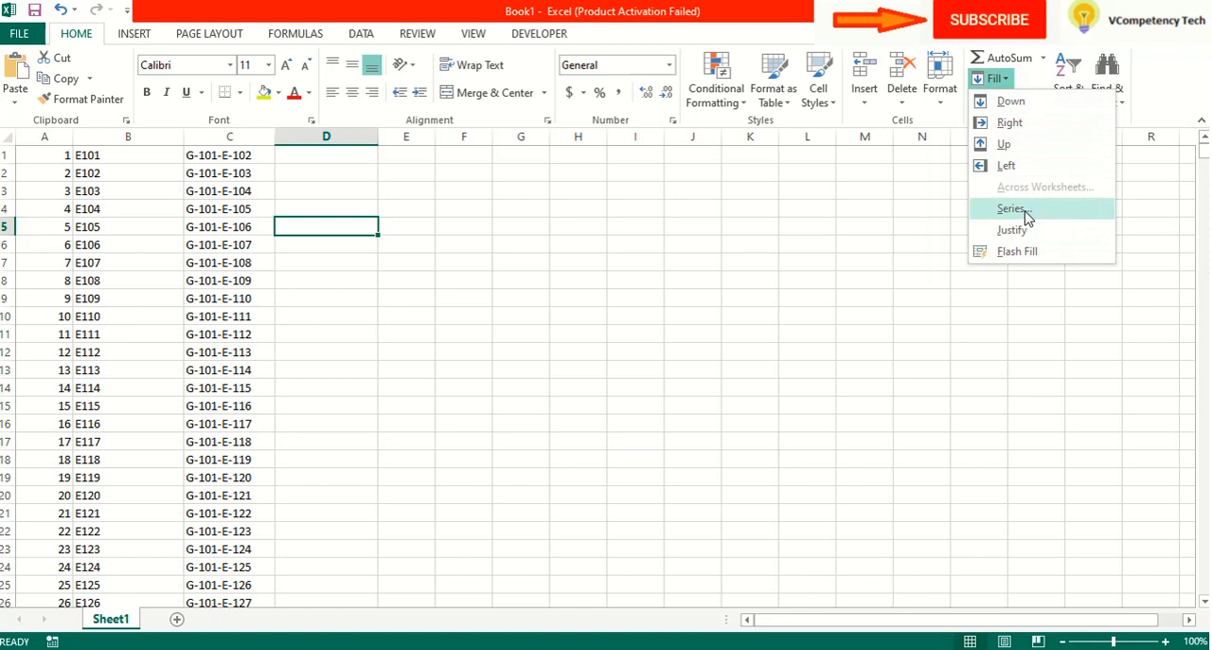
pyautogui.click(1010, 209)
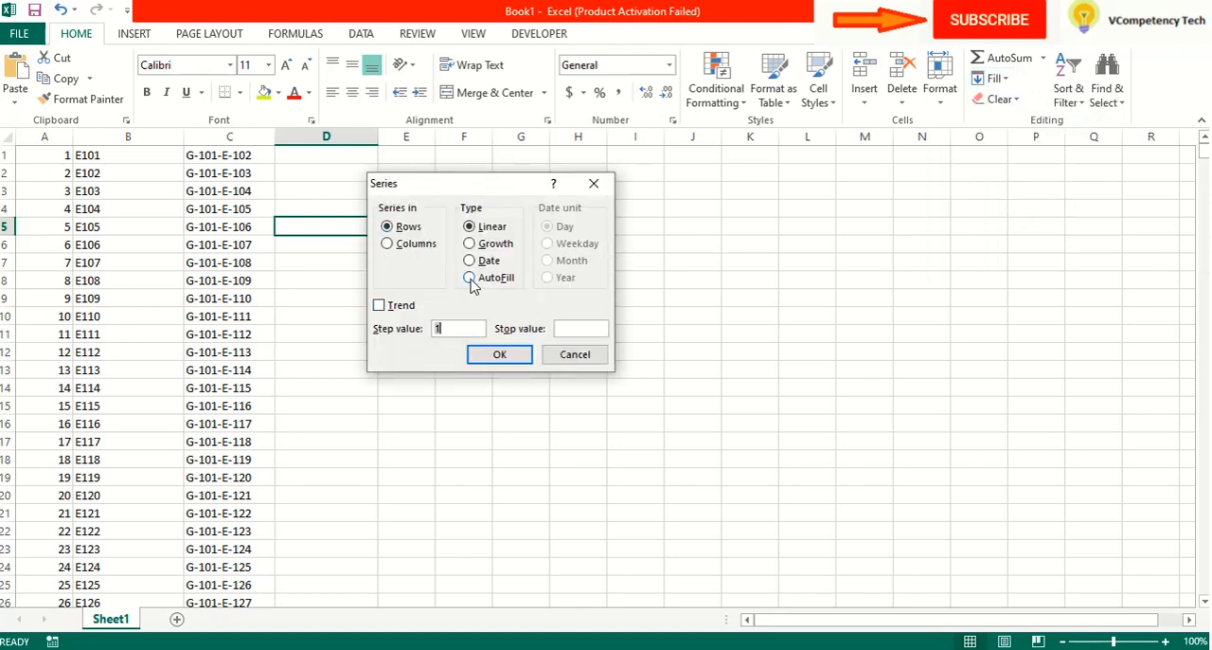
pyautogui.click(469, 276)
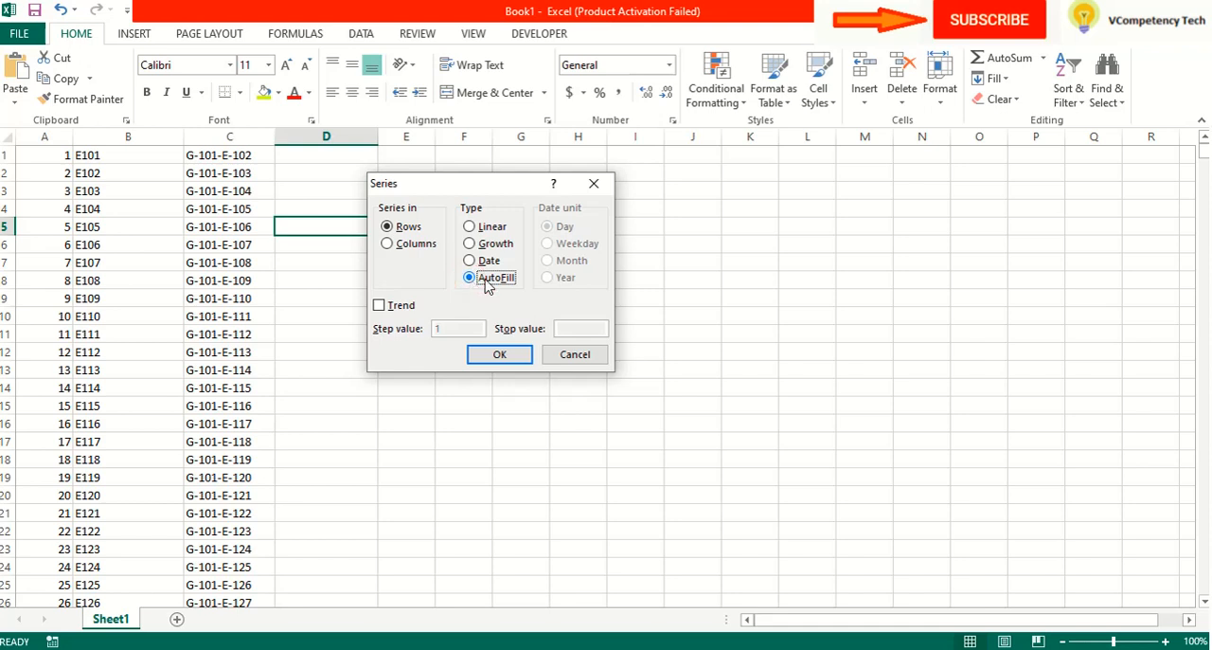
pyautogui.click(574, 354)
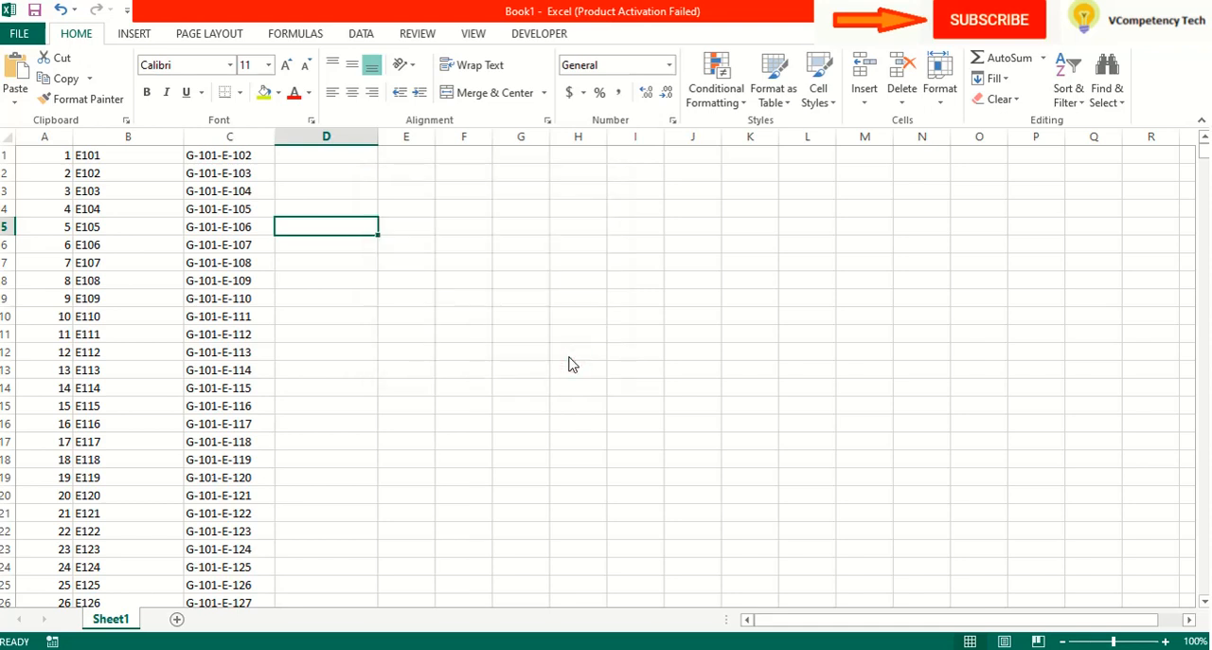
pyautogui.click(995, 78)
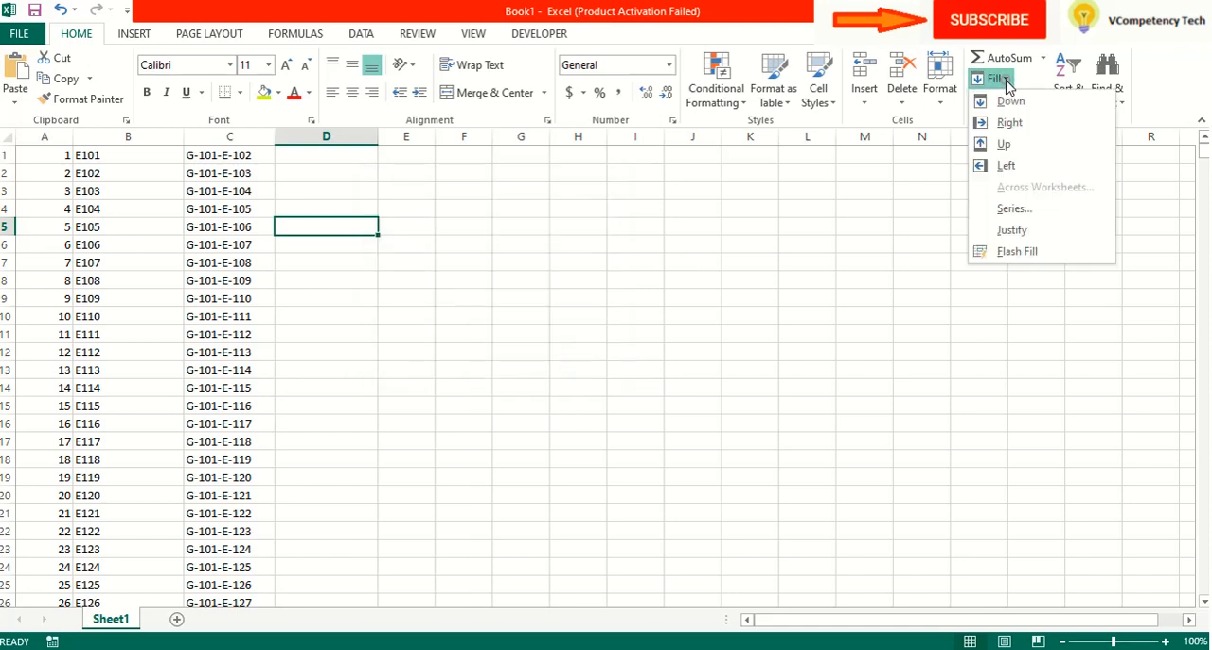
pyautogui.moveTo(1010, 212)
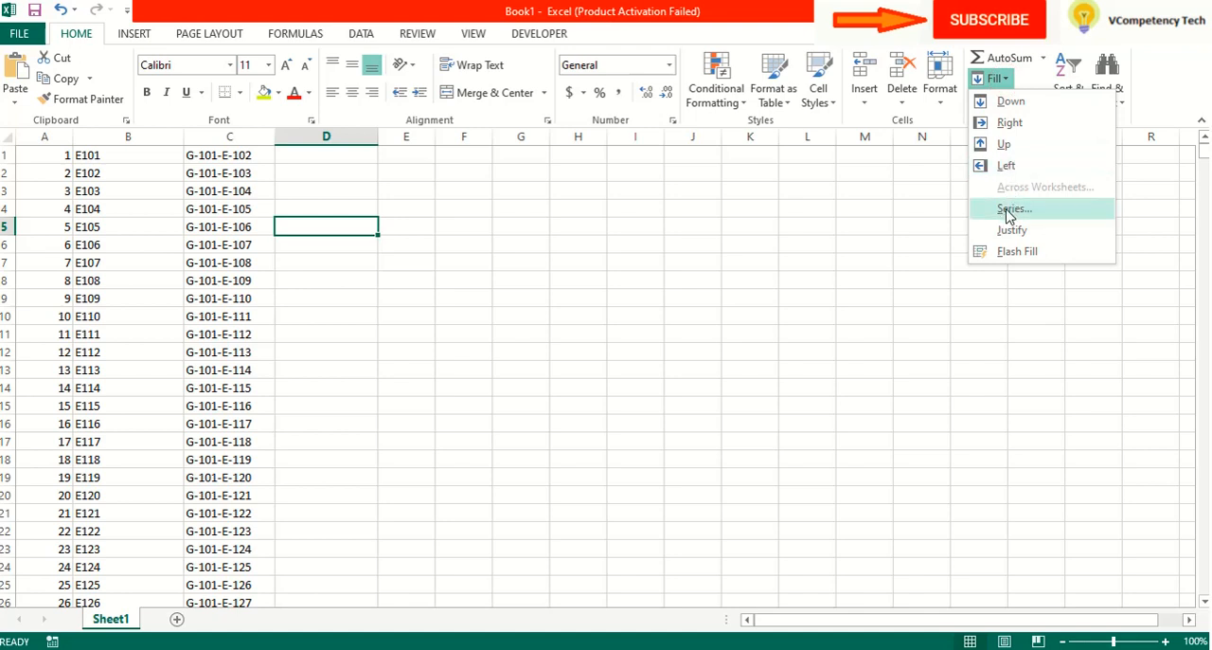
pyautogui.moveTo(1010, 213)
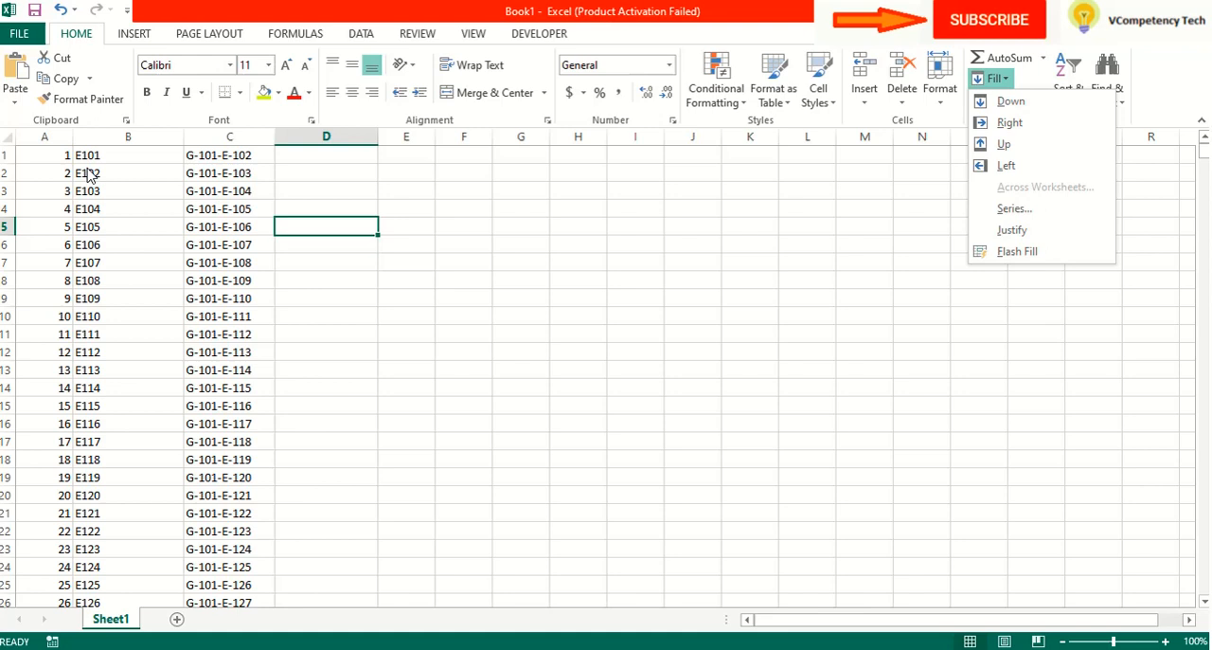
pyautogui.click(338, 371)
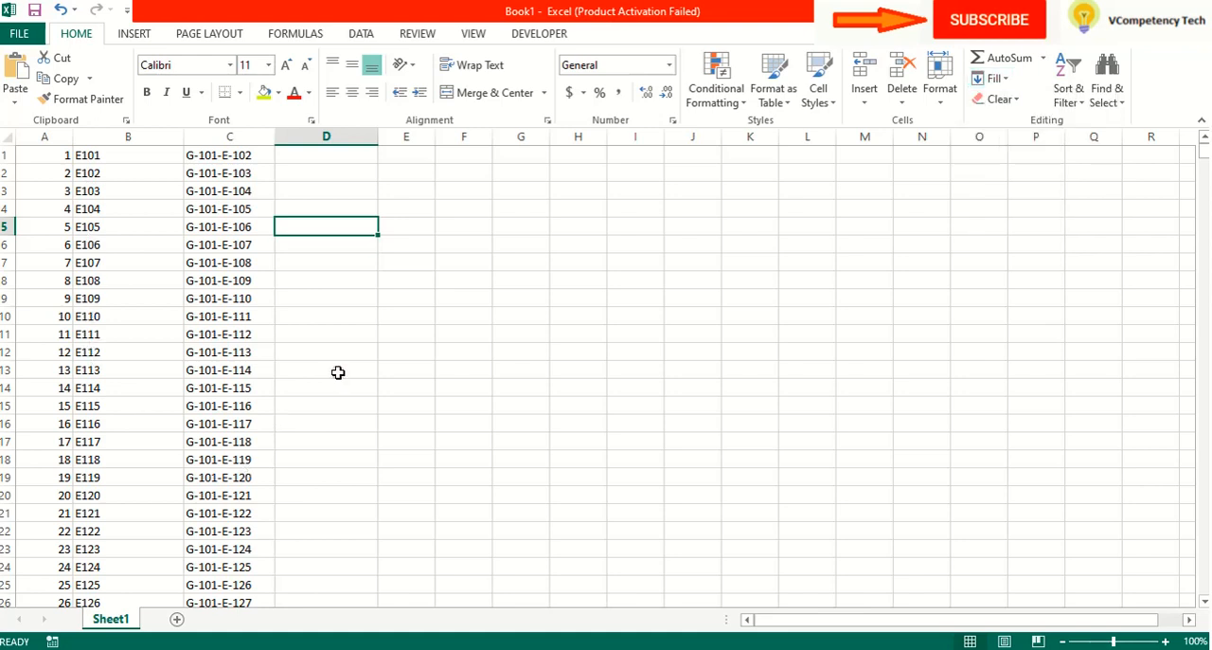
pyautogui.click(326, 155)
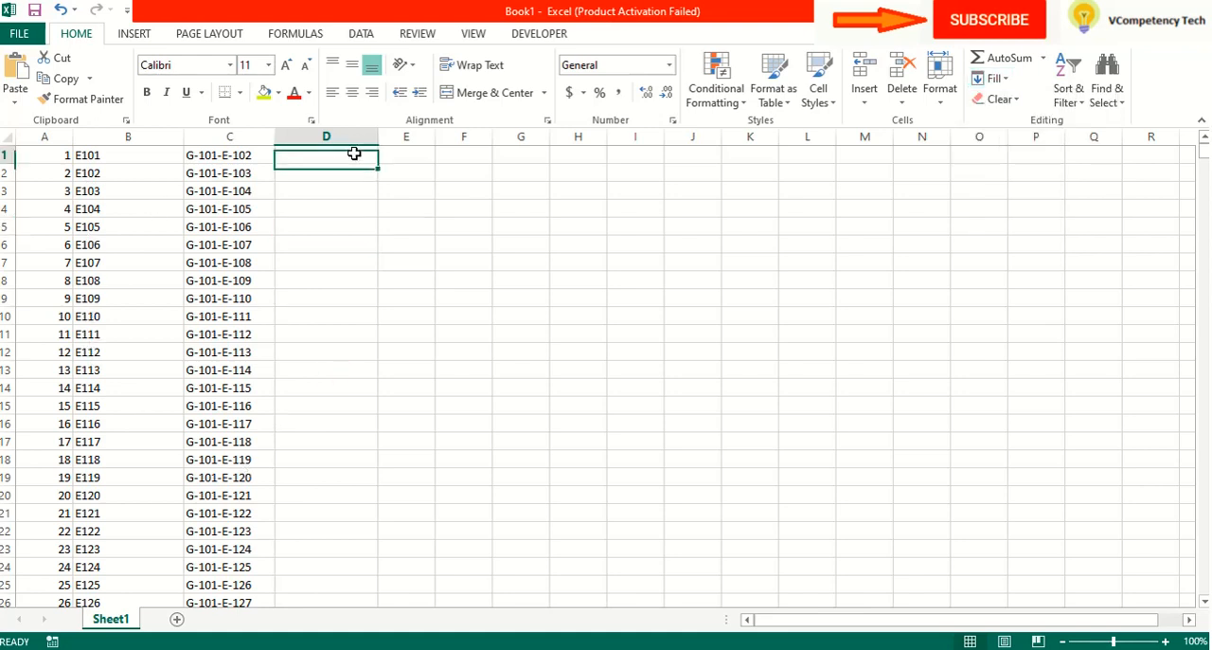
# - Enter E101 in cell D1 and begin typing an E-code into cell E1
pyautogui.write('E')
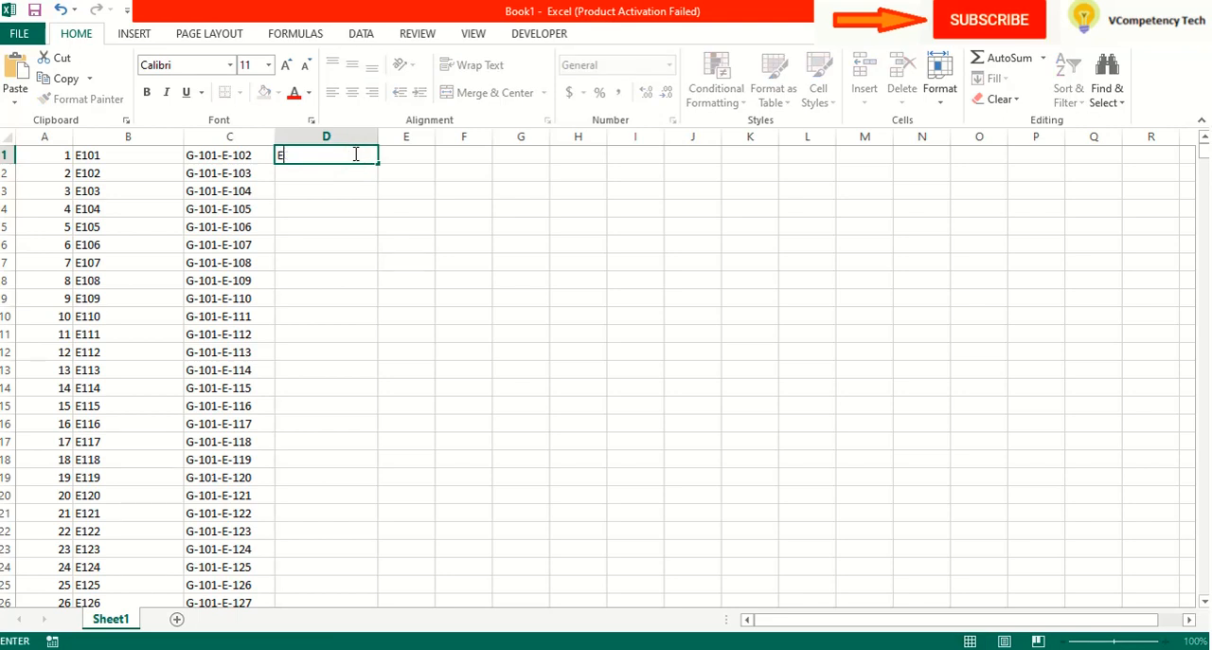
pyautogui.press('Enter')
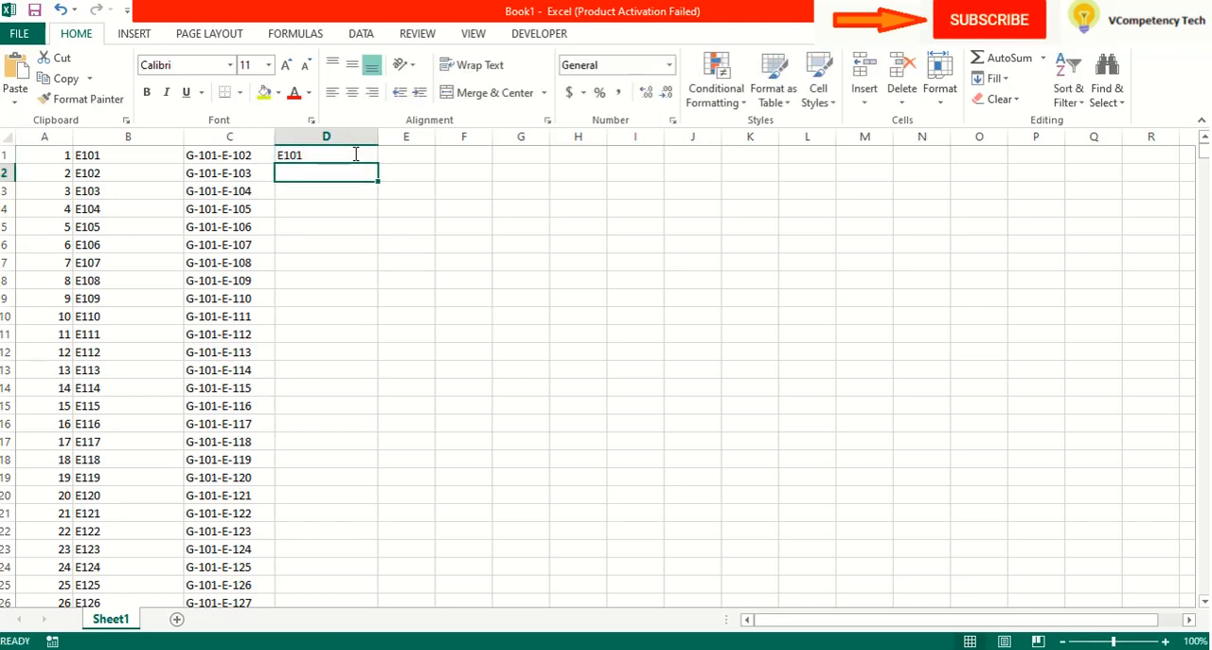
pyautogui.write('E101')
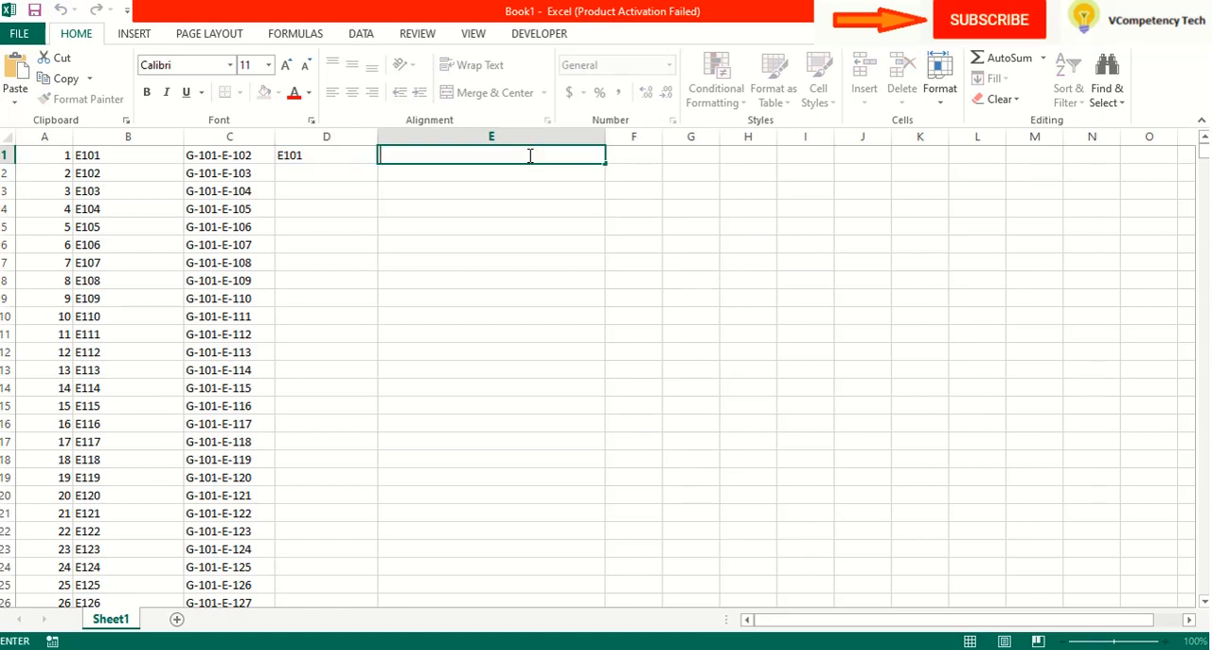
pyautogui.write('E')
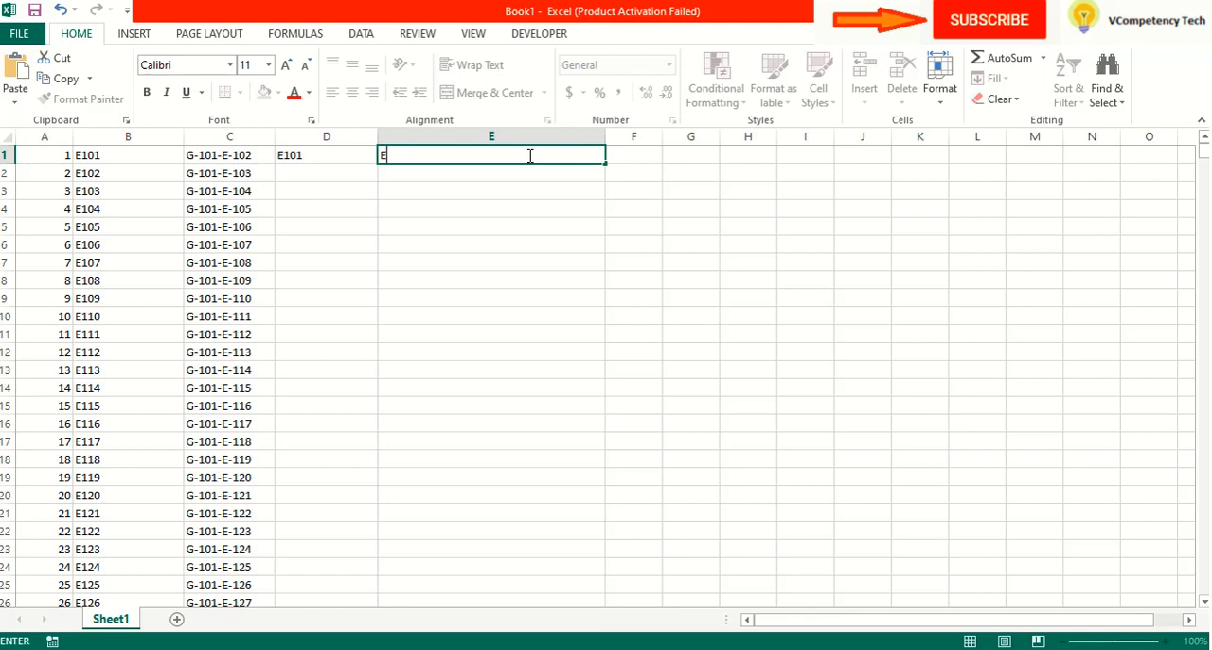
# - Type the starting code I-No-1000001 into cell E1
pyautogui.write('-N')
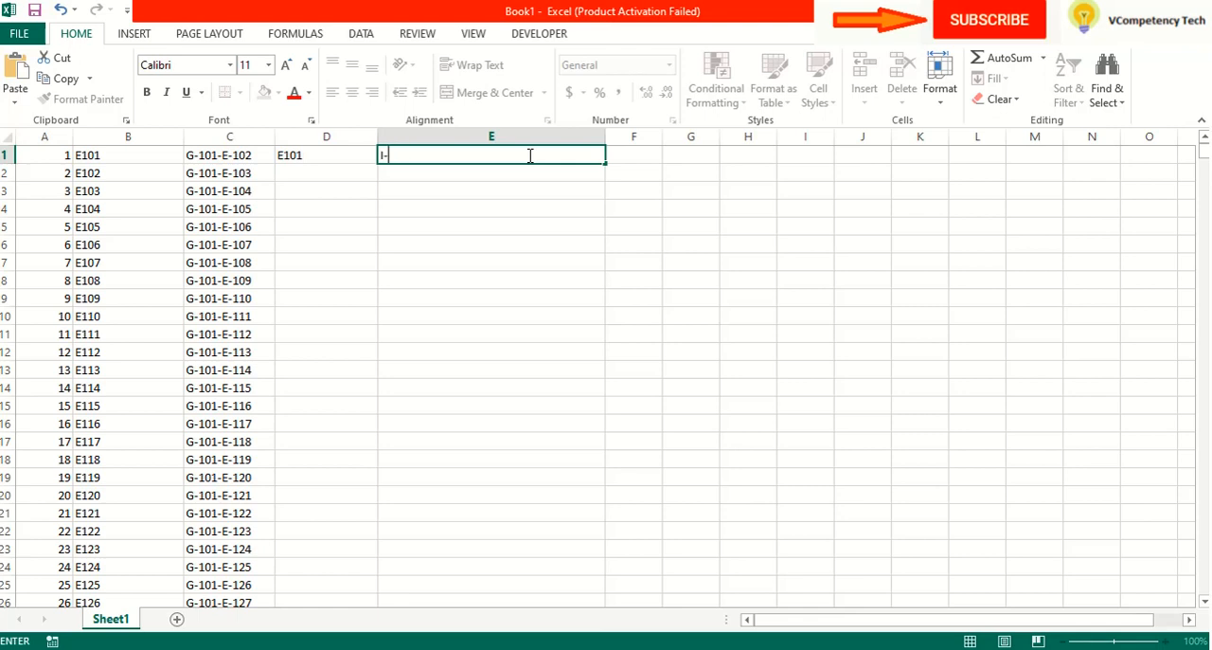
pyautogui.write('No-')
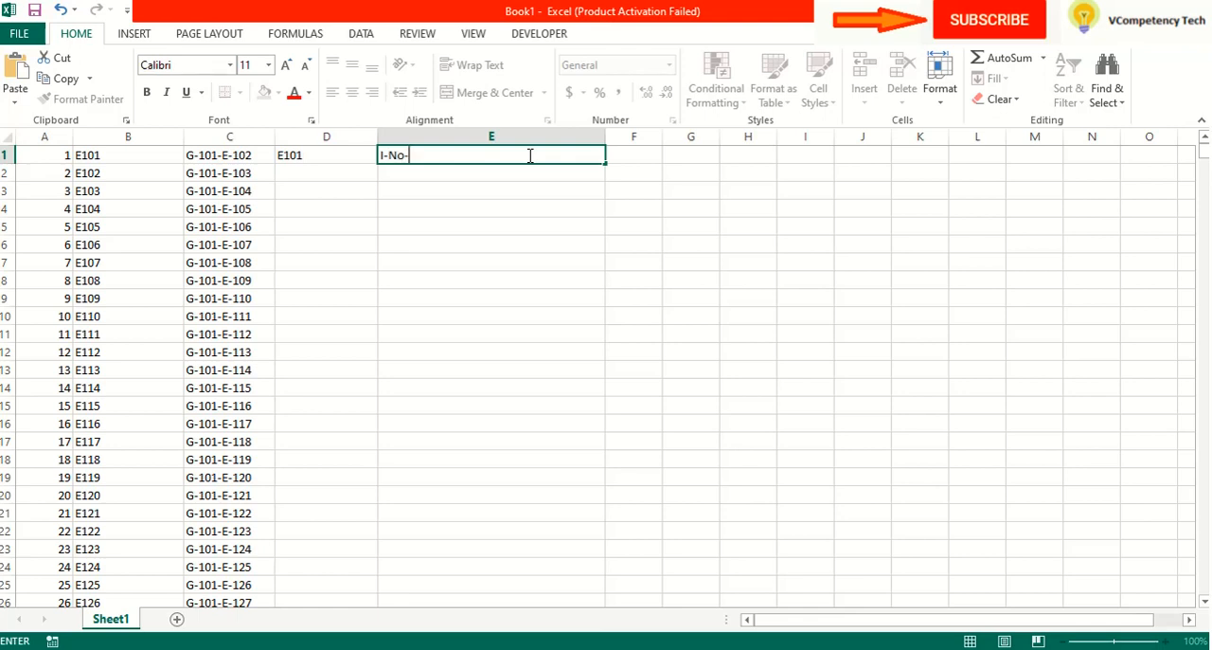
pyautogui.write('1')
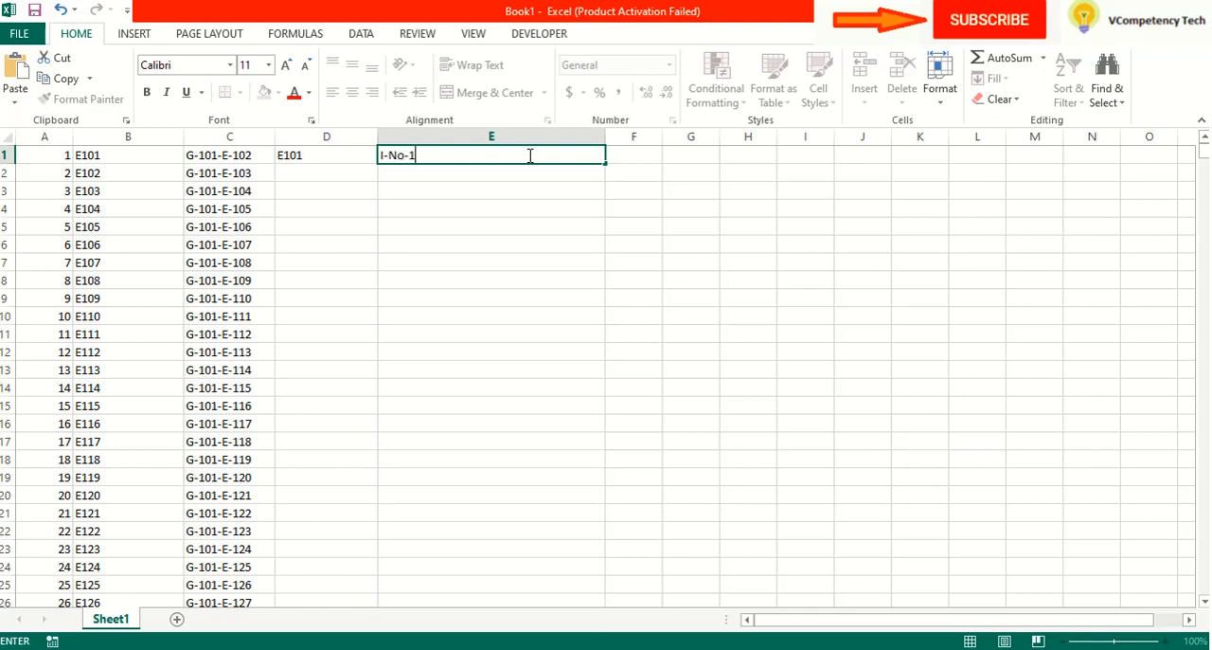
pyautogui.write('000001')
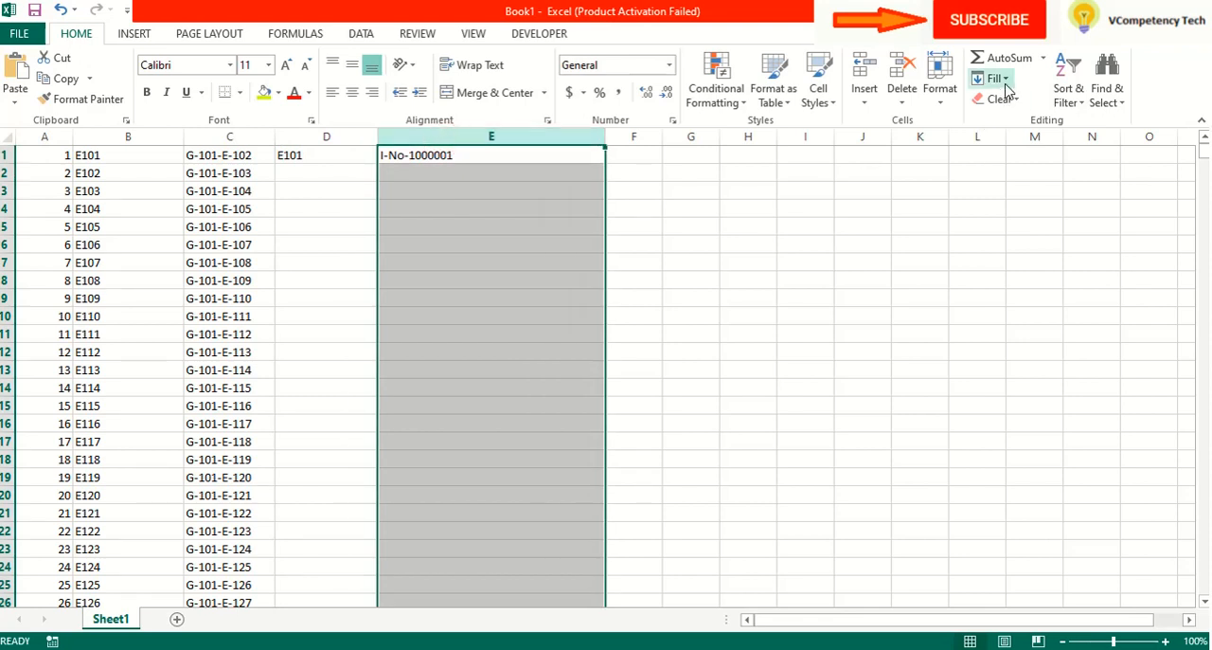
# - Run an AutoFill series down column E counting up from I-No-1000001
pyautogui.click(994, 77)
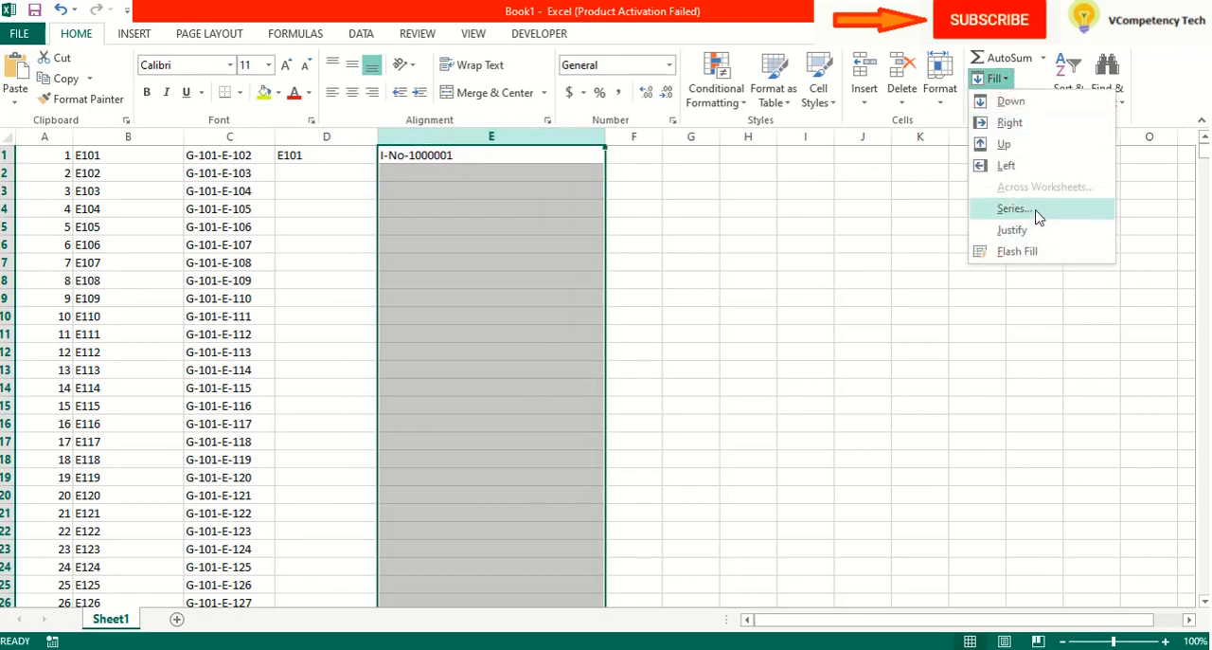
pyautogui.click(1011, 208)
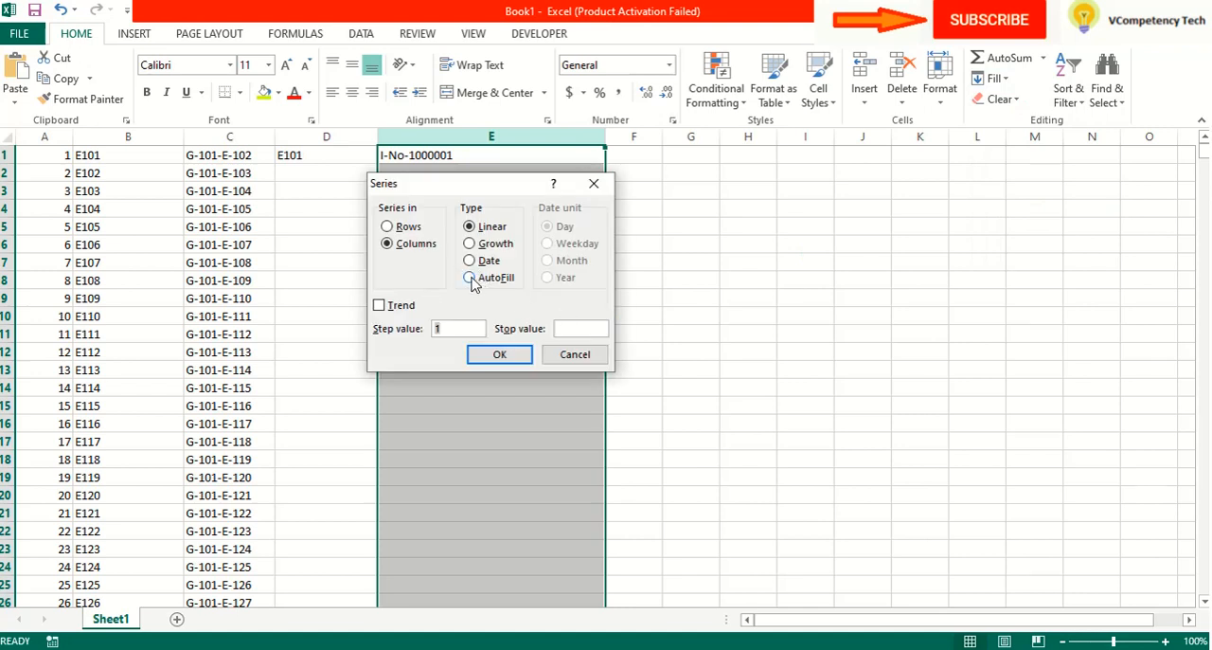
pyautogui.click(499, 354)
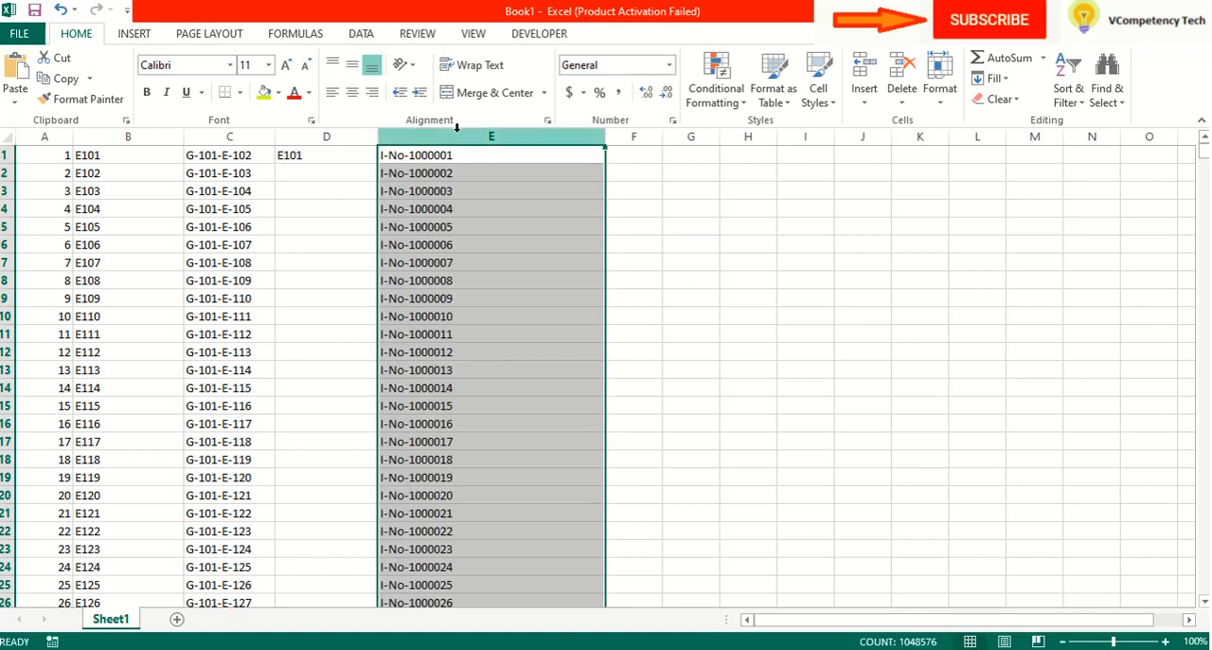
pyautogui.click(746, 405)
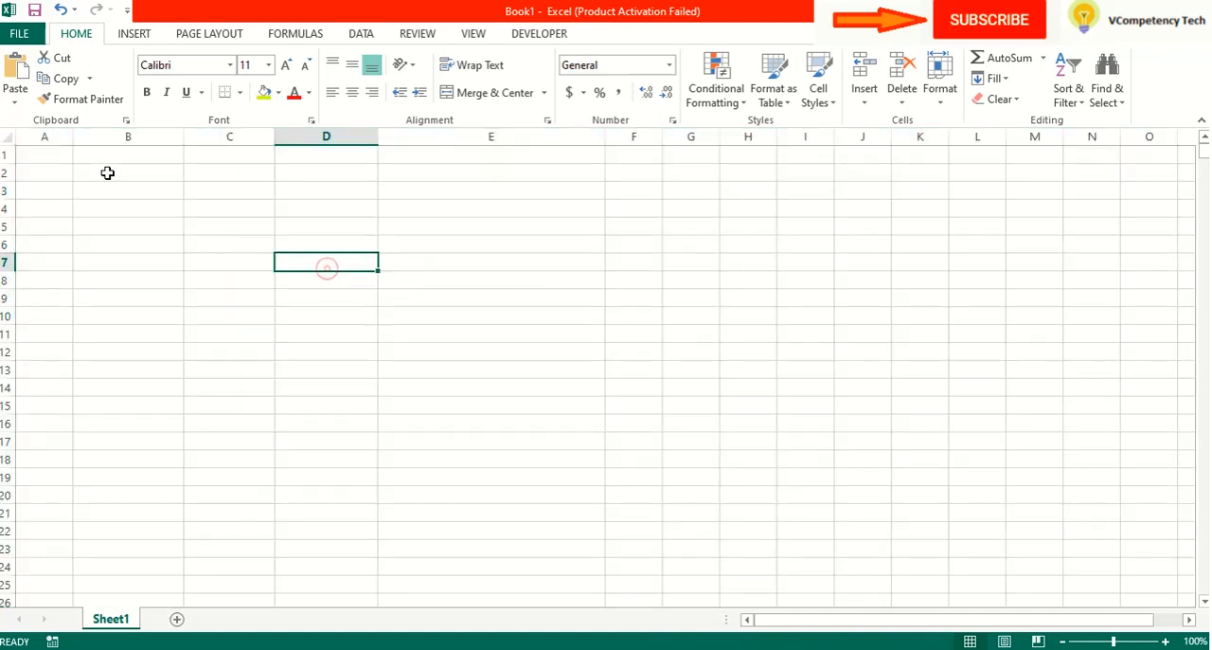
# - Widen column A, enter E101 in cell A1, and select row 1
pyautogui.click(44, 153)
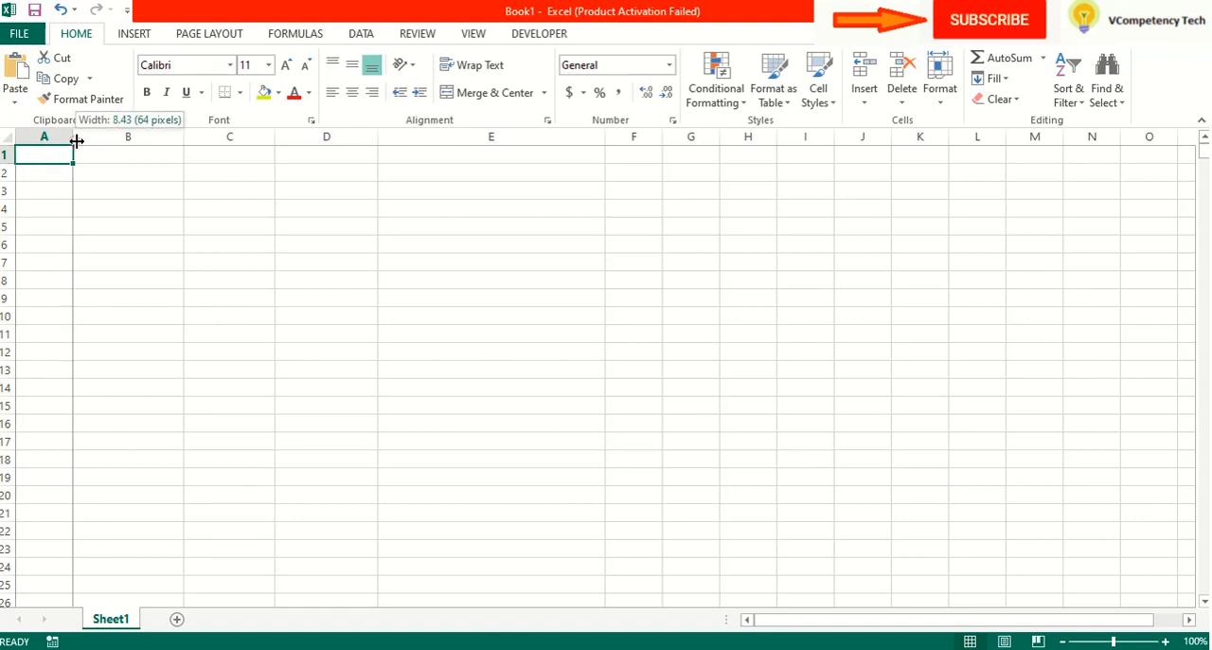
pyautogui.moveTo(76, 135); pyautogui.dragTo(89, 136)
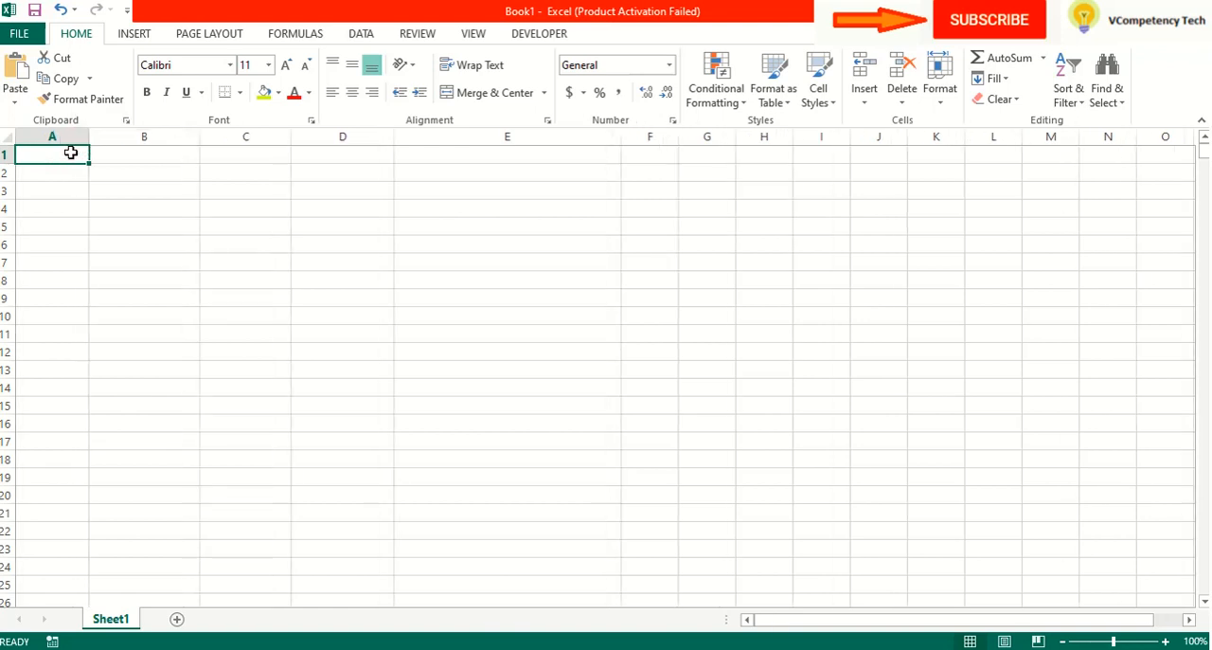
pyautogui.write('E')
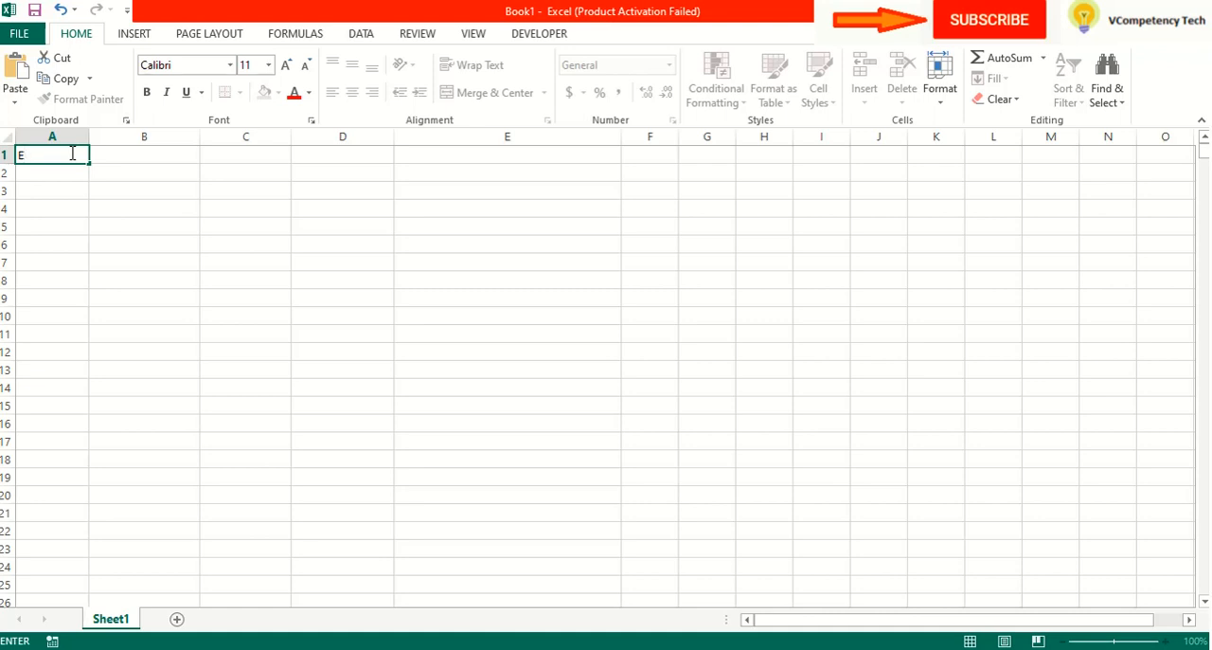
pyautogui.write('101')
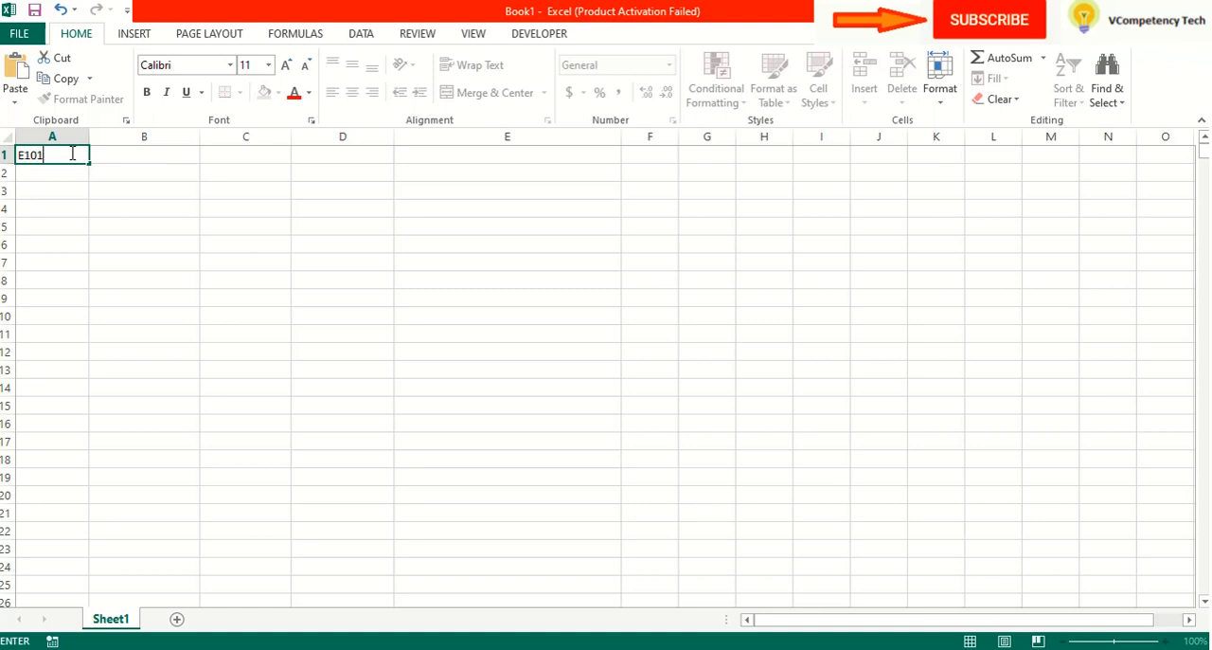
pyautogui.moveTo(178, 156)
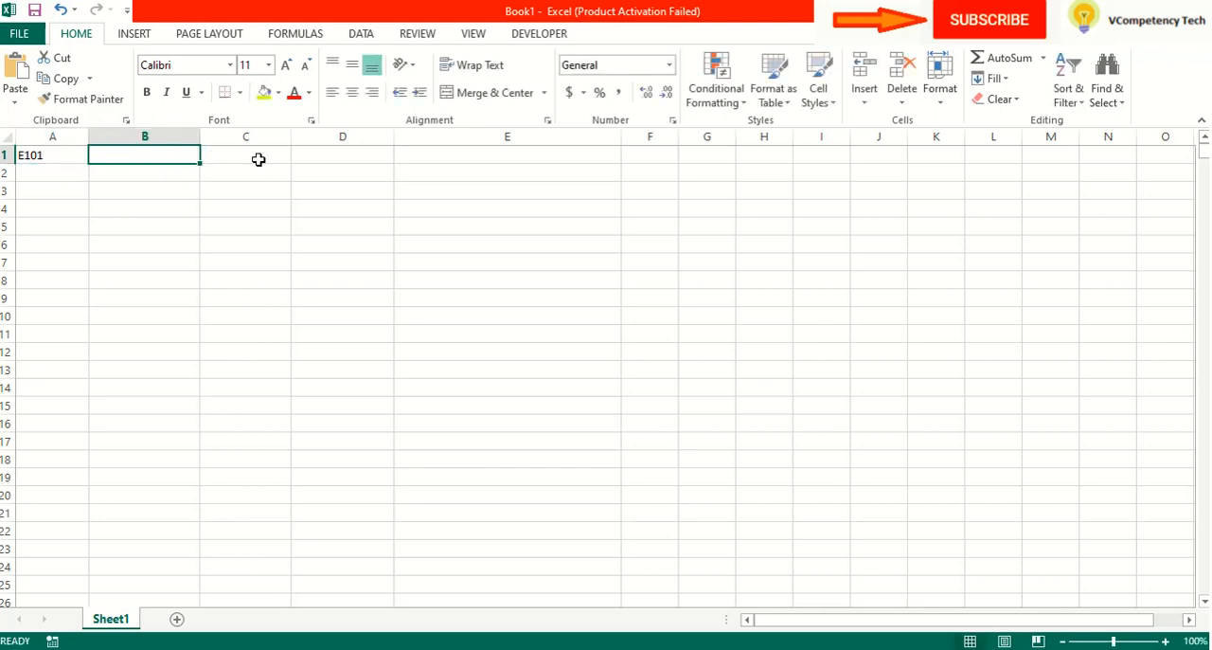
pyautogui.click(246, 154)
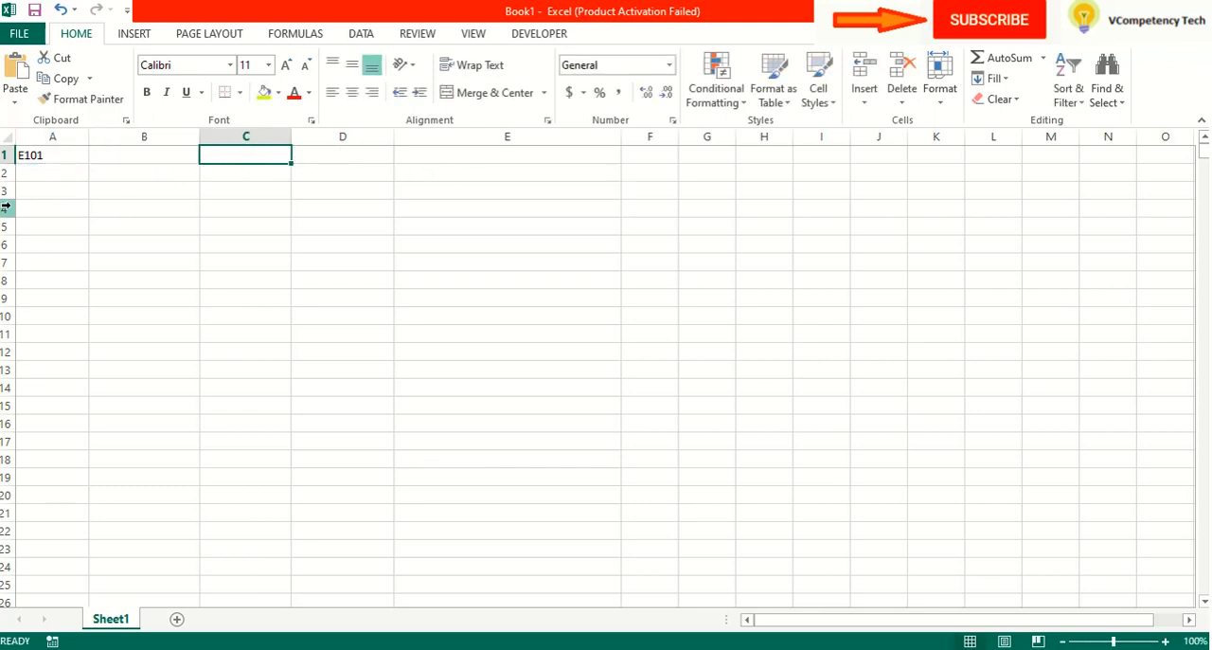
pyautogui.click(8, 155)
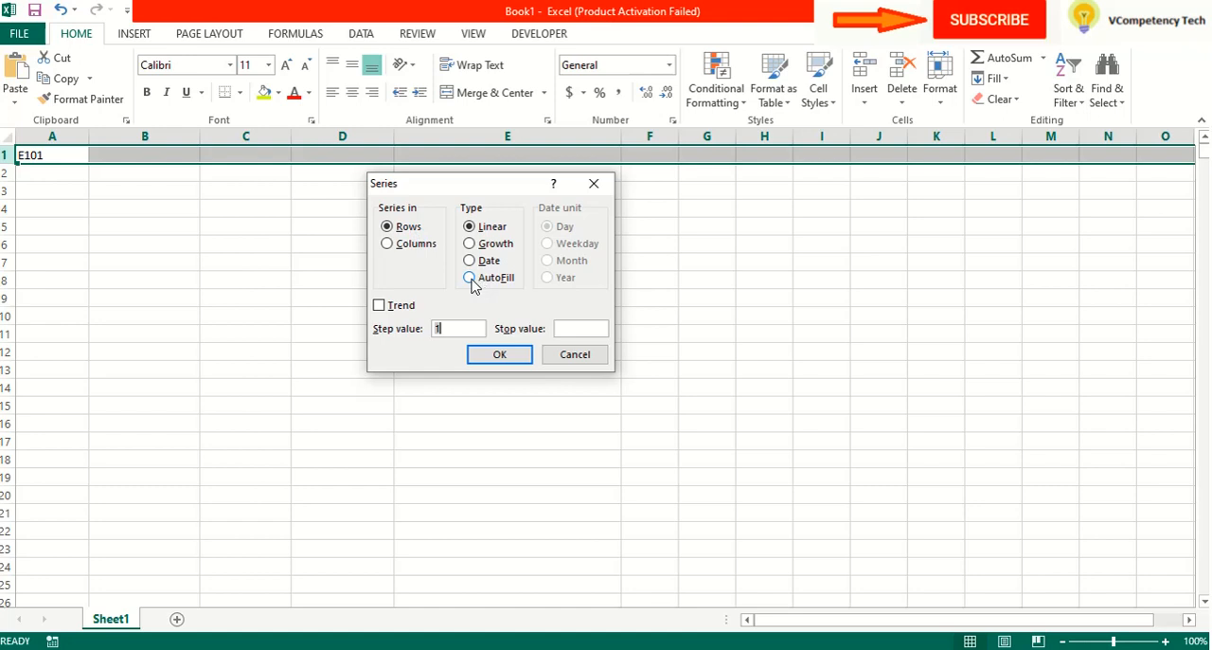
# - Confirm the series dialog, then narrow column E back to its normal width
pyautogui.click(499, 354)
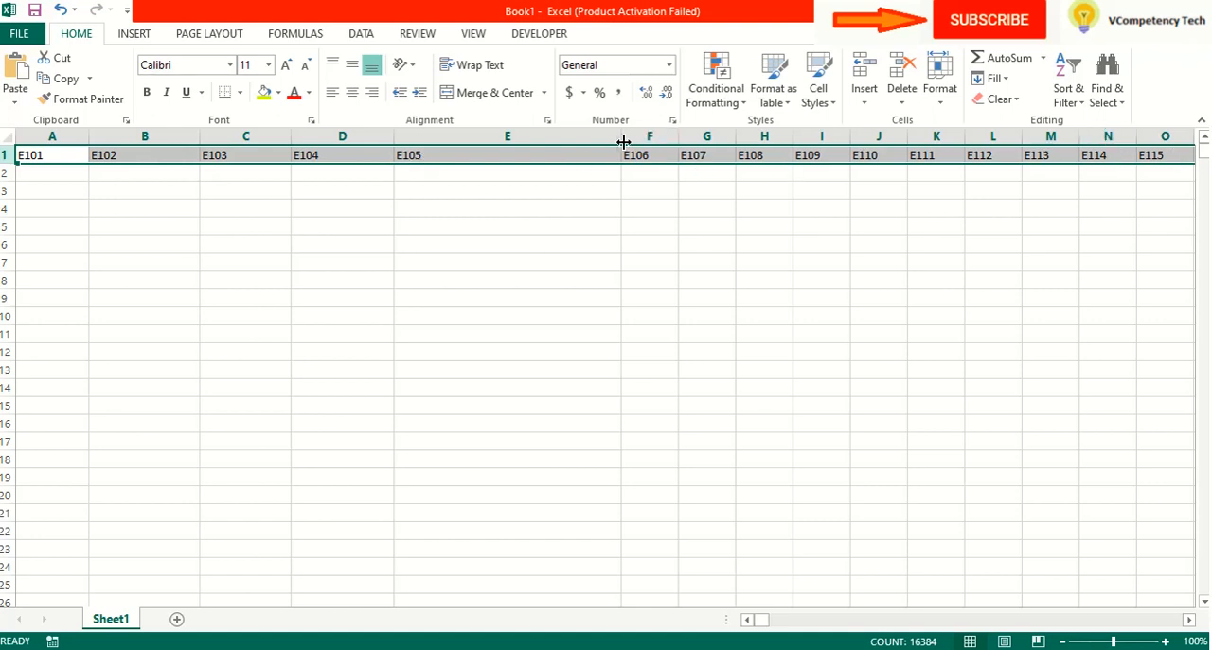
pyautogui.moveTo(624, 135); pyautogui.dragTo(483, 136)
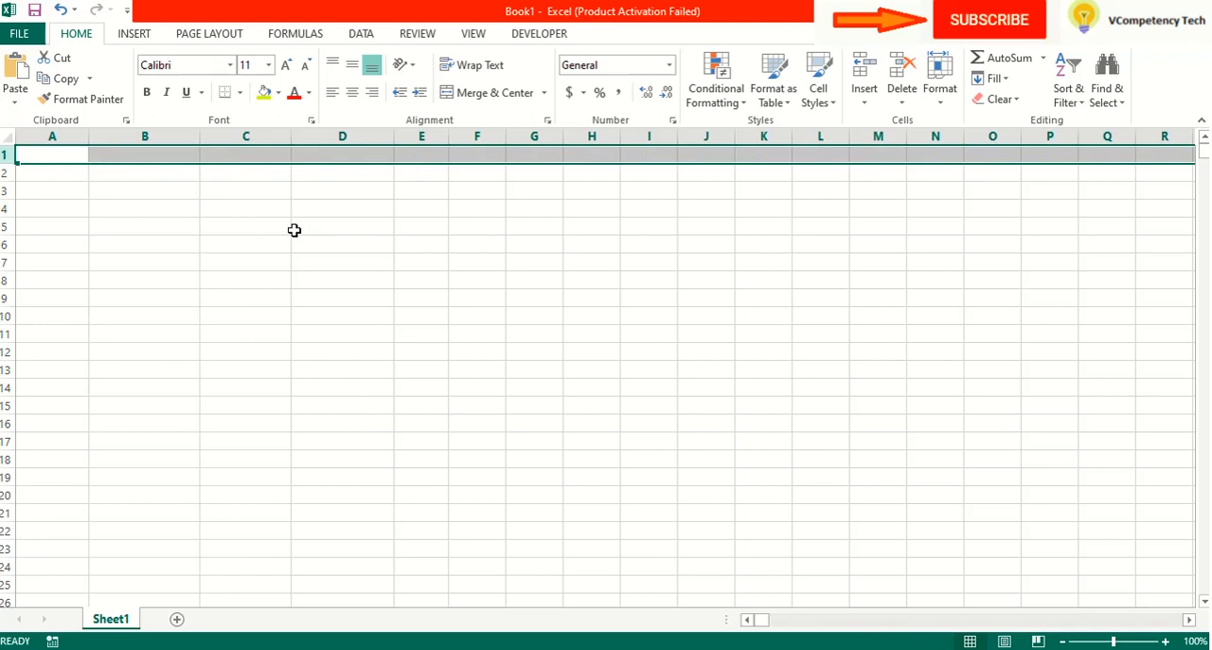
# - Clear the row 1 selection and enter 10 in cell A1
pyautogui.click(245, 280)
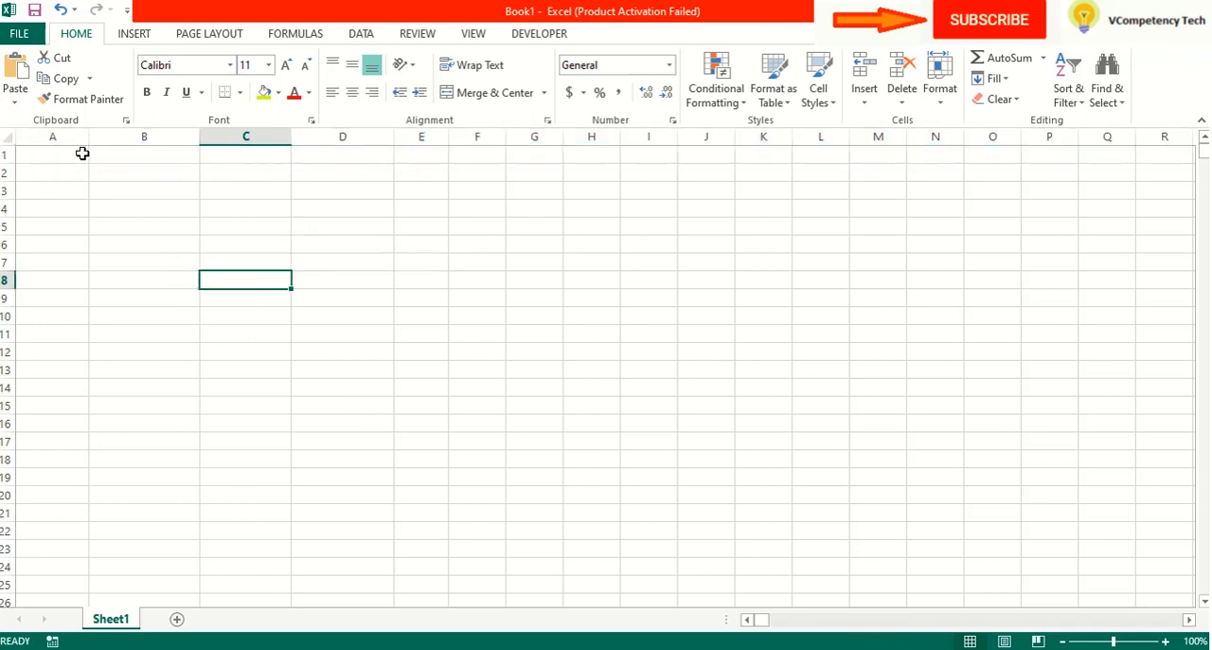
pyautogui.click(52, 154)
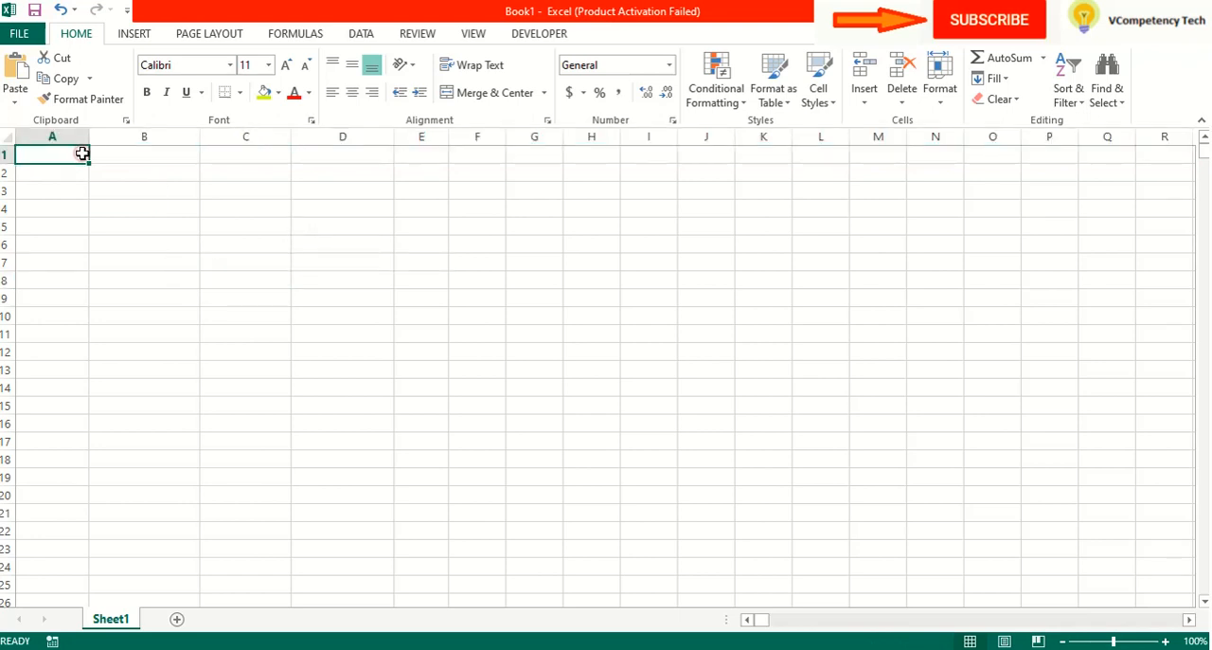
pyautogui.write('10')
pyautogui.click(144, 155)
pyautogui.write('20')
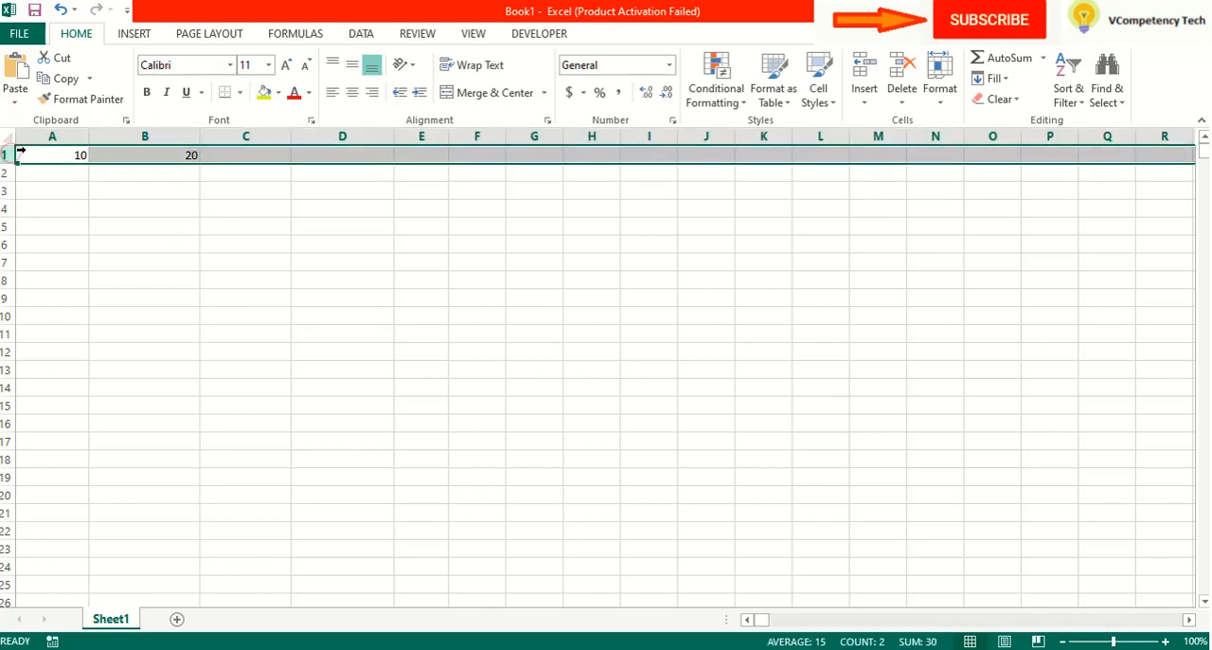
# - Fill row 1 in tens (10, 20, 30… past 180) using Fill > Series with Rows and AutoFill
pyautogui.click(995, 79)
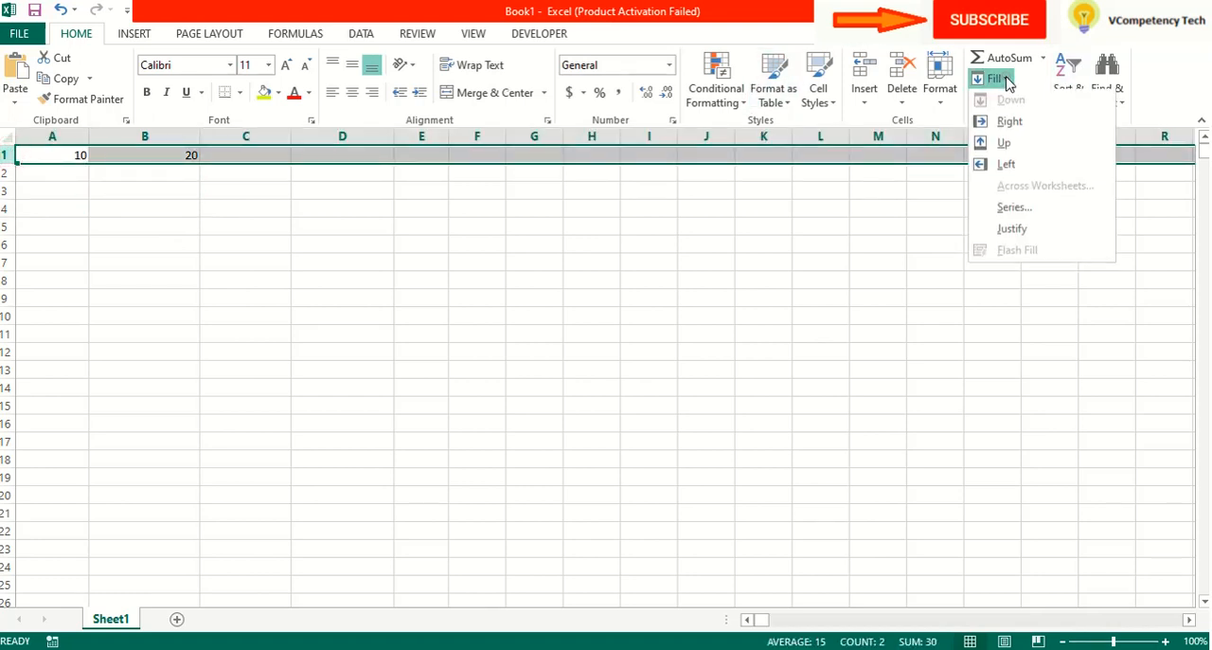
pyautogui.moveTo(1013, 208)
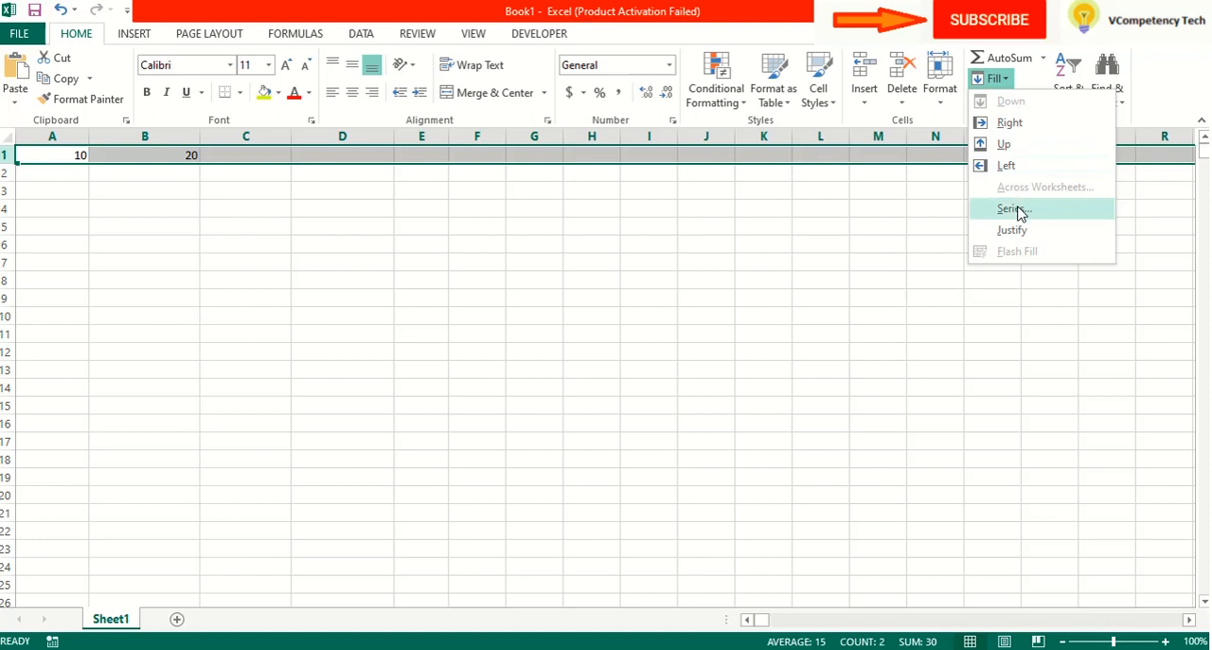
pyautogui.click(1011, 208)
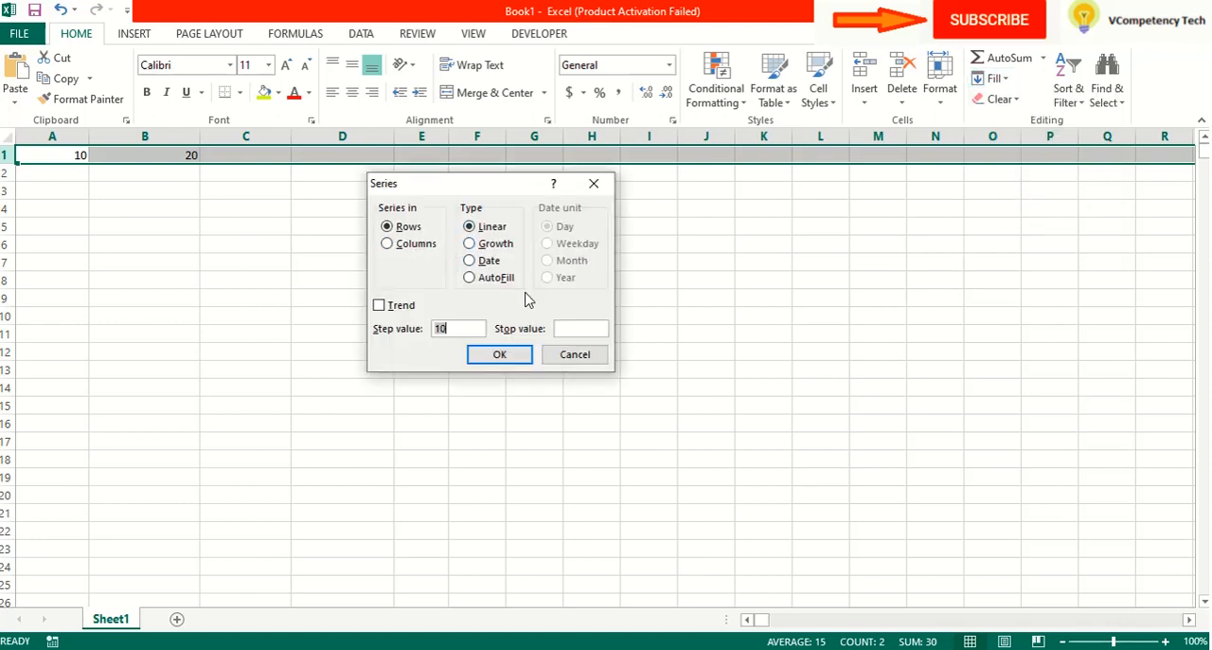
pyautogui.click(468, 276)
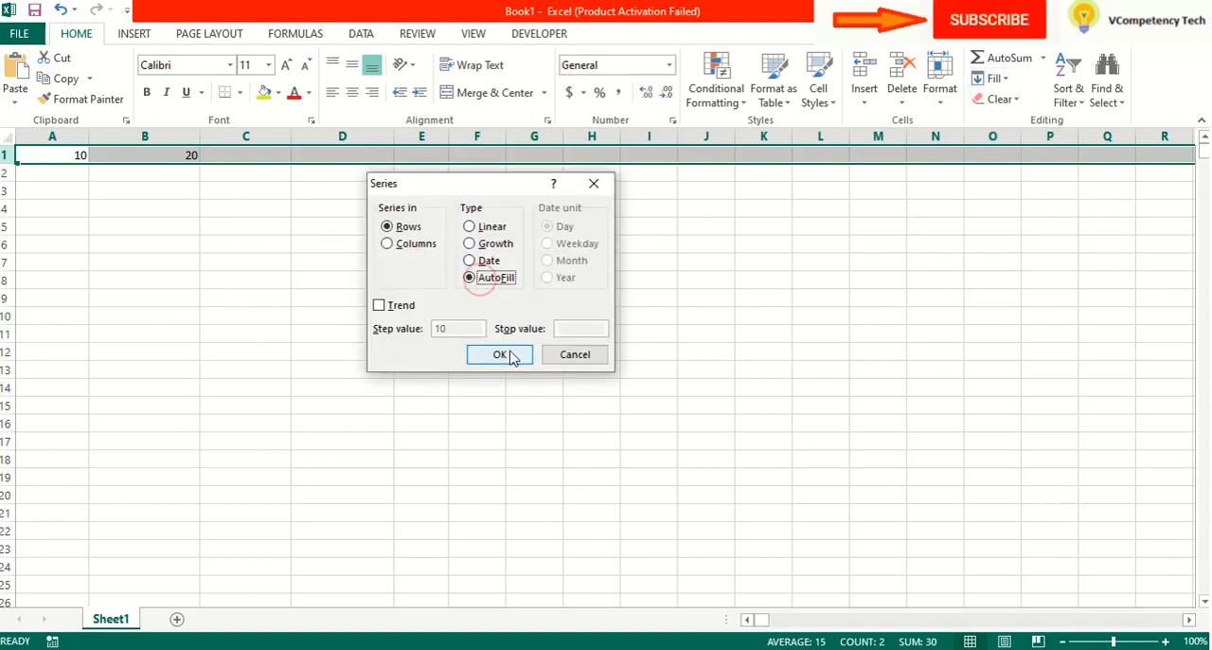
pyautogui.click(498, 354)
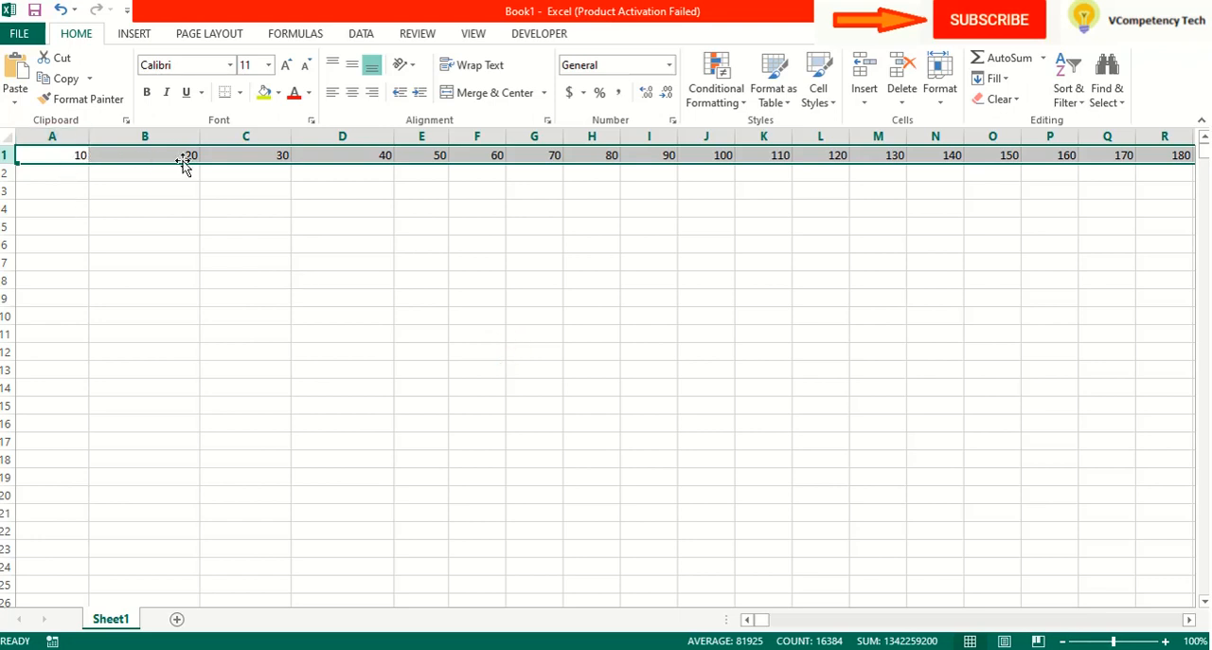
pyautogui.moveTo(464, 163)
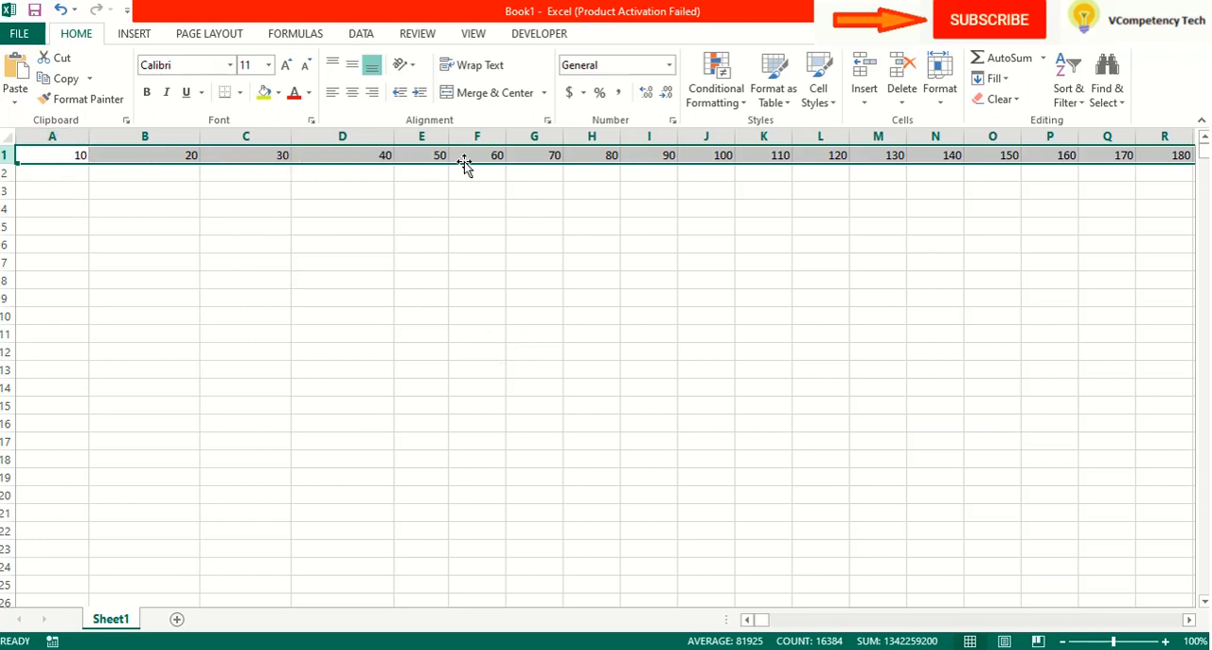
pyautogui.moveTo(525, 325)
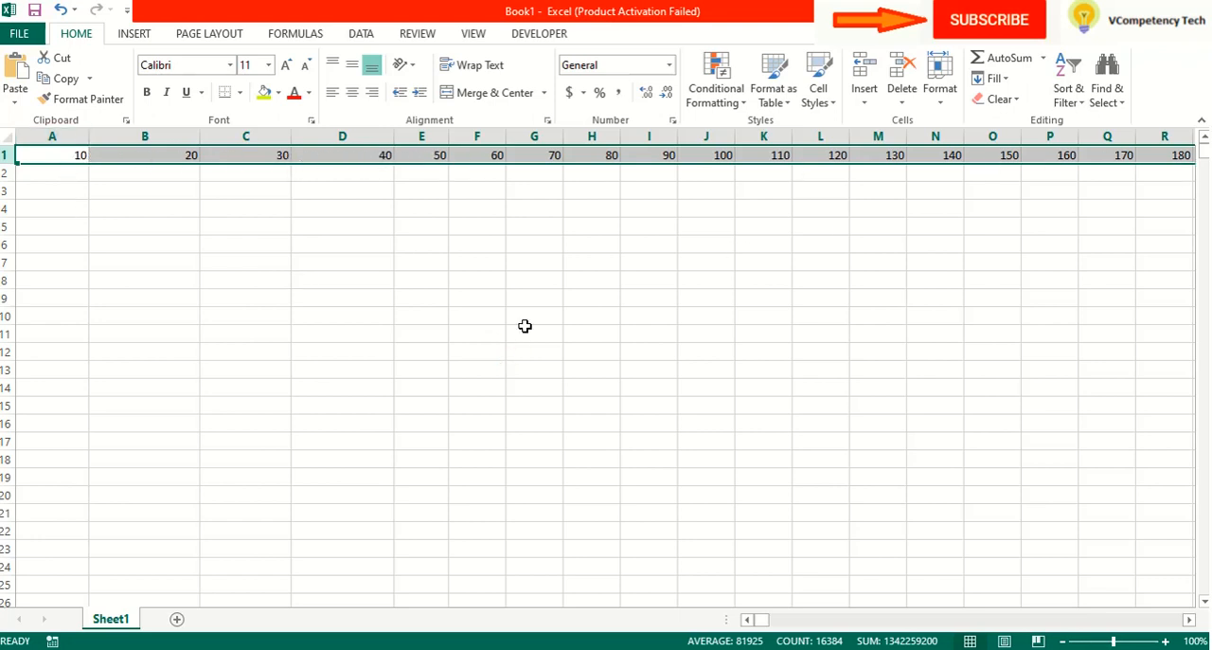
pyautogui.click(535, 332)
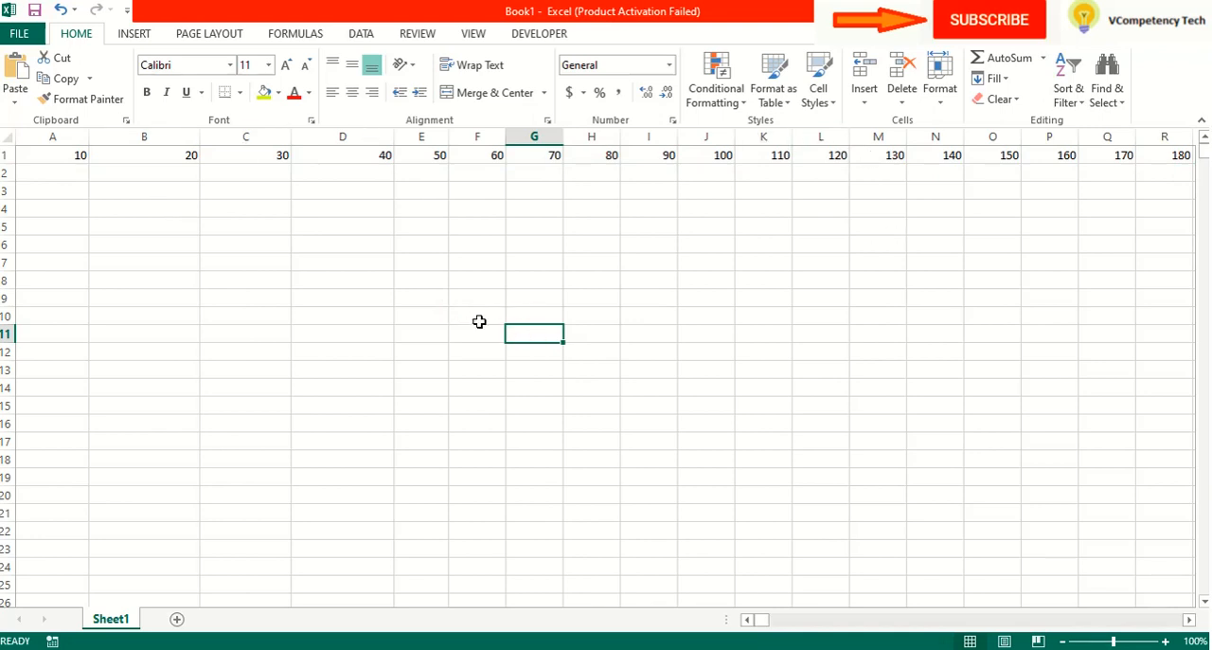
pyautogui.click(478, 316)
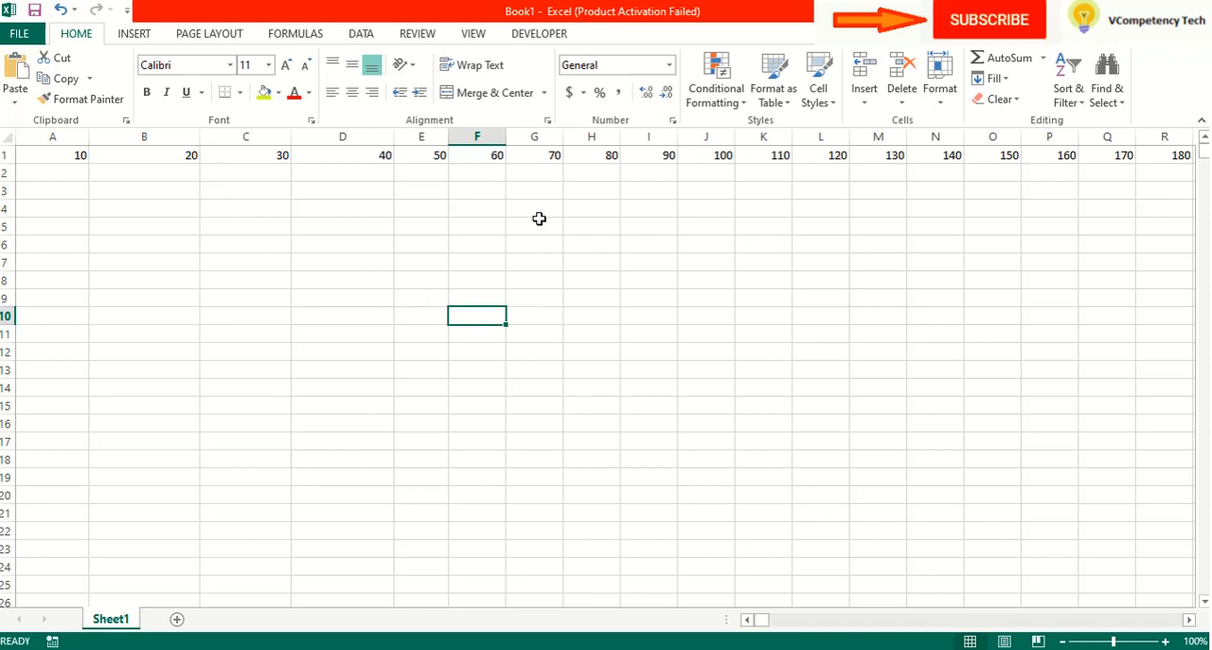
pyautogui.moveTo(527, 218)
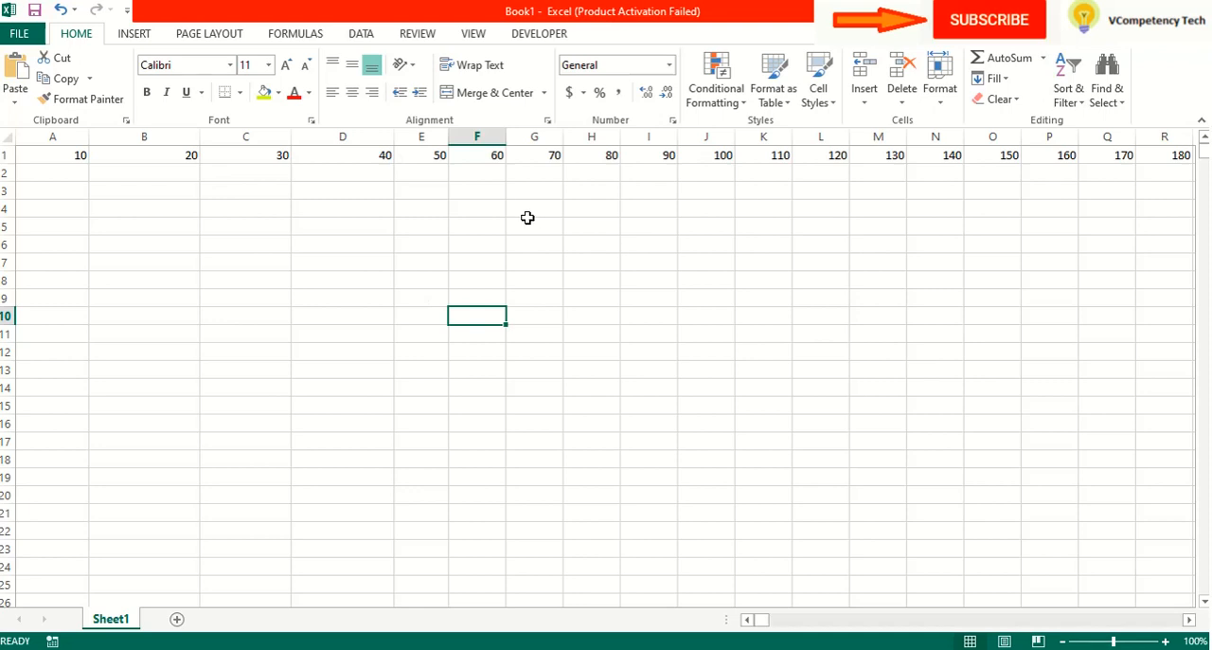
pyautogui.moveTo(695, 167)
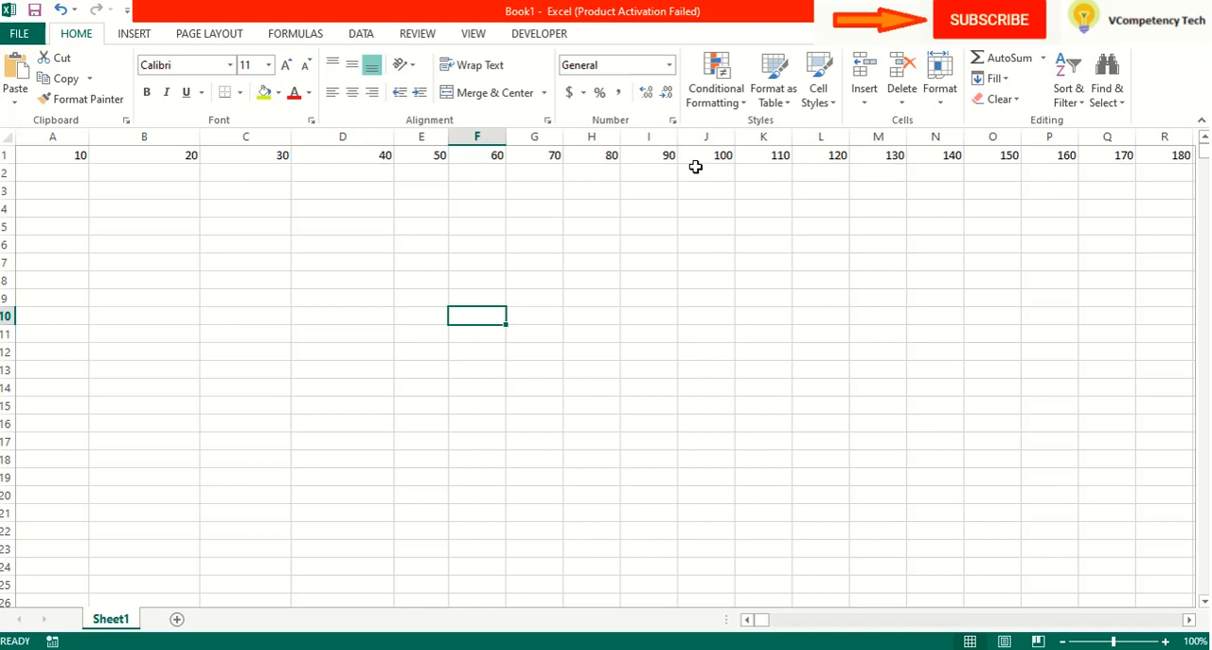
pyautogui.moveTo(476, 222)
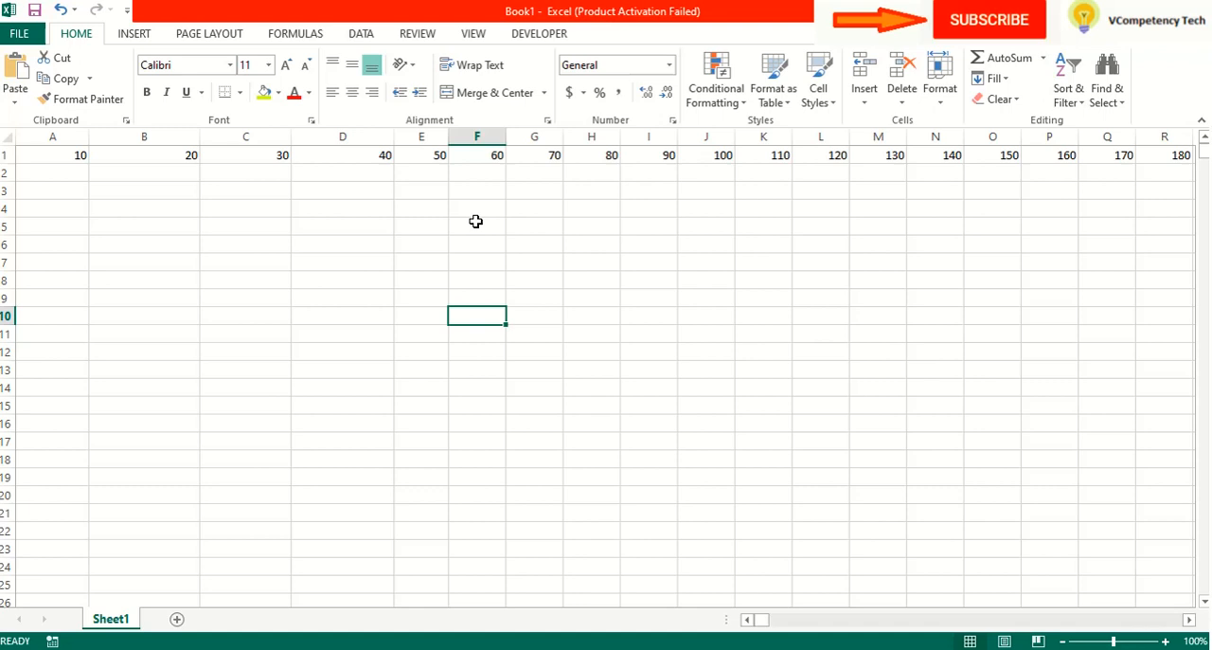
pyautogui.click(1000, 77)
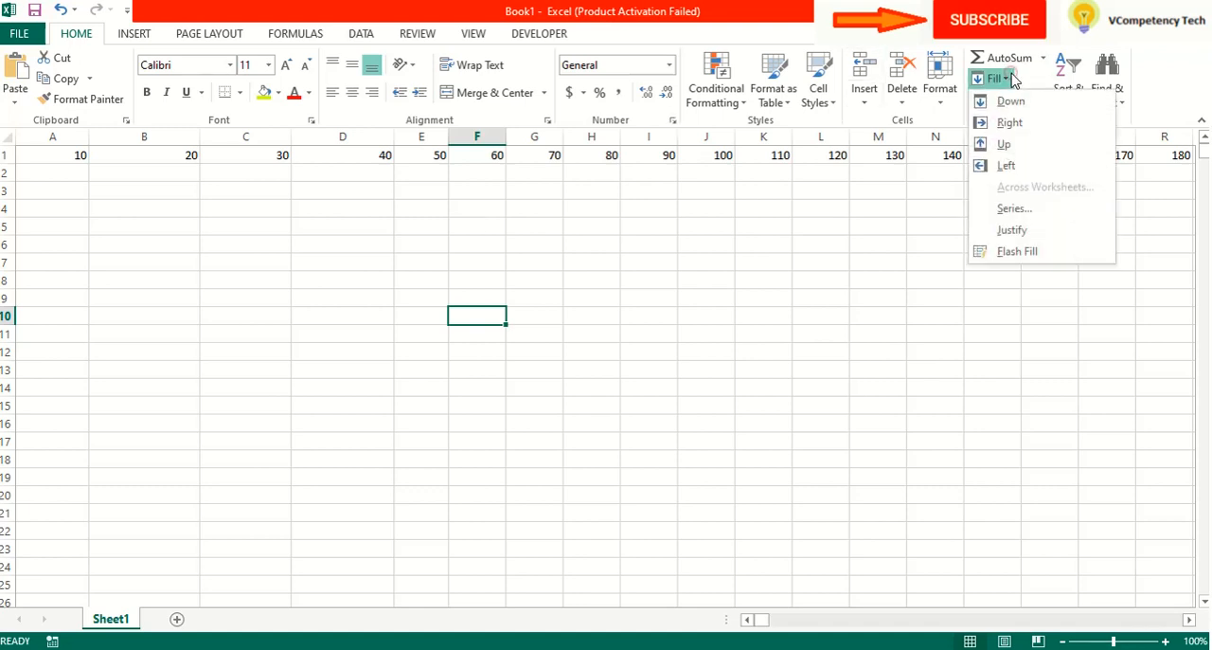
pyautogui.moveTo(1040, 220)
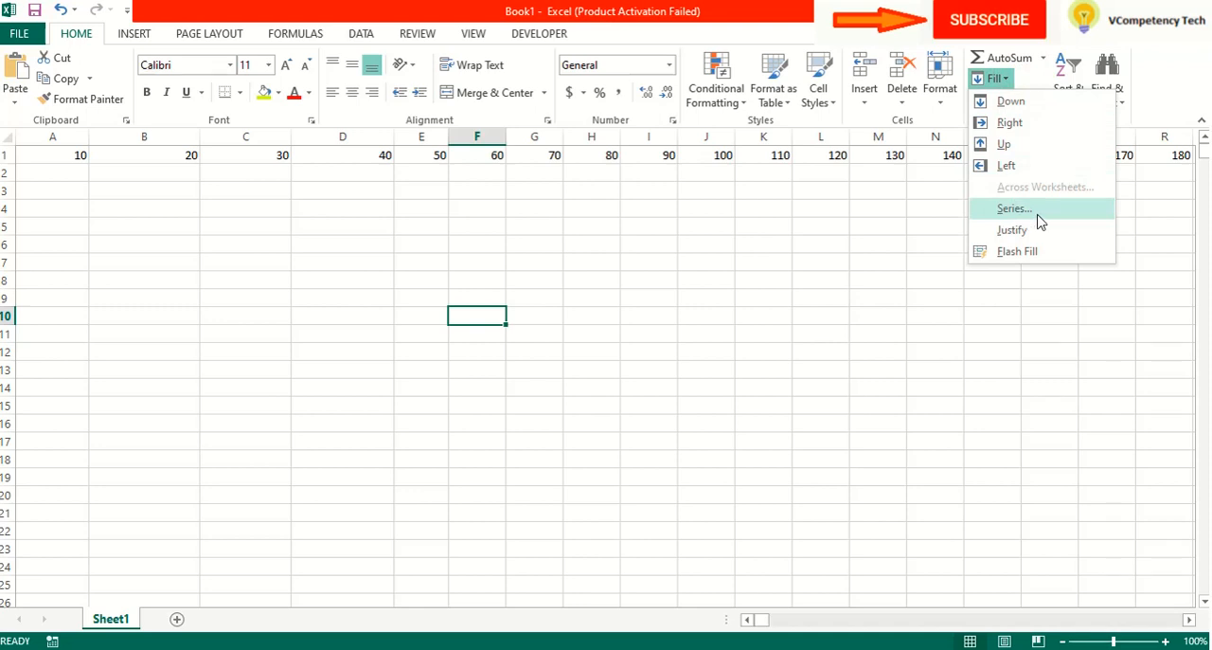
pyautogui.click(1014, 208)
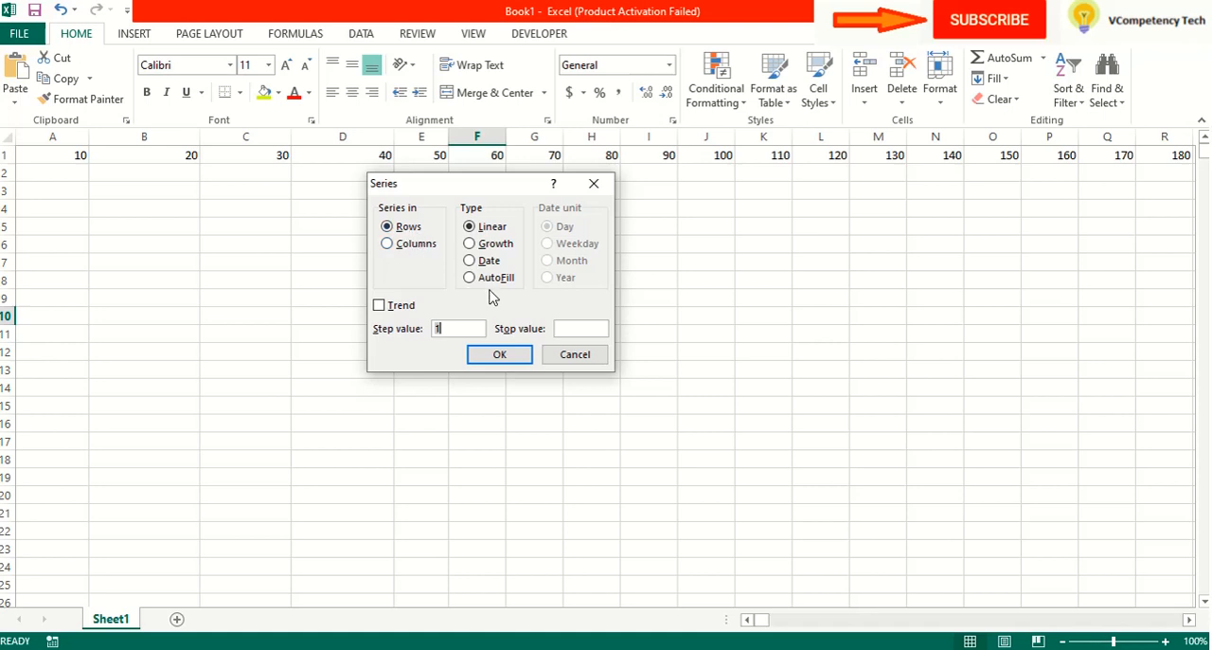
pyautogui.click(469, 276)
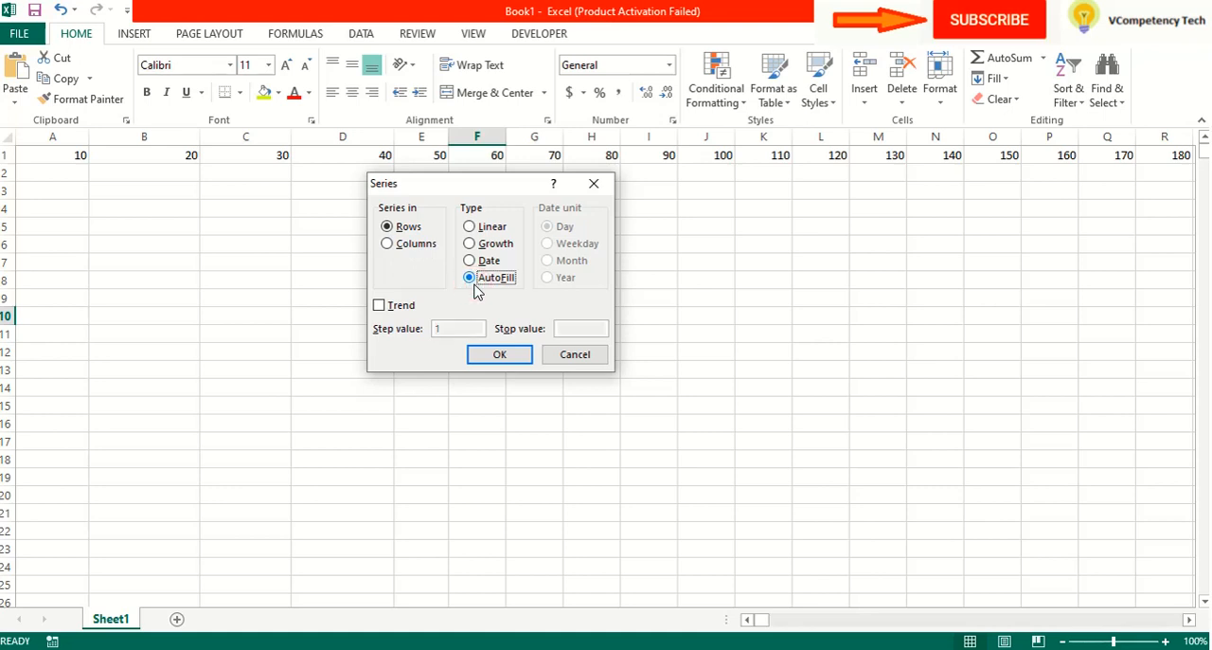
pyautogui.click(499, 354)
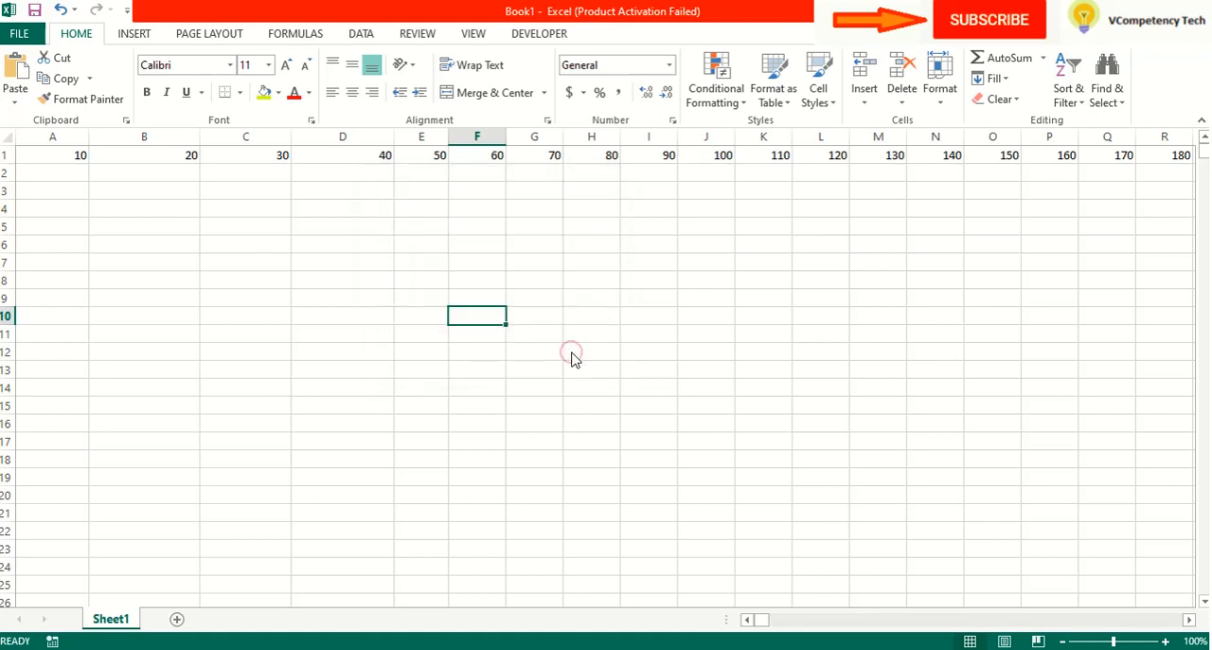